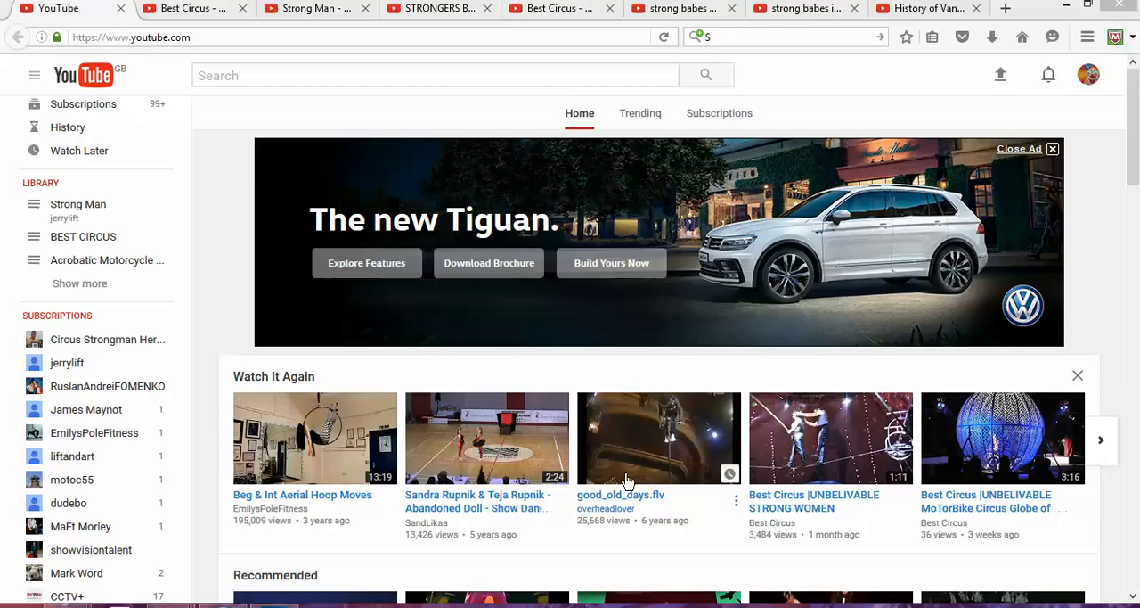
mouse_move(597, 442)
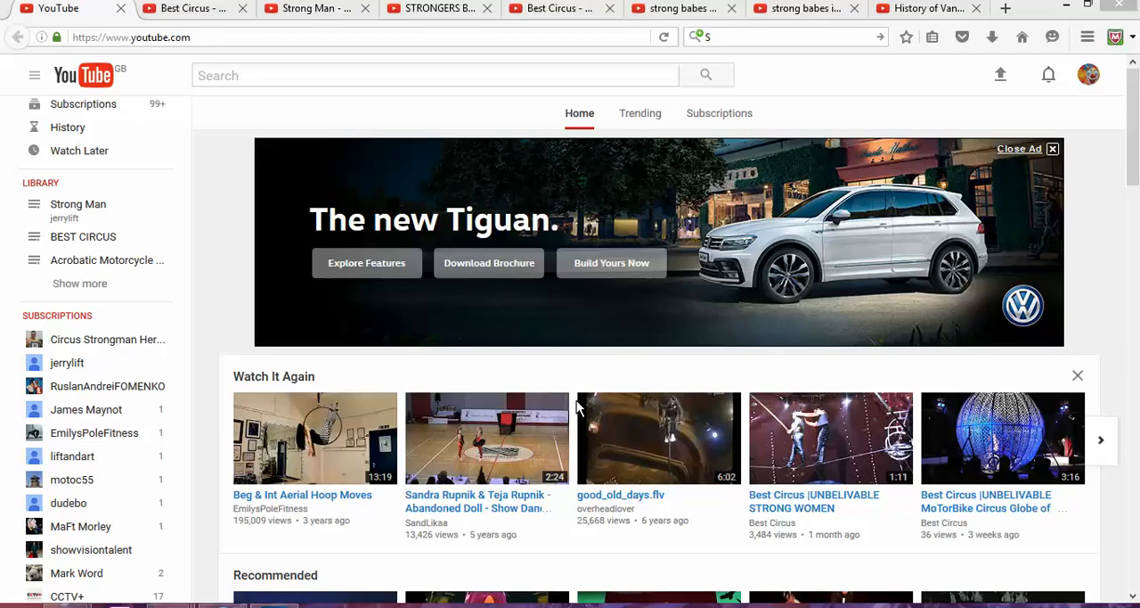
mouse_move(36, 187)
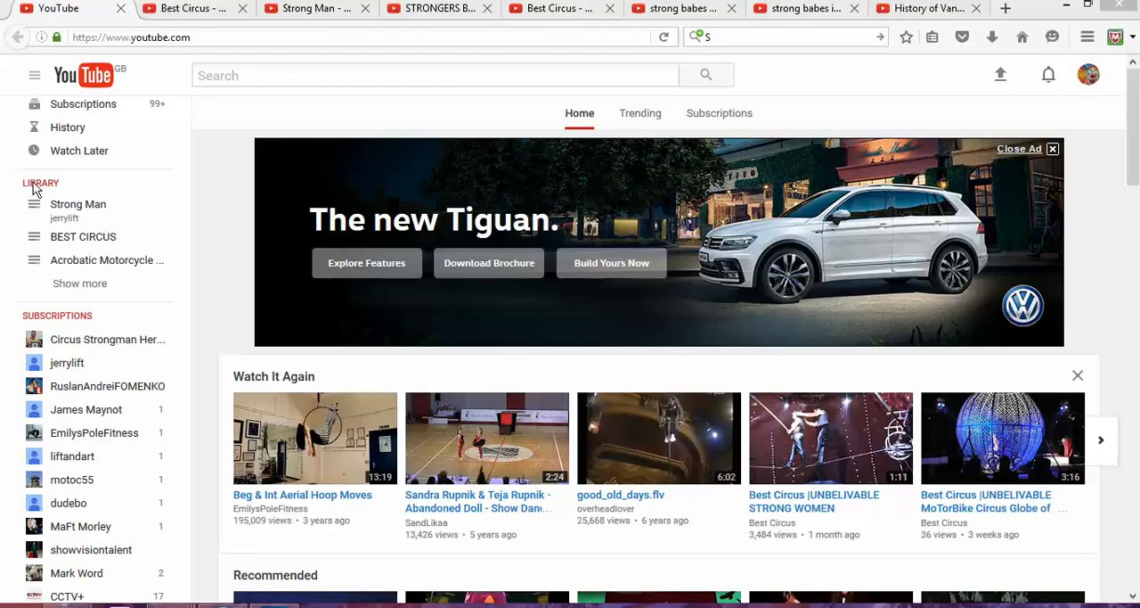
mouse_move(38, 187)
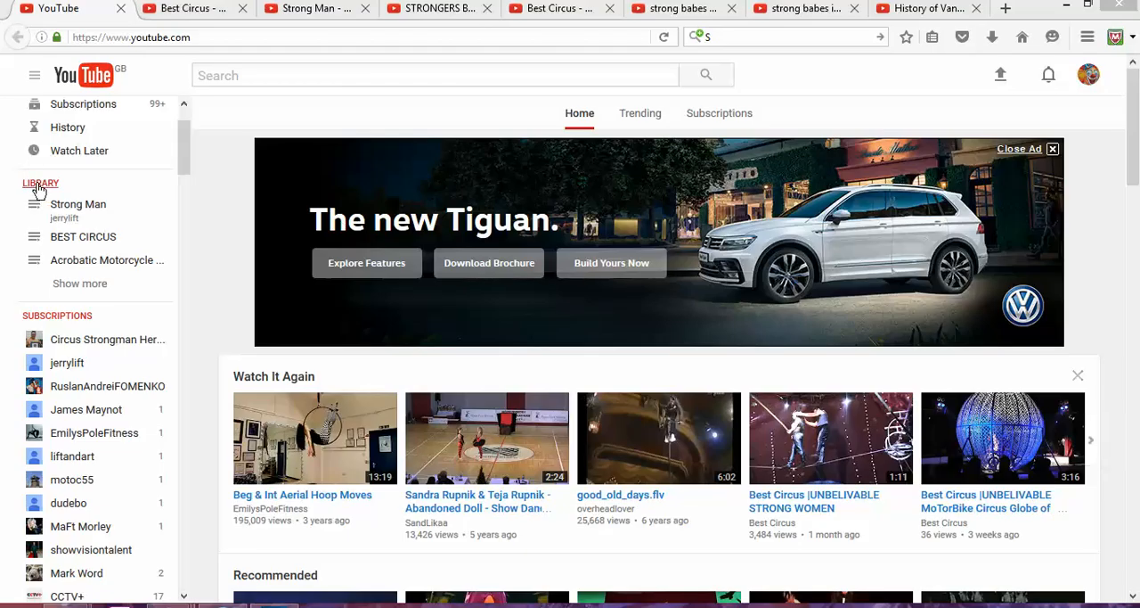
mouse_move(1095, 74)
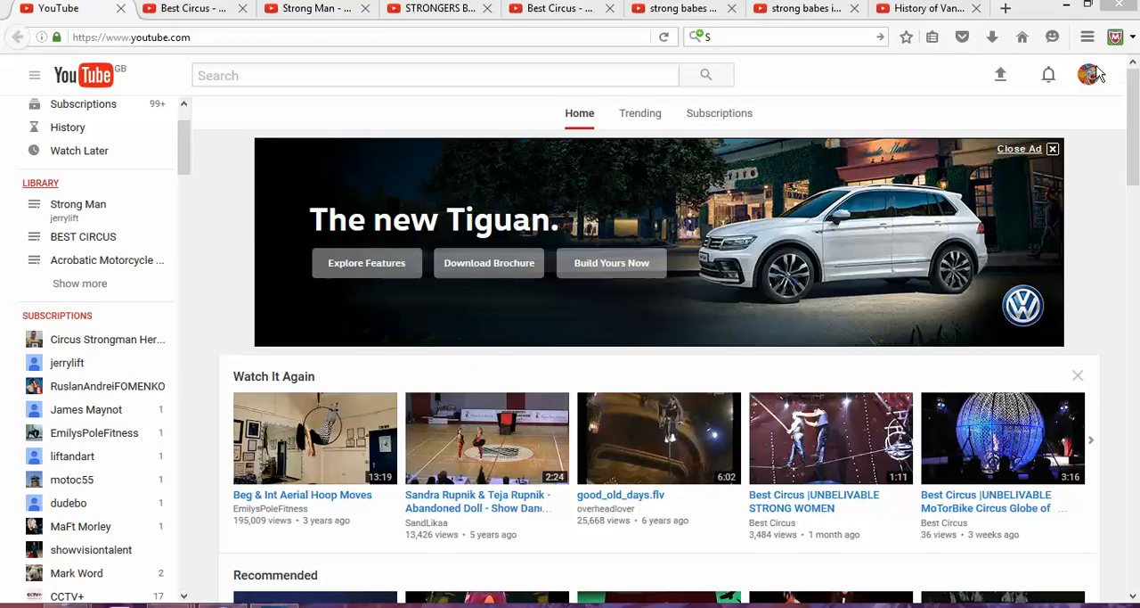
mouse_move(425, 116)
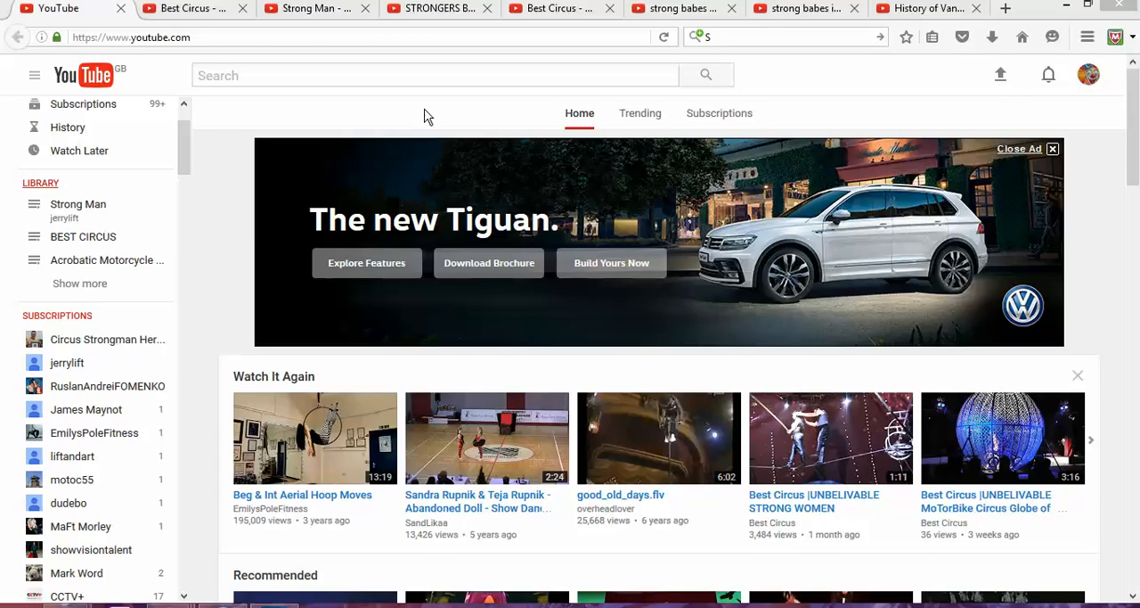
mouse_move(114, 67)
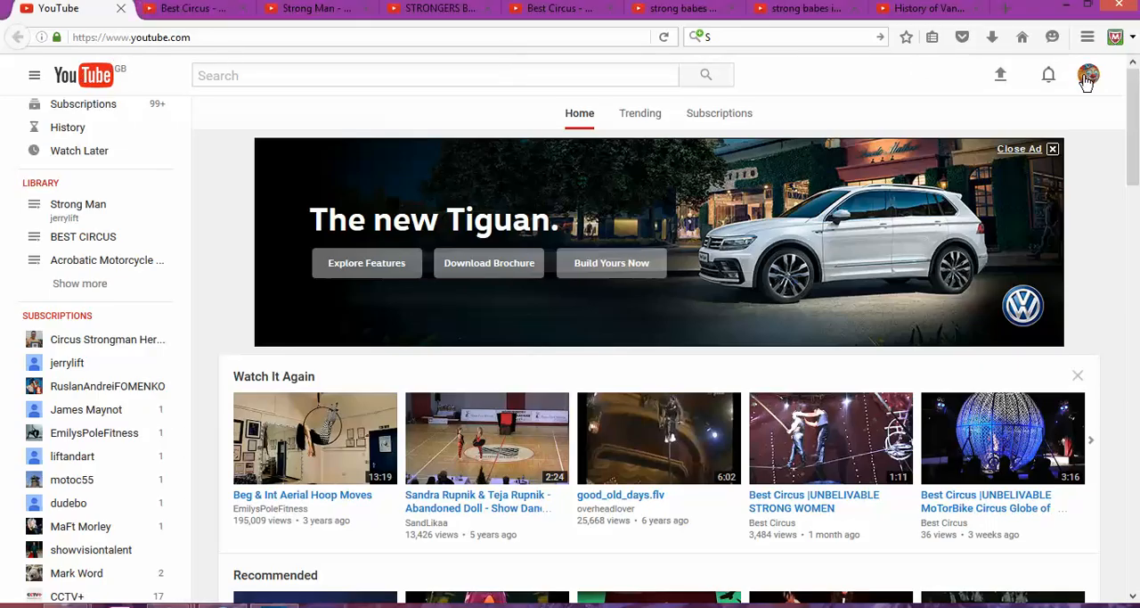
Switch to the Best Circus channel from the account menu and scroll its home page.
click(1088, 74)
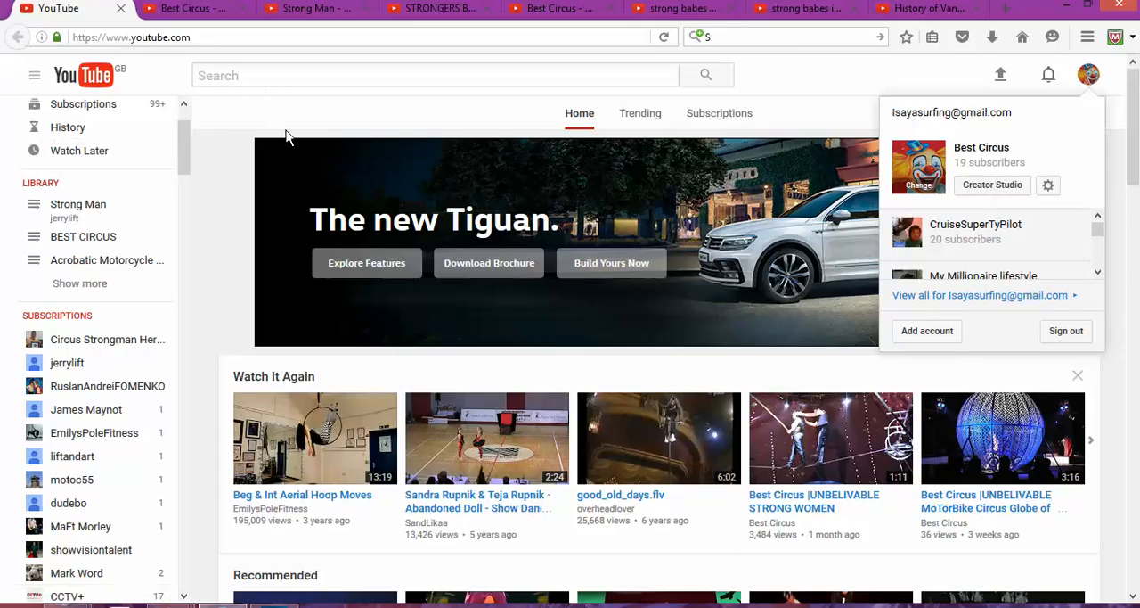
mouse_move(125, 184)
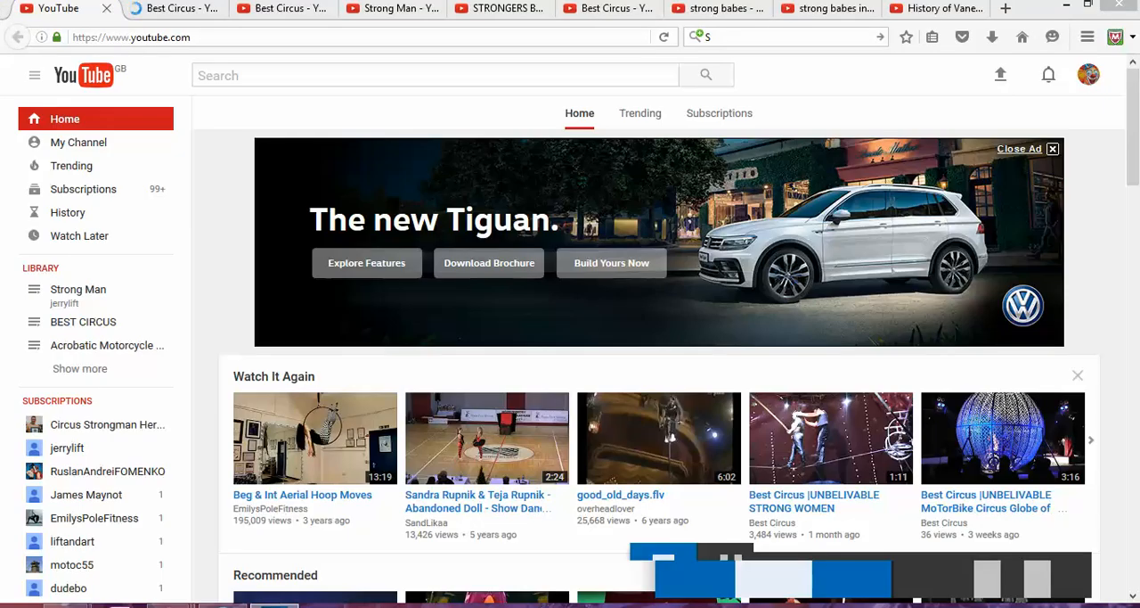
click(165, 8)
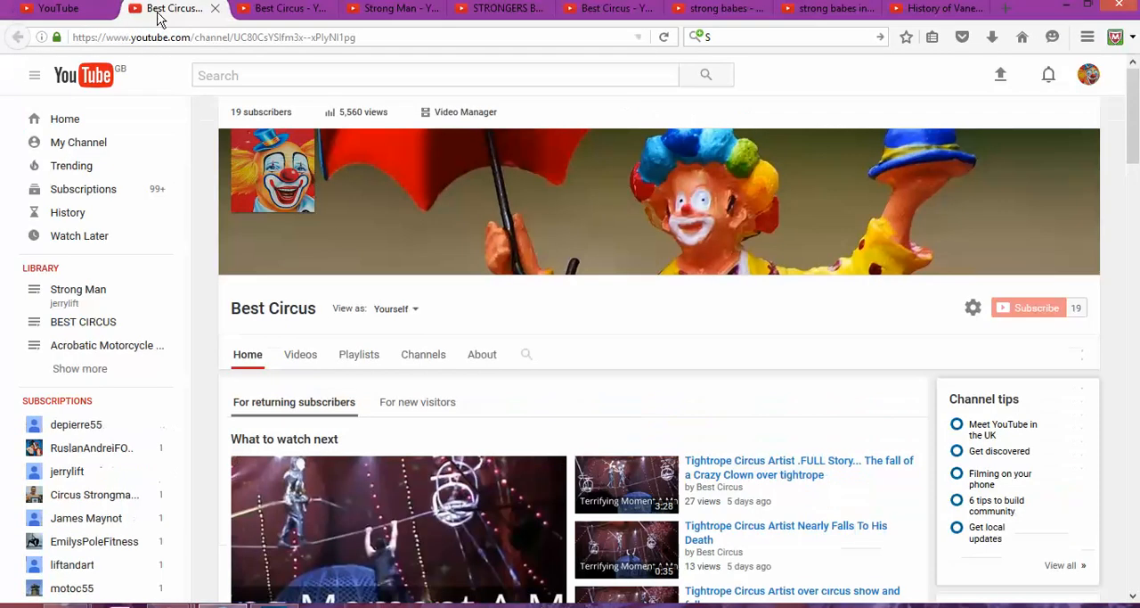
mouse_move(590, 321)
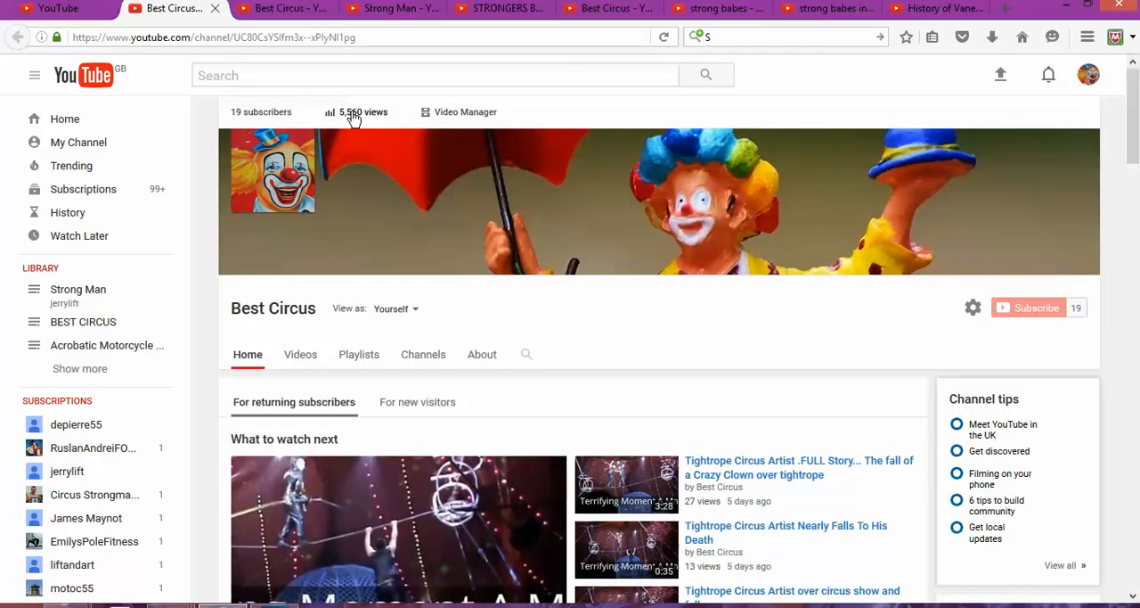
mouse_move(462, 336)
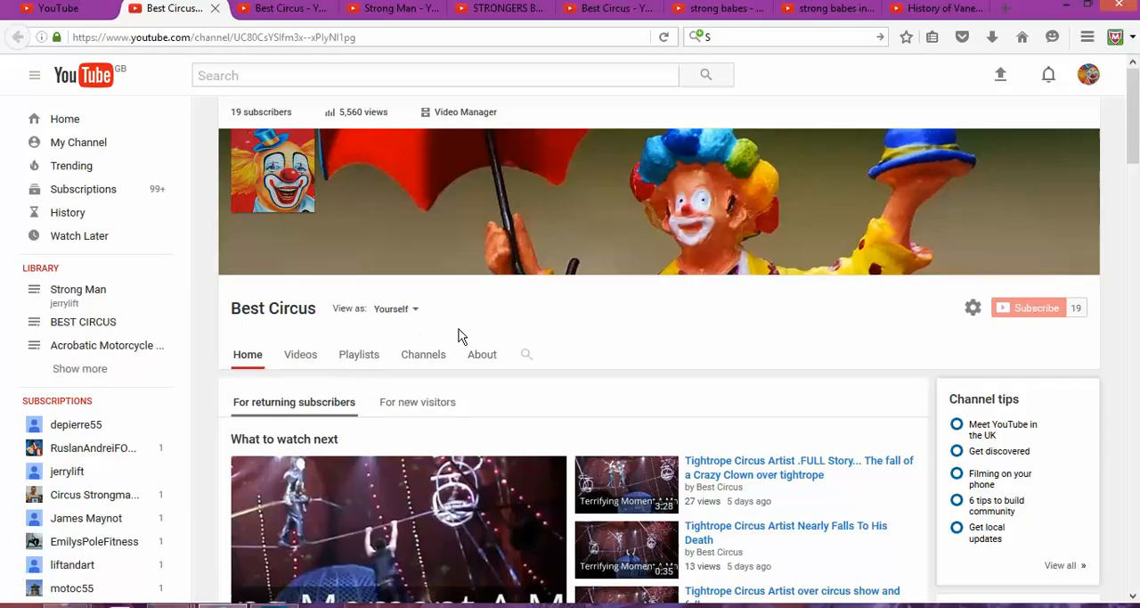
mouse_move(515, 350)
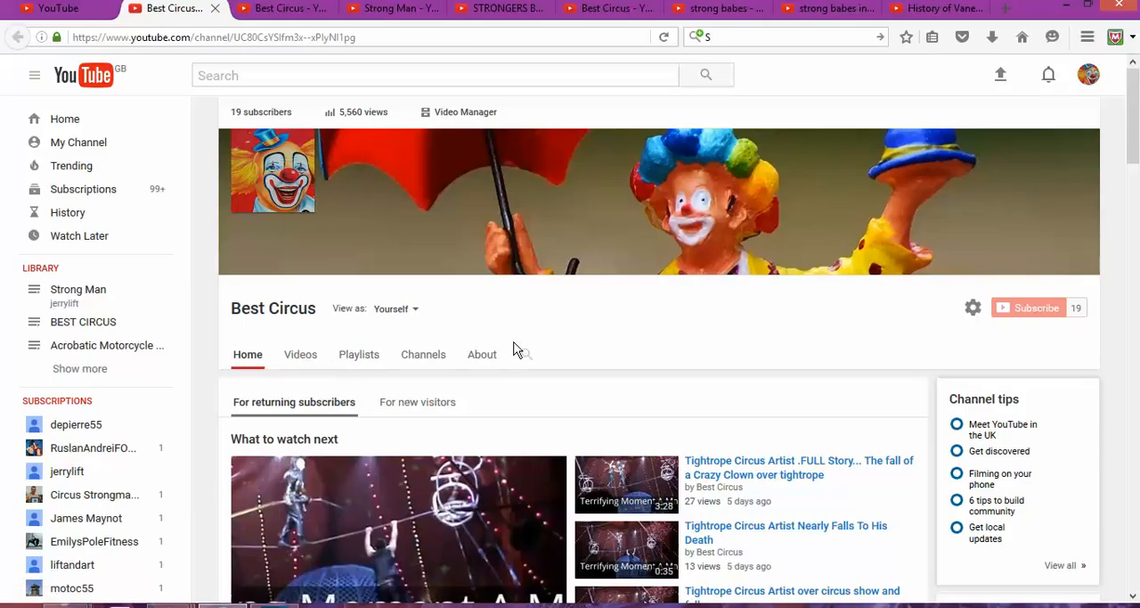
mouse_move(281, 111)
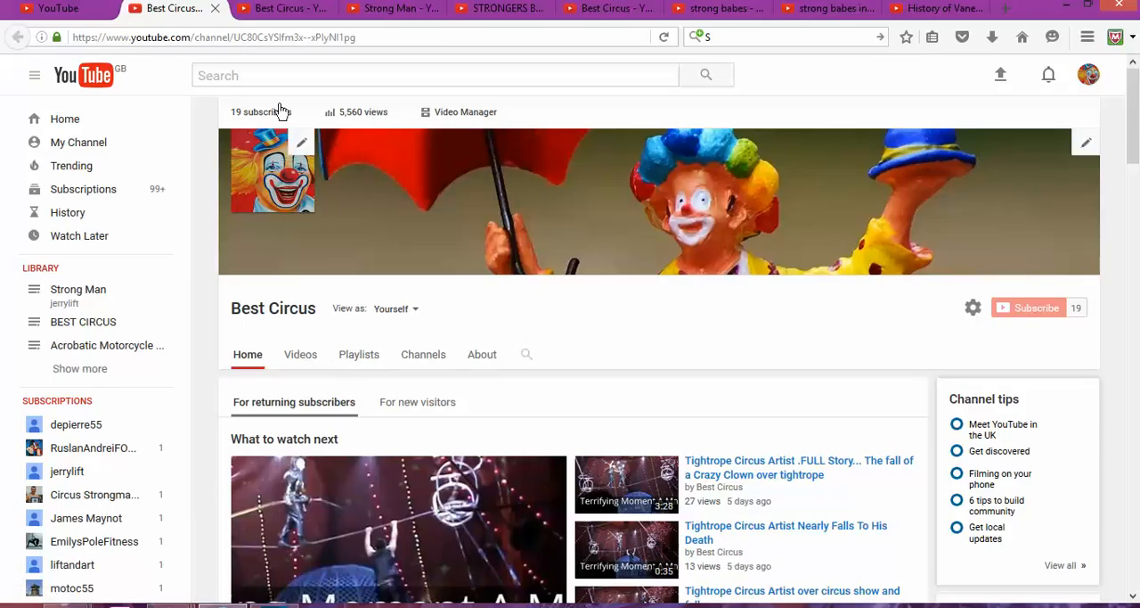
mouse_move(80, 249)
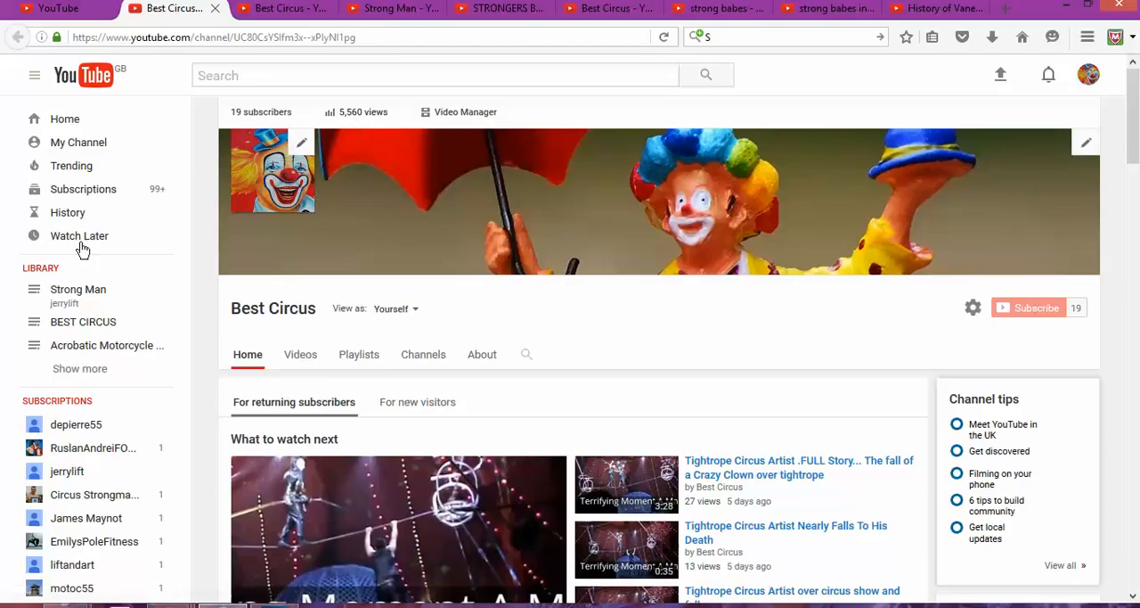
mouse_move(423, 260)
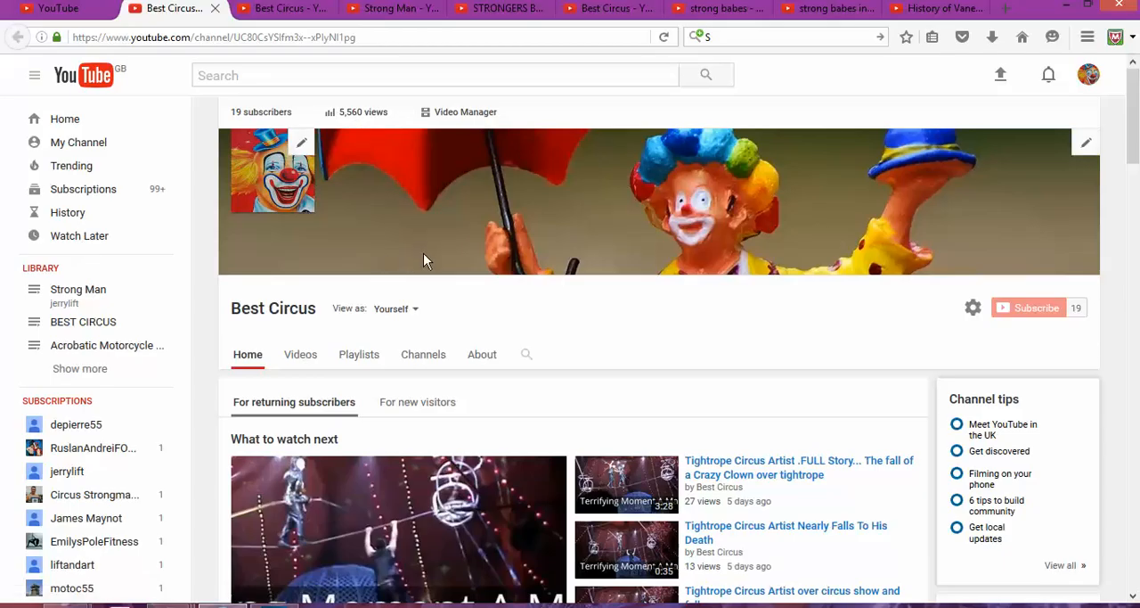
scroll(down, 3)
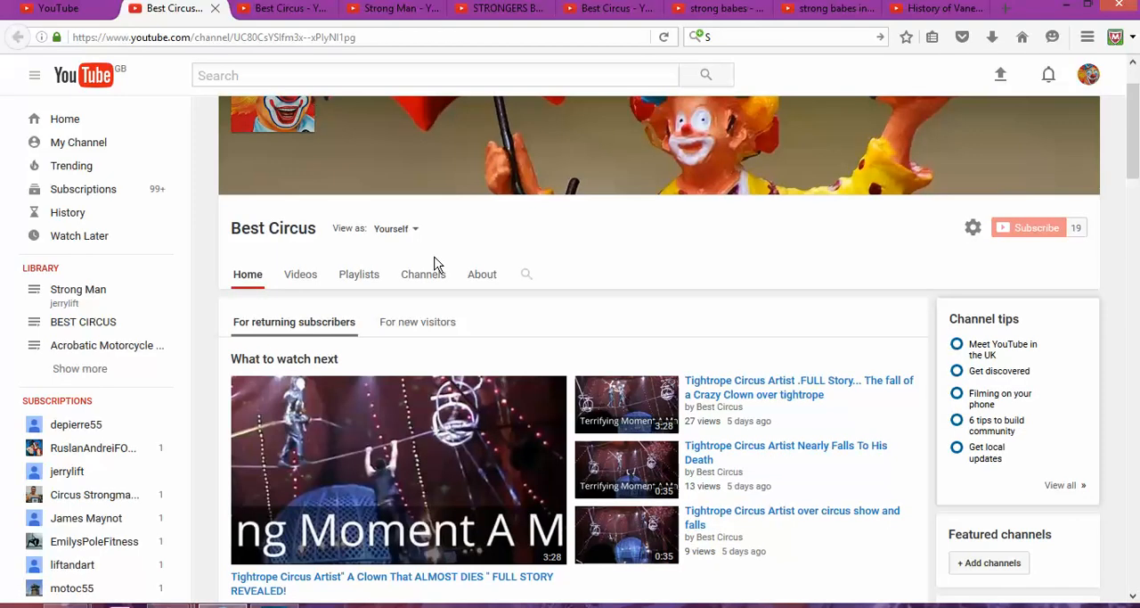
scroll(down, 3)
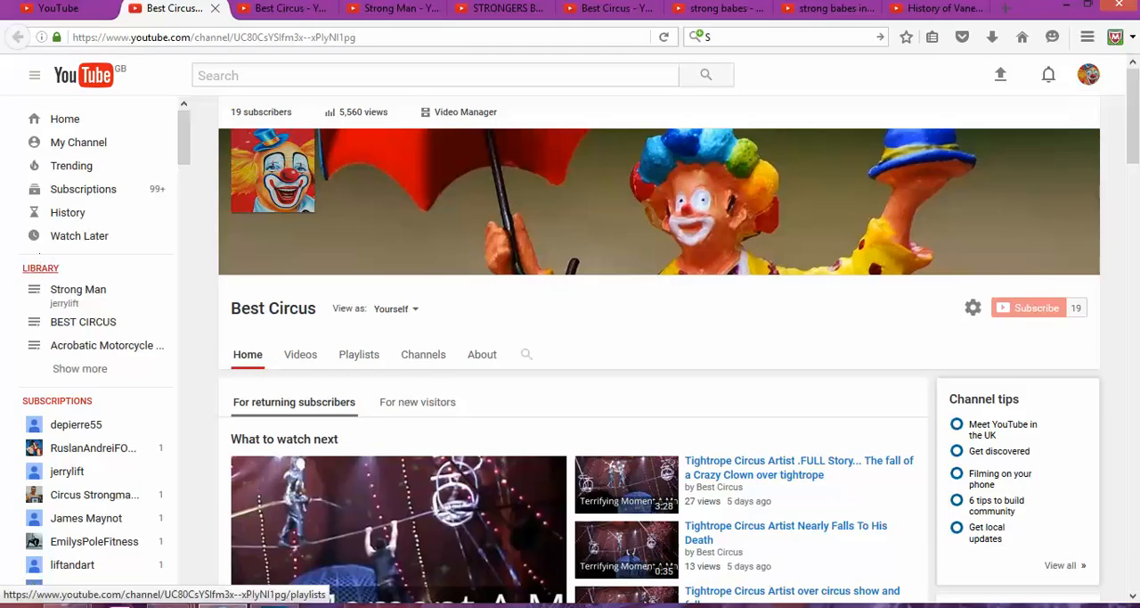
Show the Best Circus Playlists tab and start a new playlist.
click(359, 354)
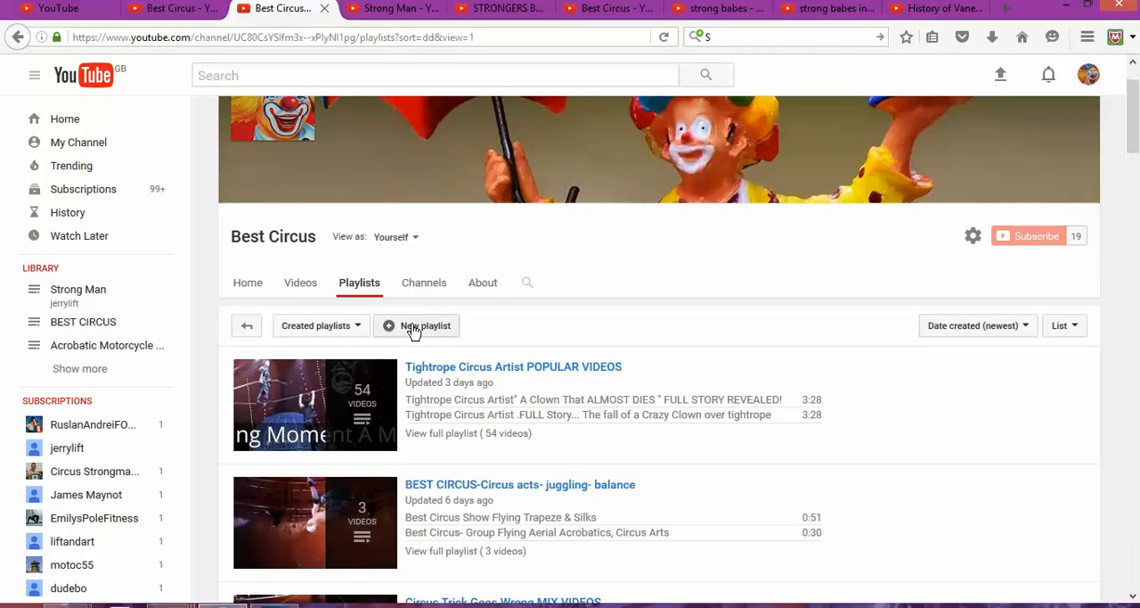
mouse_move(418, 331)
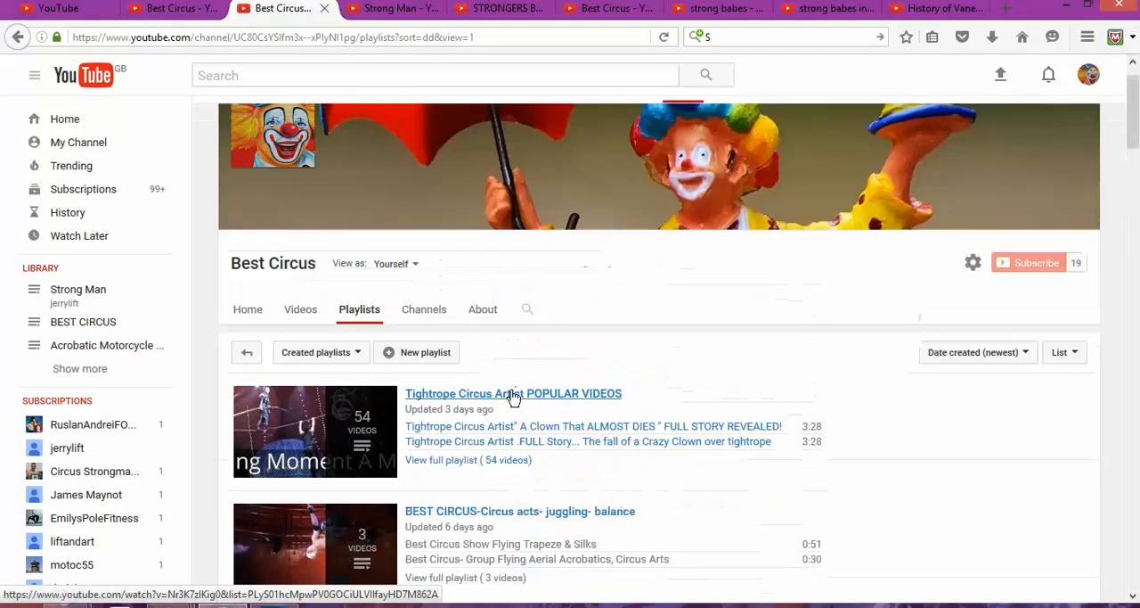
click(417, 351)
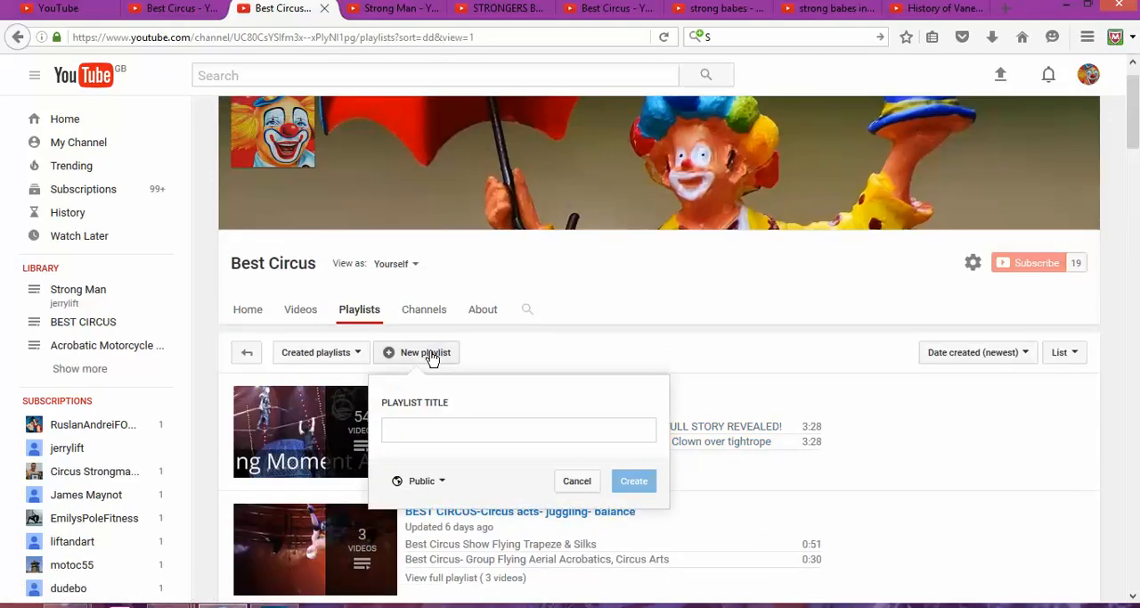
Title the playlist 'Strongers Women IN Circus - MOST POPULAR VIDEOS', keep Public, and create it.
click(518, 430)
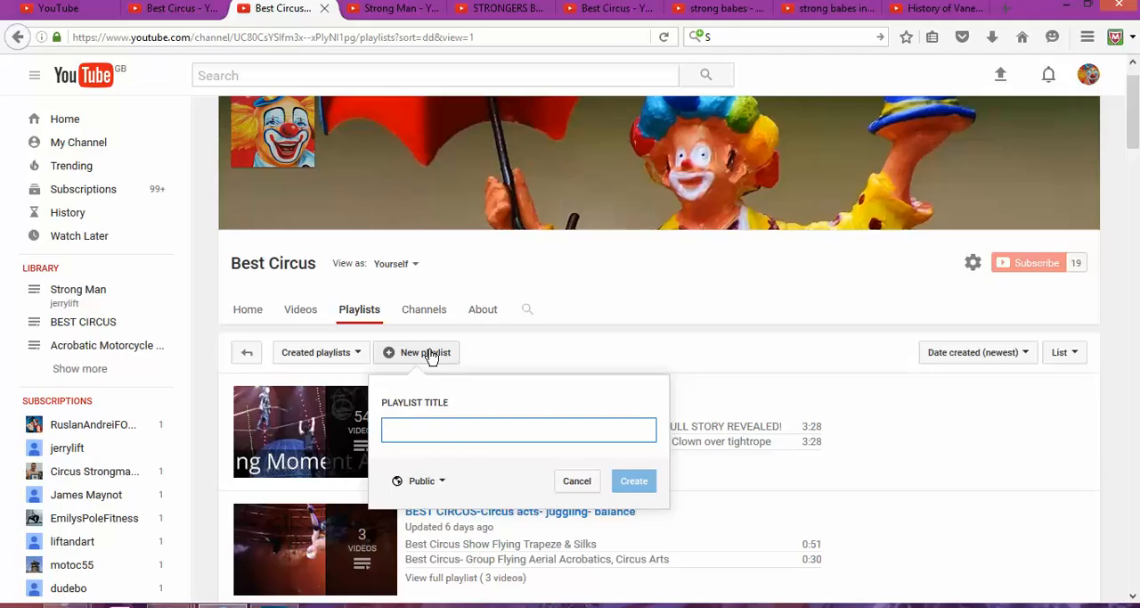
text(Strongers)
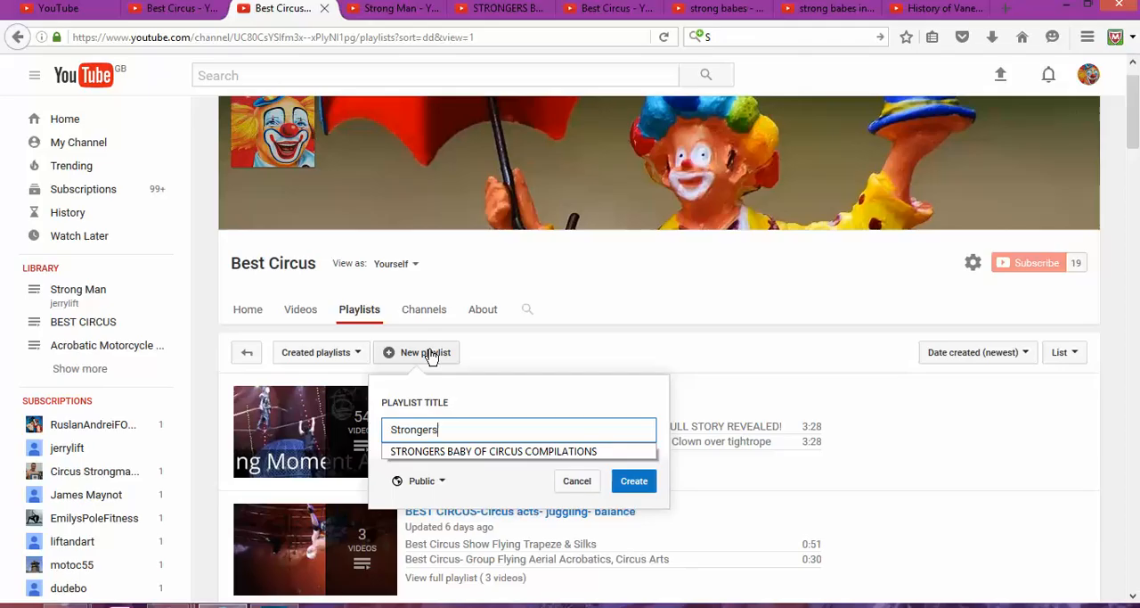
text(Wo)
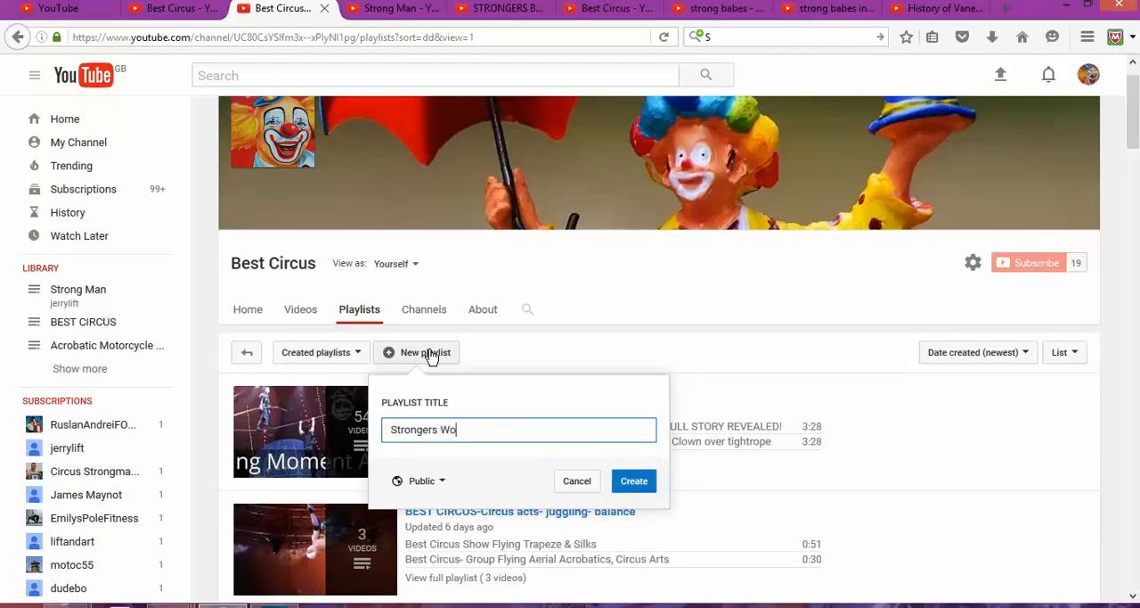
text(men IN Circus)
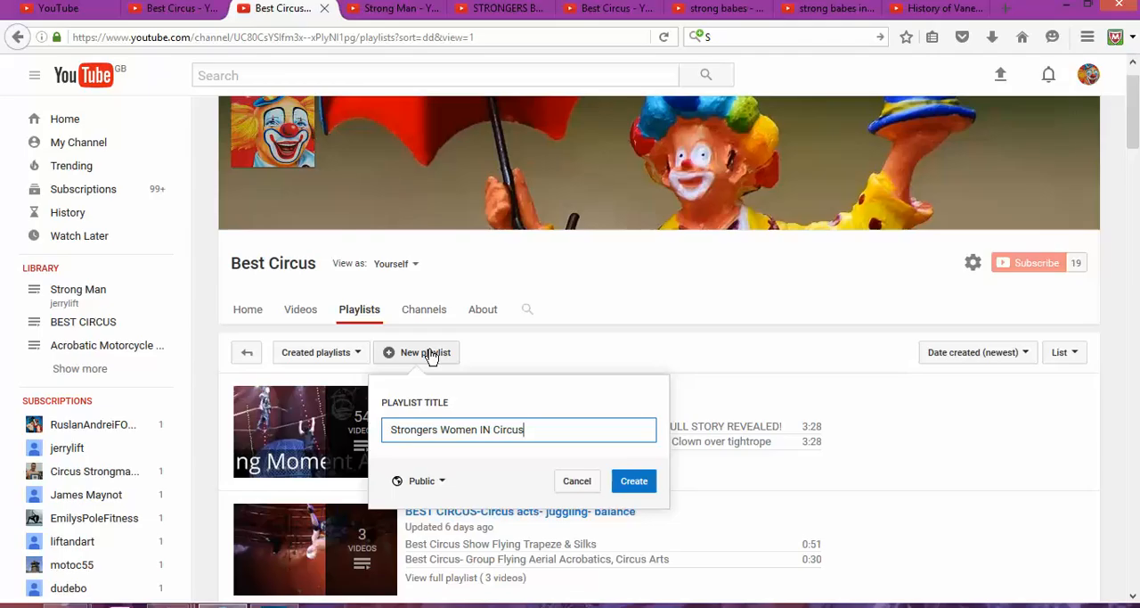
mouse_move(513, 203)
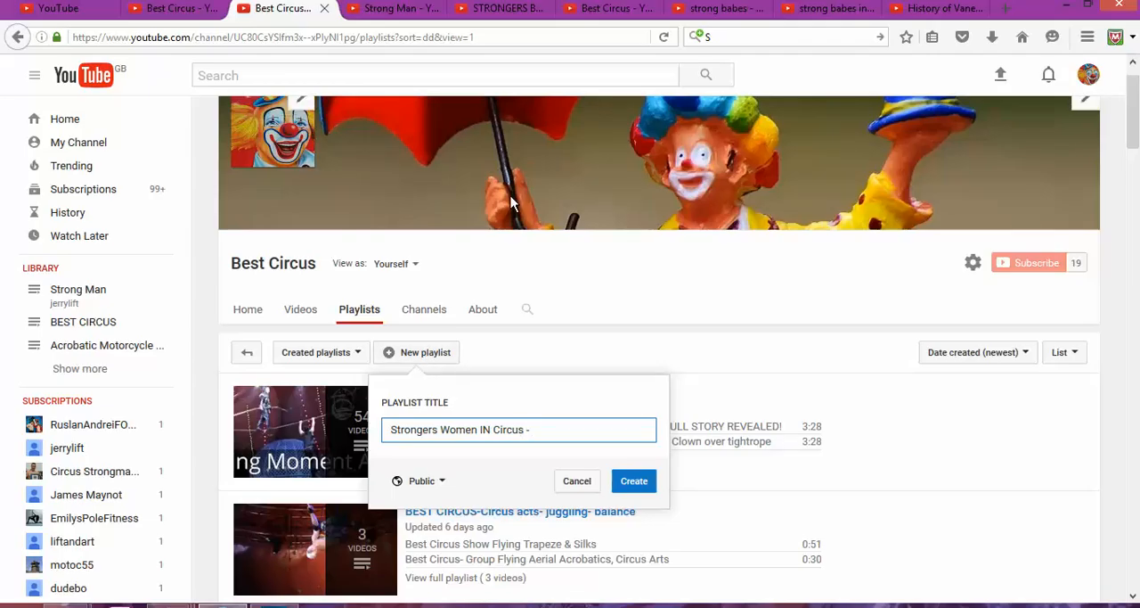
text(MOST)
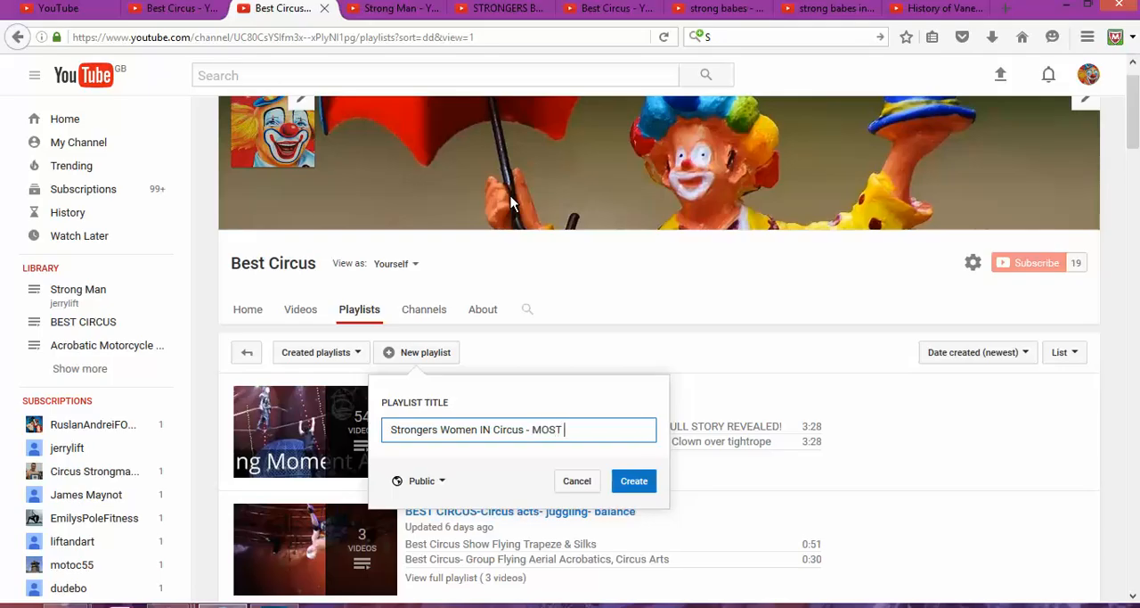
text(POPULAR VIDEOS)
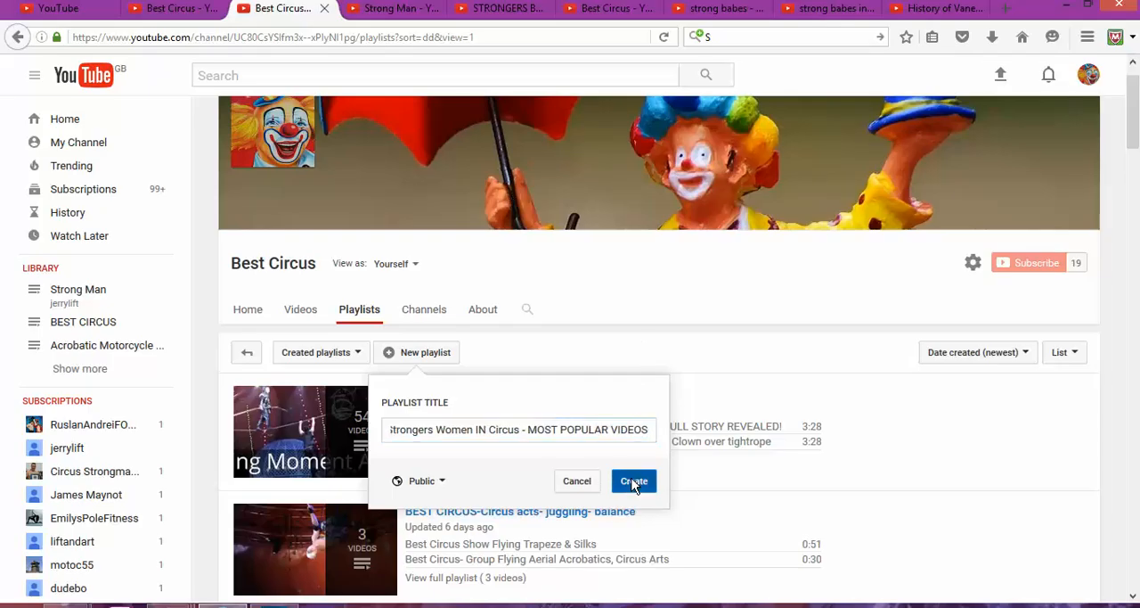
click(633, 481)
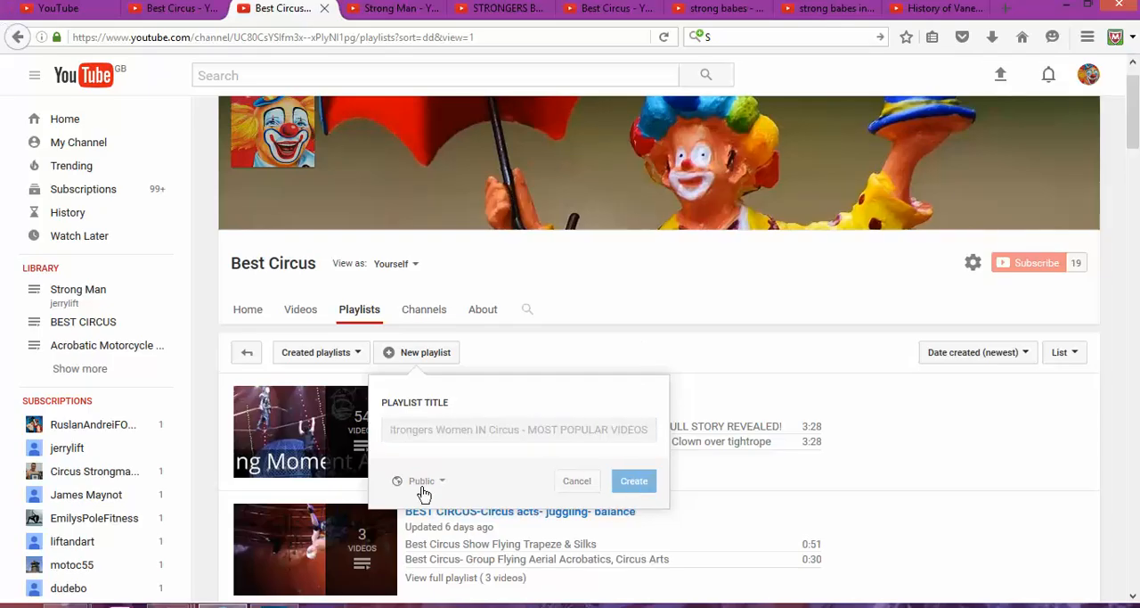
Confirm creation and open Add videos on the empty Strongers Women playlist.
click(634, 480)
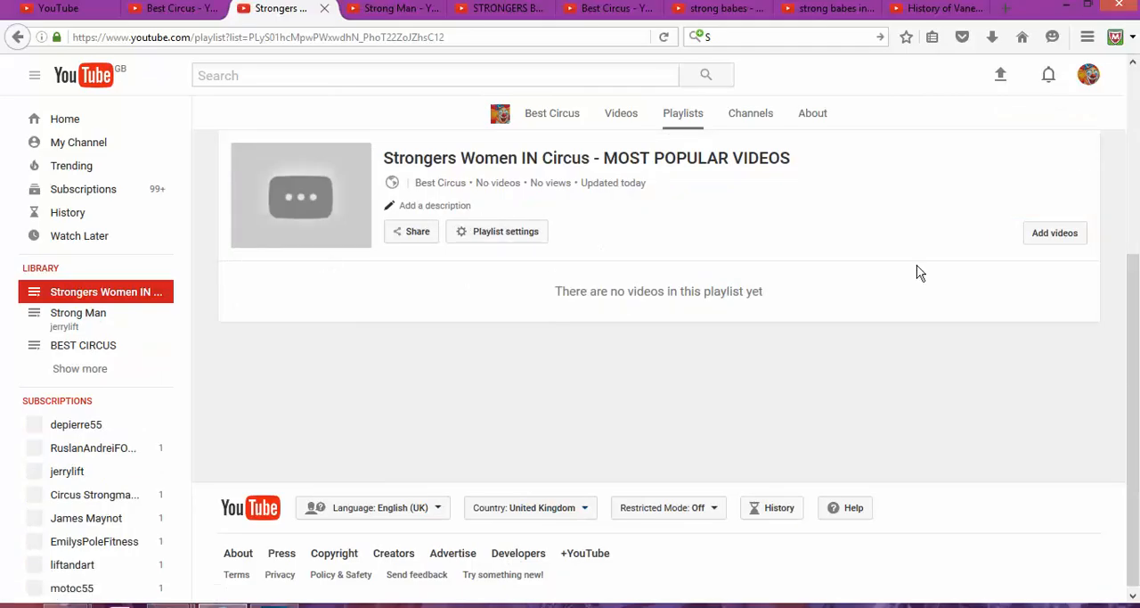
mouse_move(786, 238)
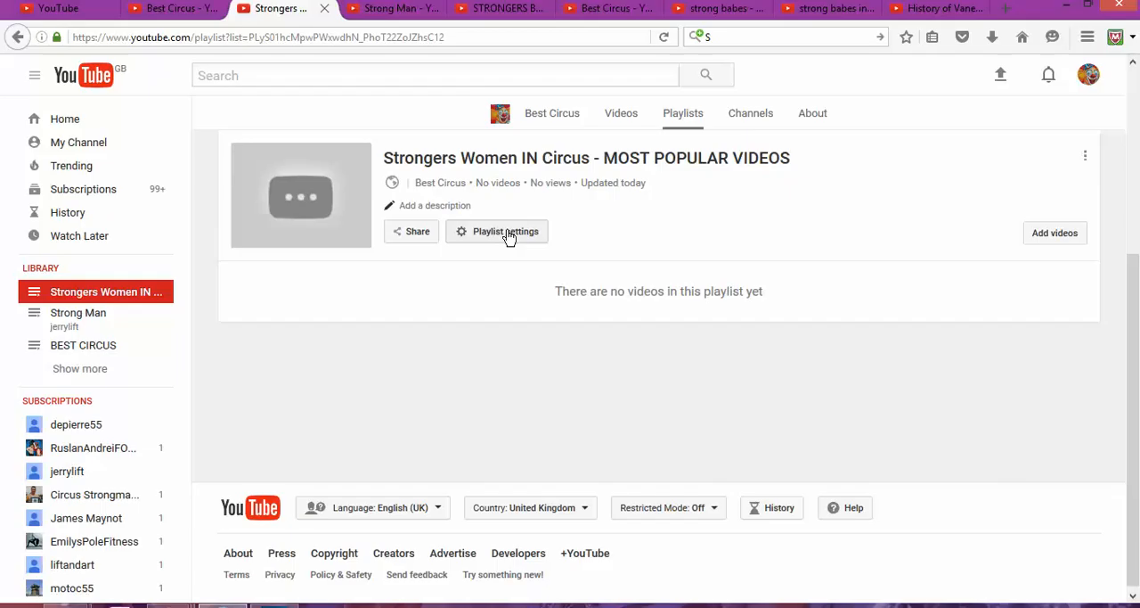
click(505, 231)
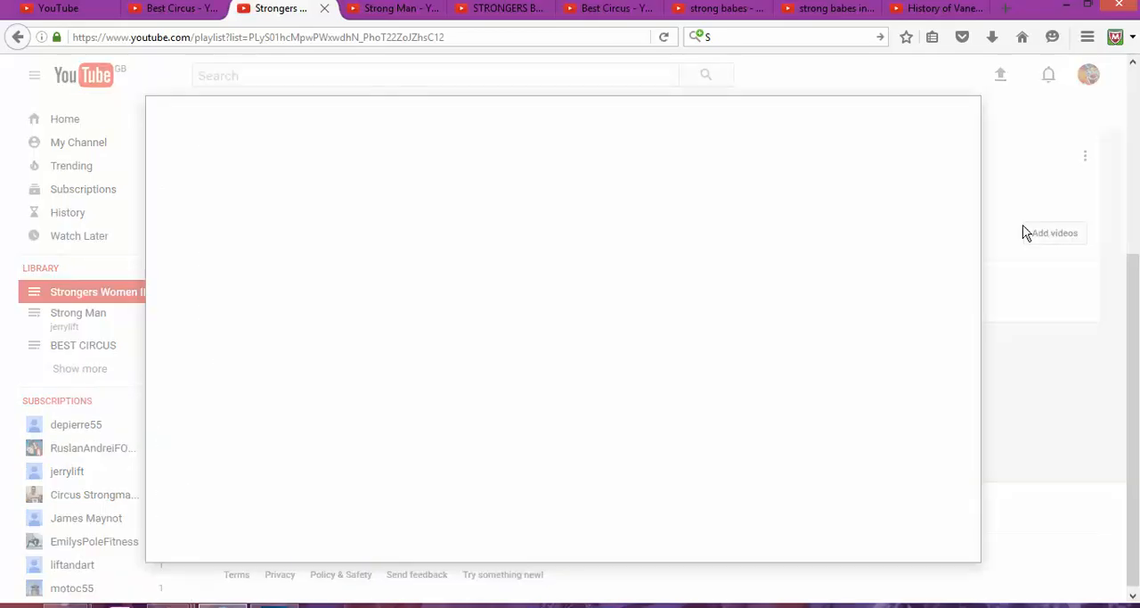
List your uploaded videos and mark a tightrope video and the Hercules strongman video.
click(1055, 232)
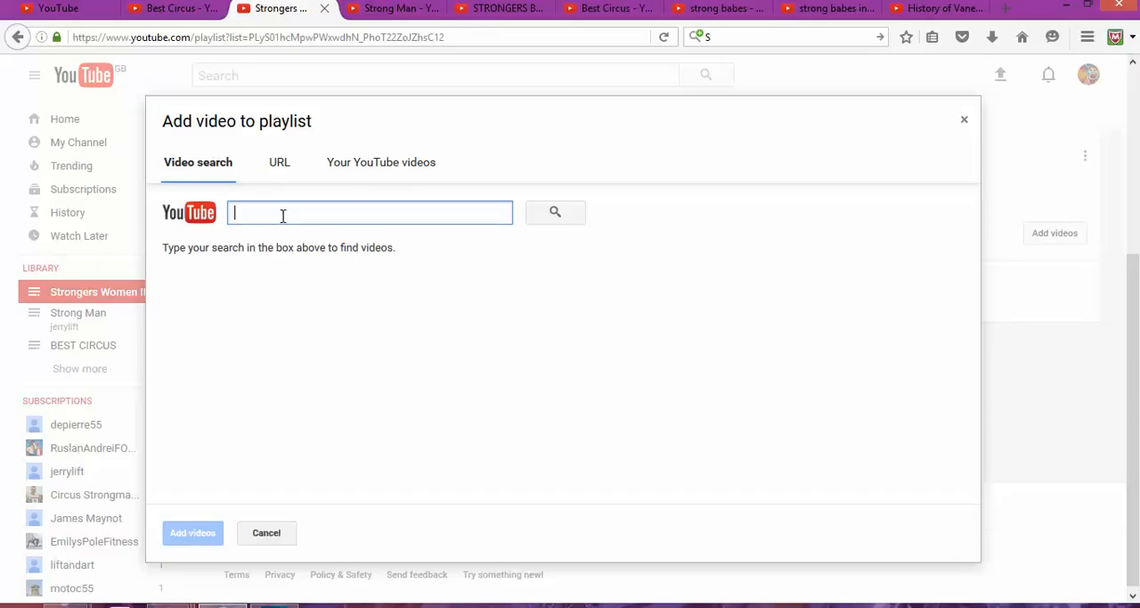
click(381, 163)
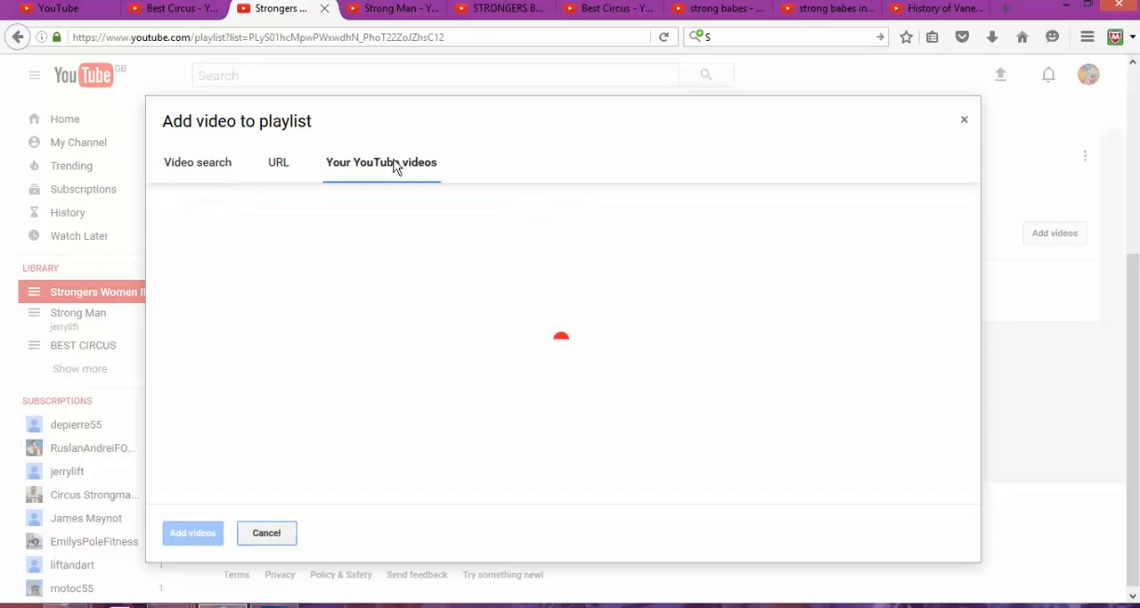
click(382, 162)
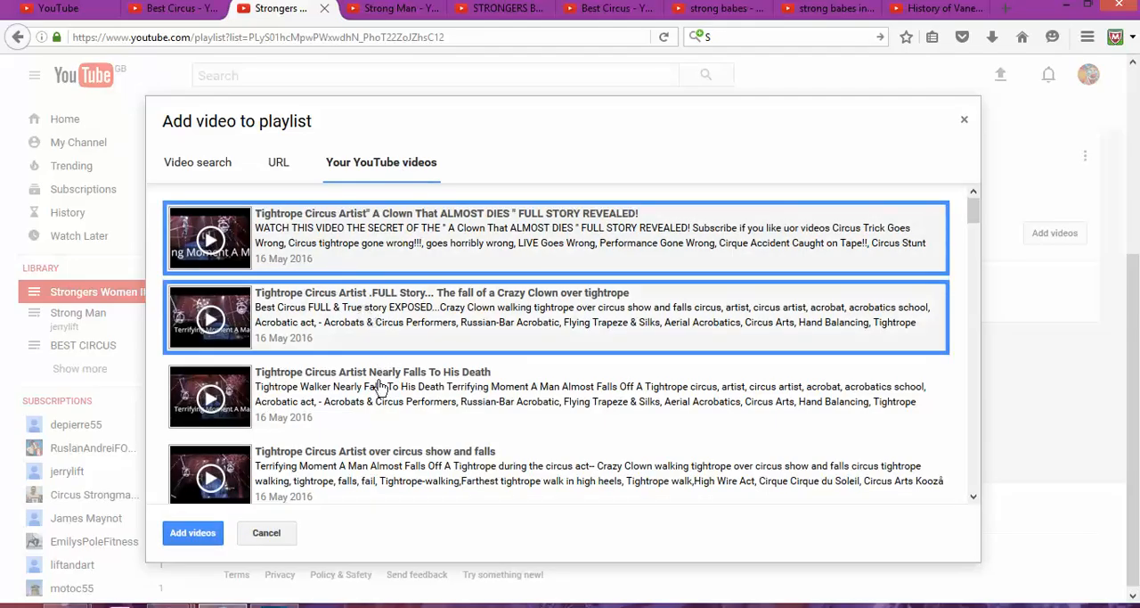
mouse_move(398, 428)
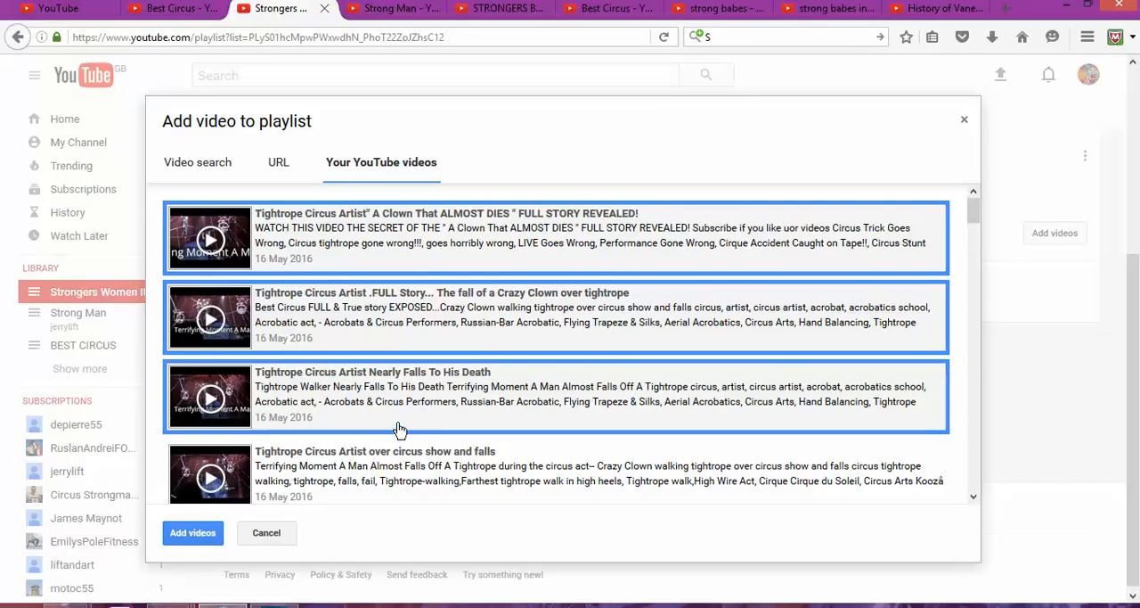
scroll(down, 3)
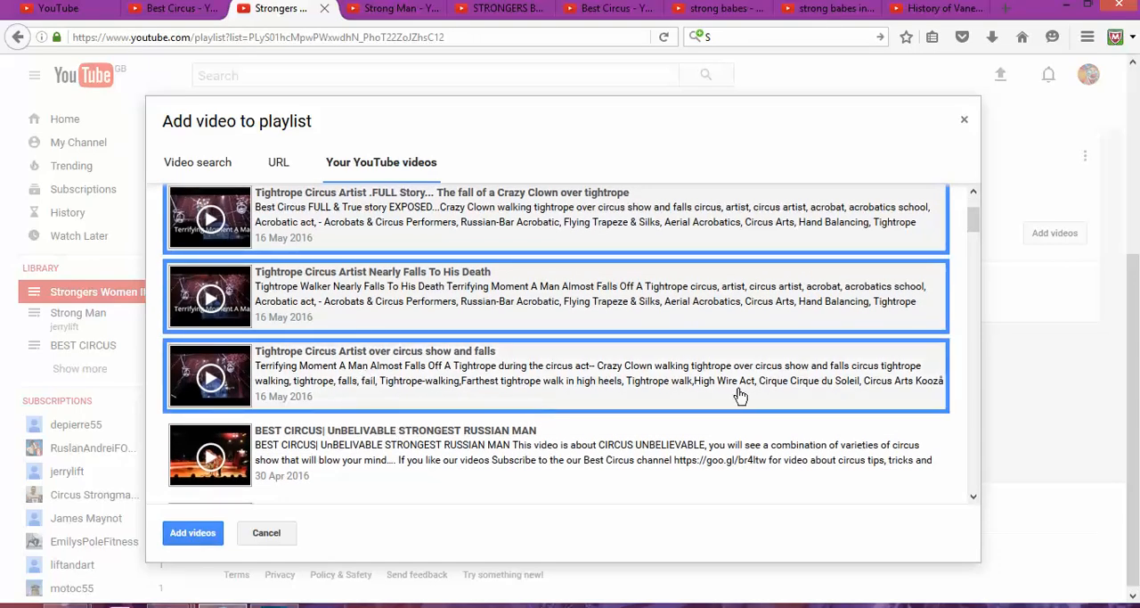
scroll(down, 3)
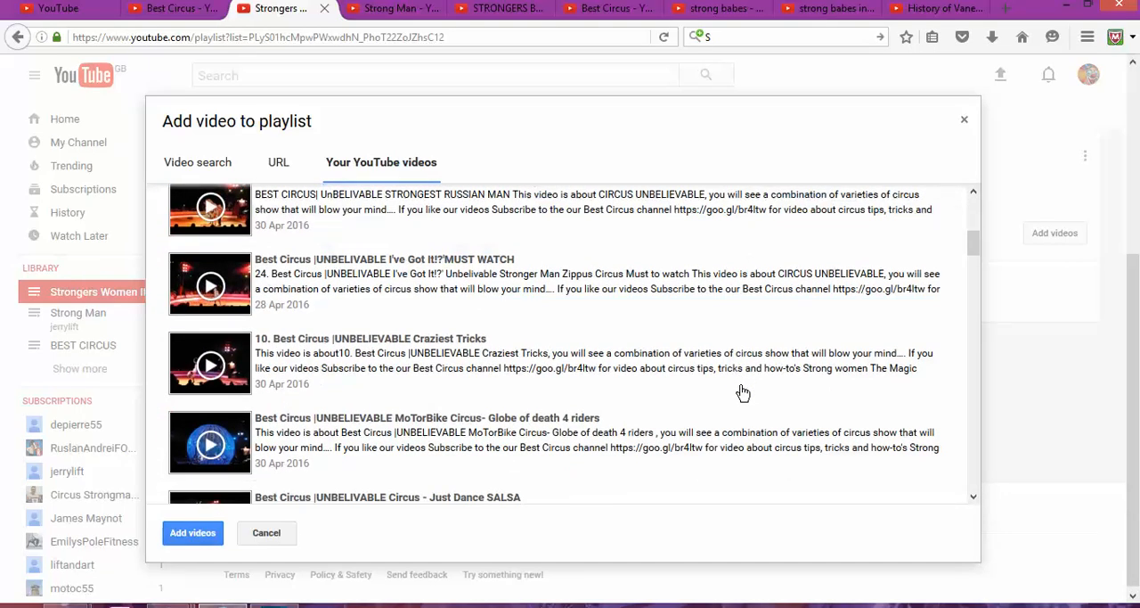
scroll(down, 3)
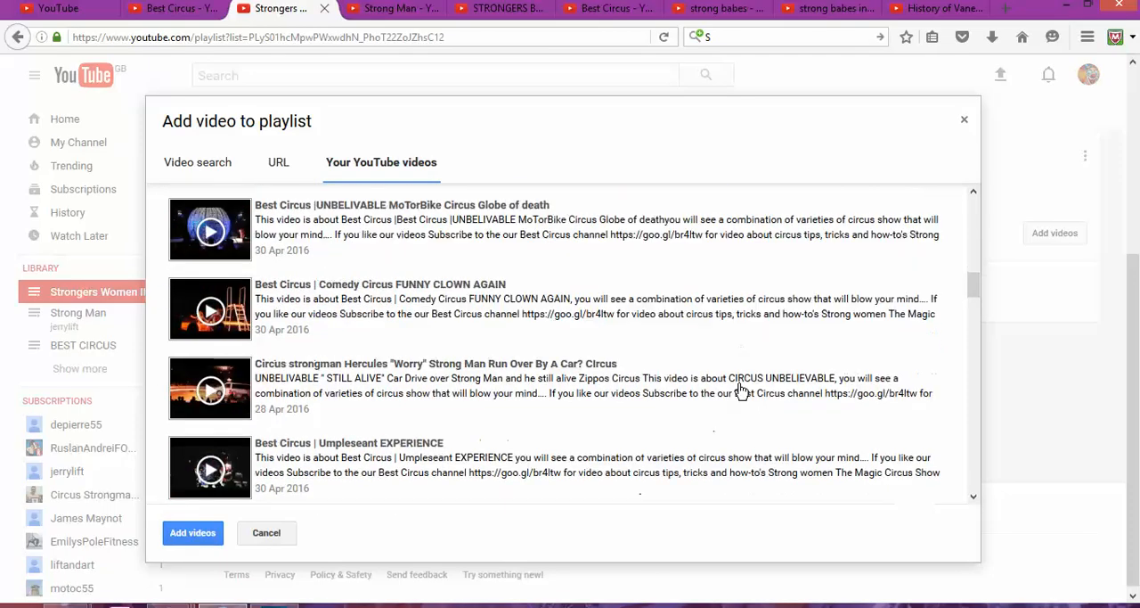
click(557, 388)
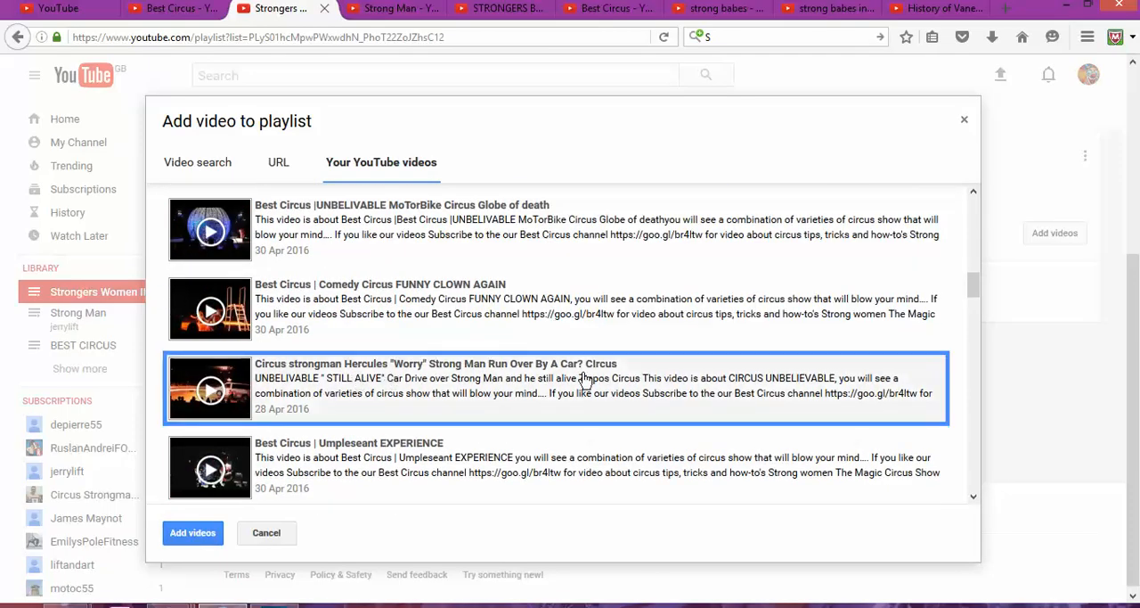
Mark the UNBELIVABLE STRONG WOMEN video and scroll through the remaining uploads.
scroll(down, 3)
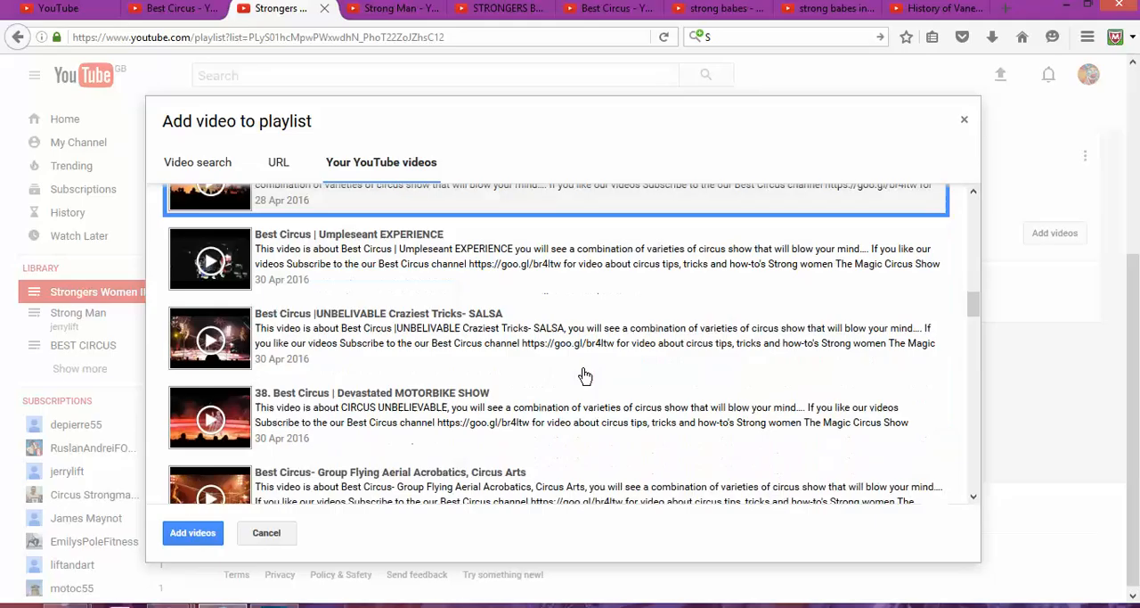
scroll(down, 3)
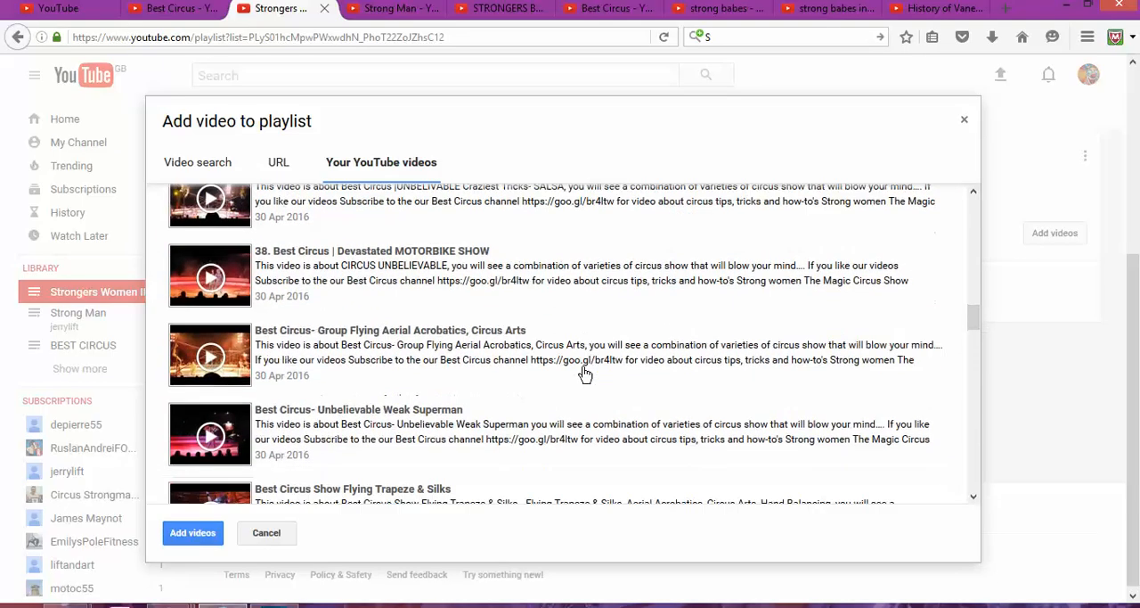
scroll(down, 3)
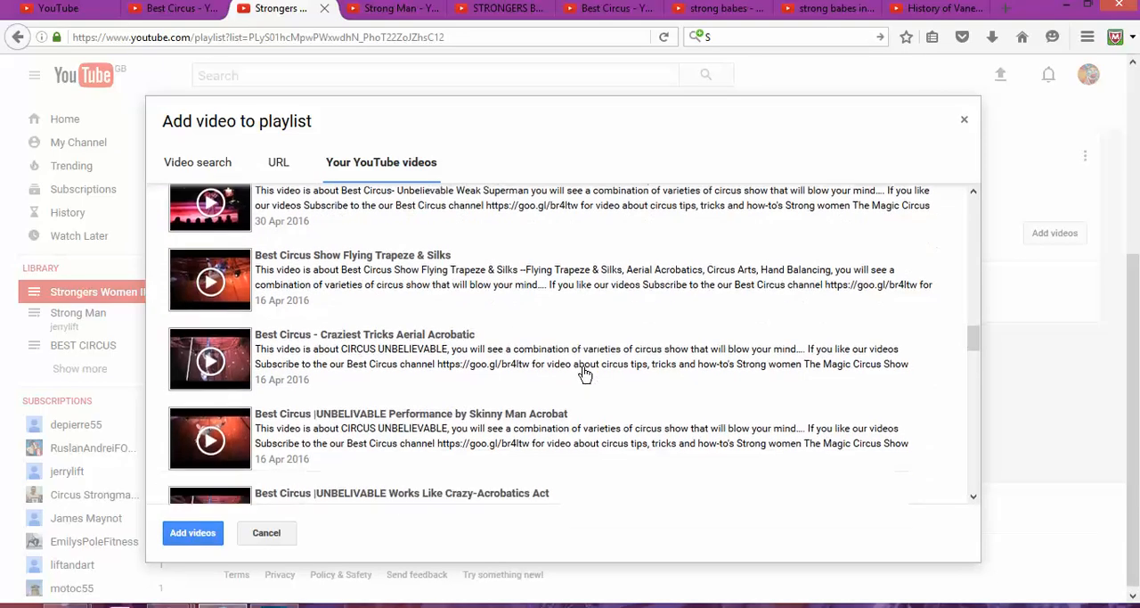
scroll(down, 3)
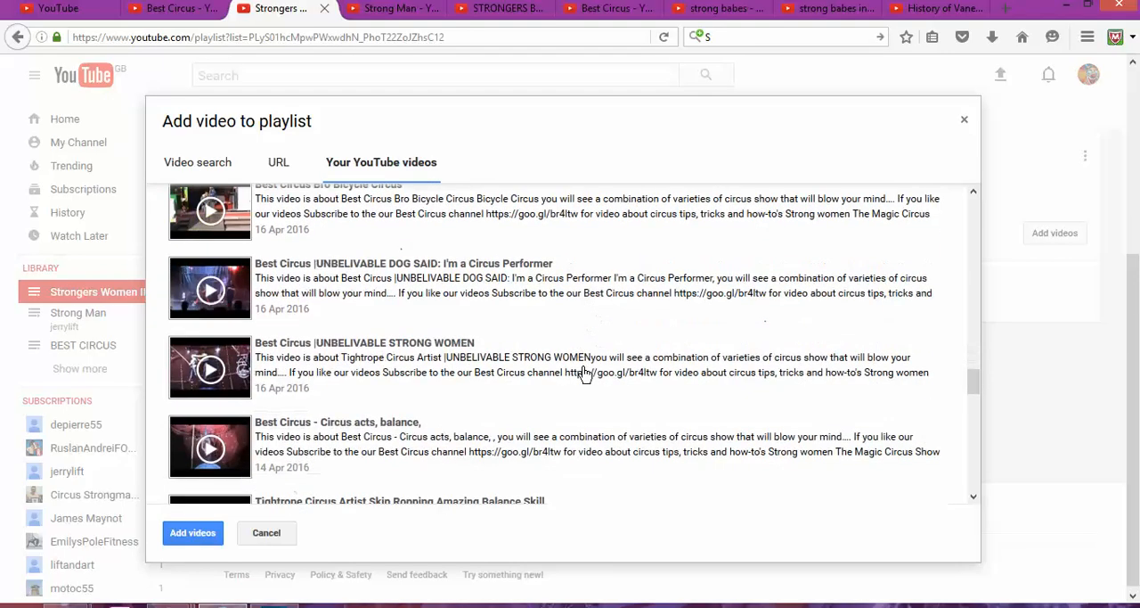
click(472, 370)
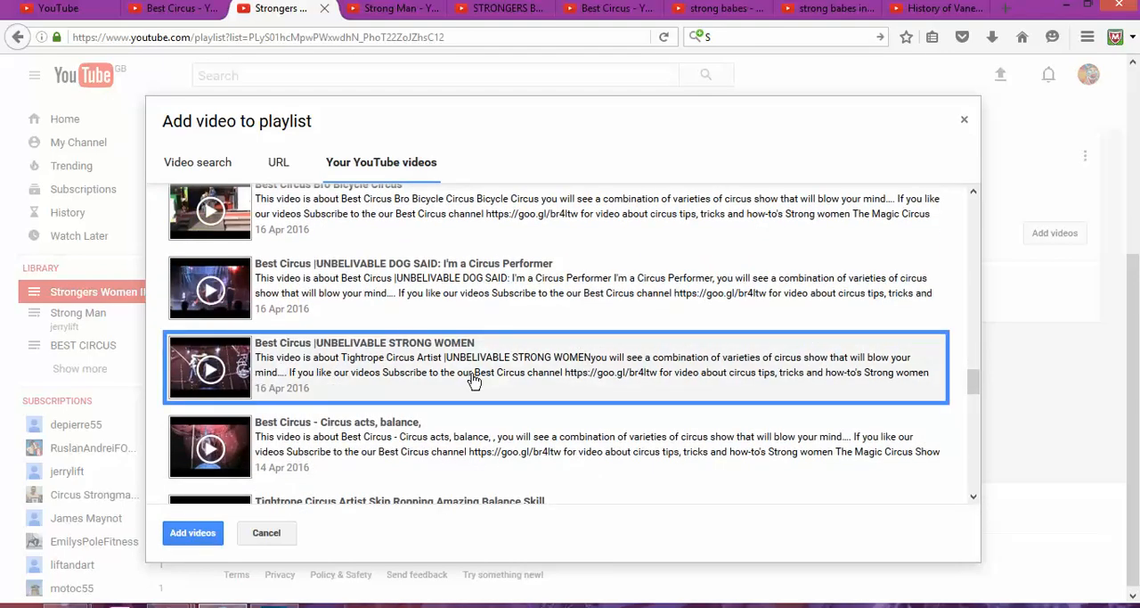
scroll(down, 3)
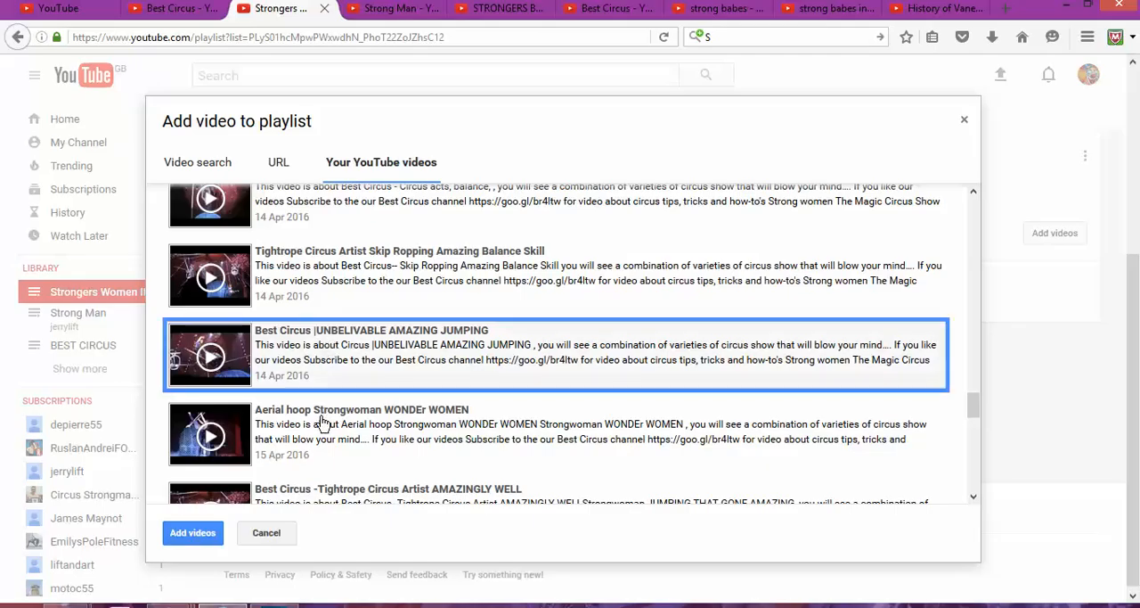
mouse_move(439, 377)
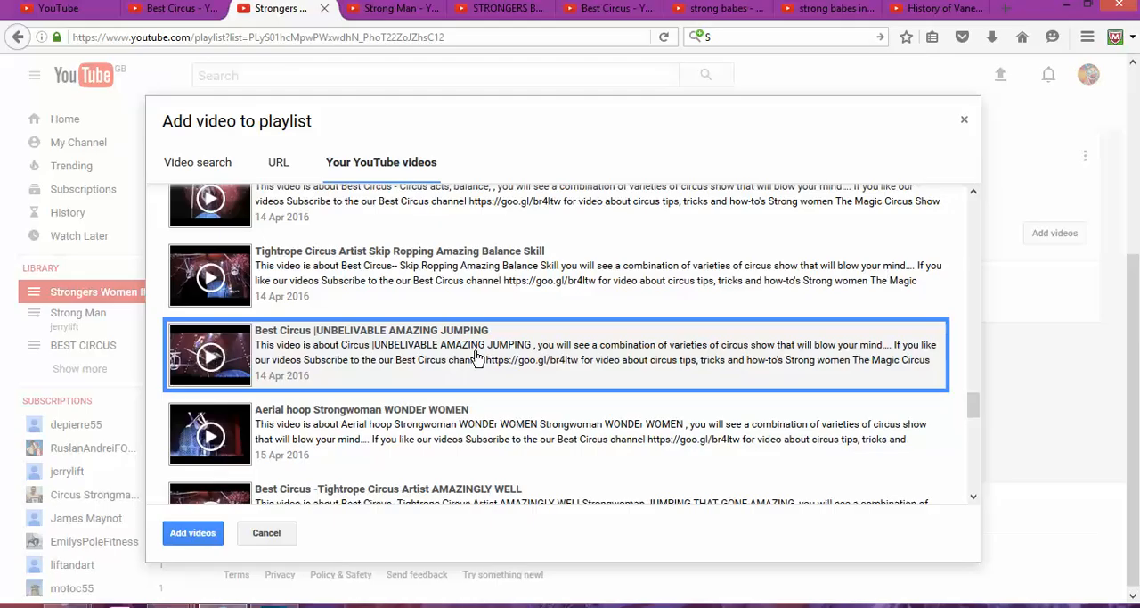
scroll(down, 3)
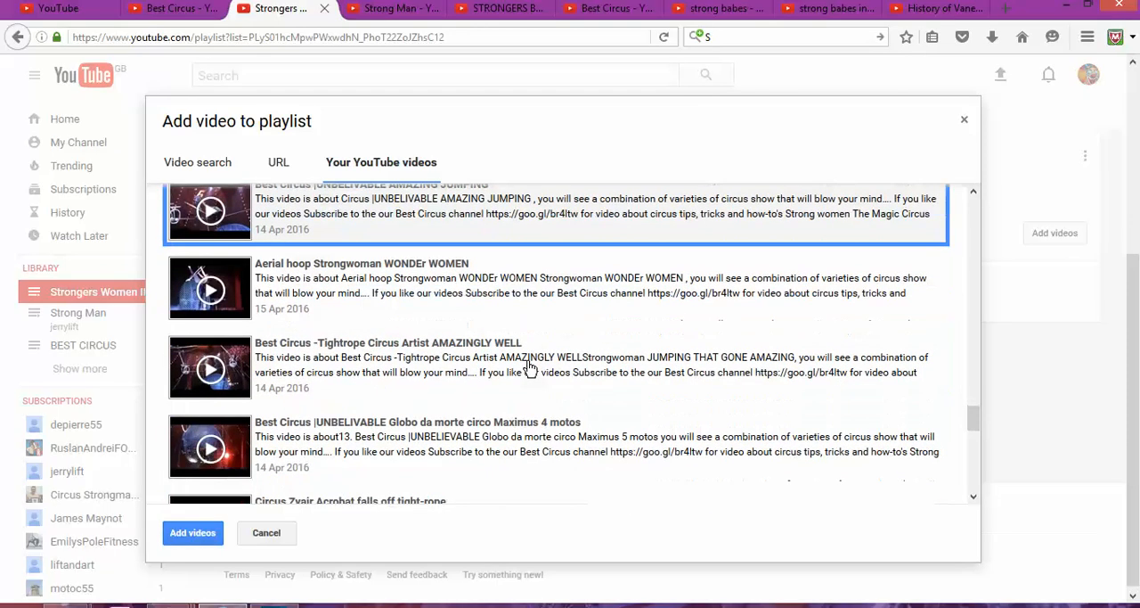
scroll(down, 3)
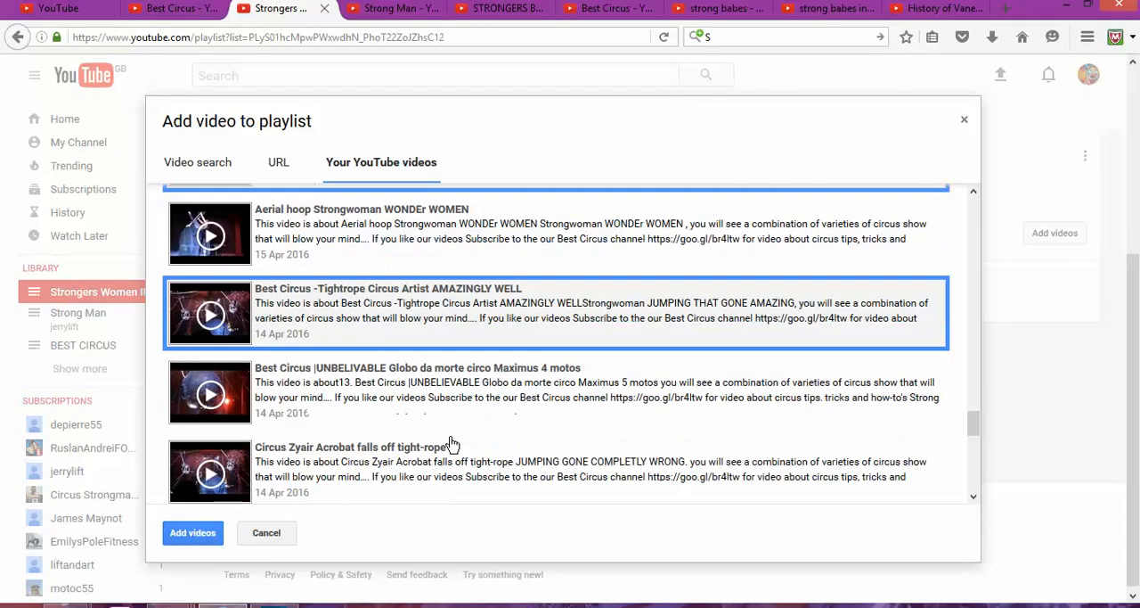
scroll(down, 3)
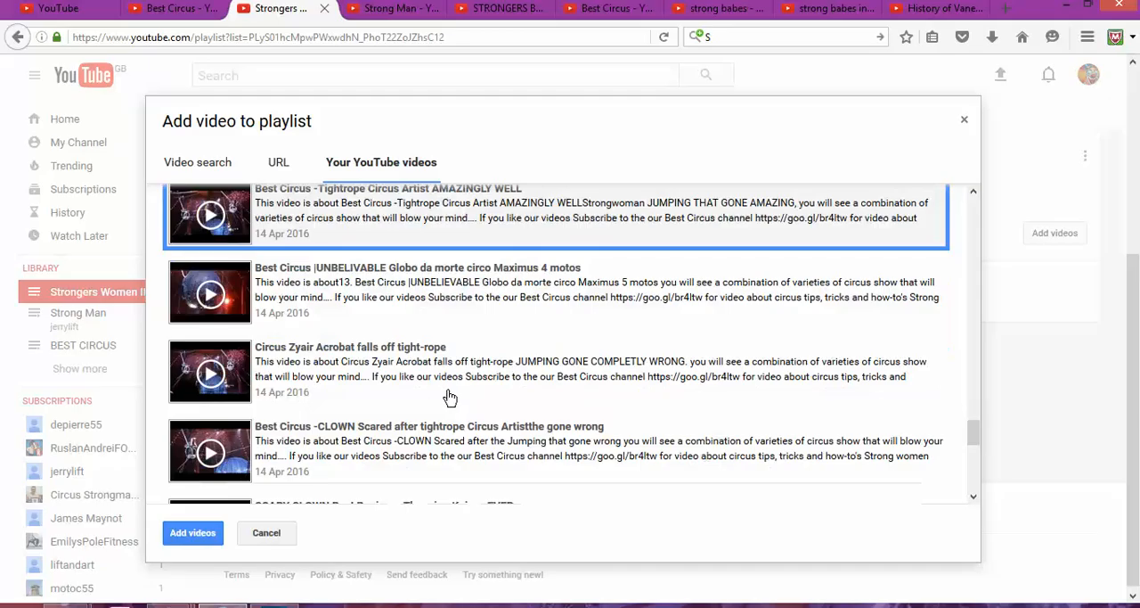
scroll(down, 3)
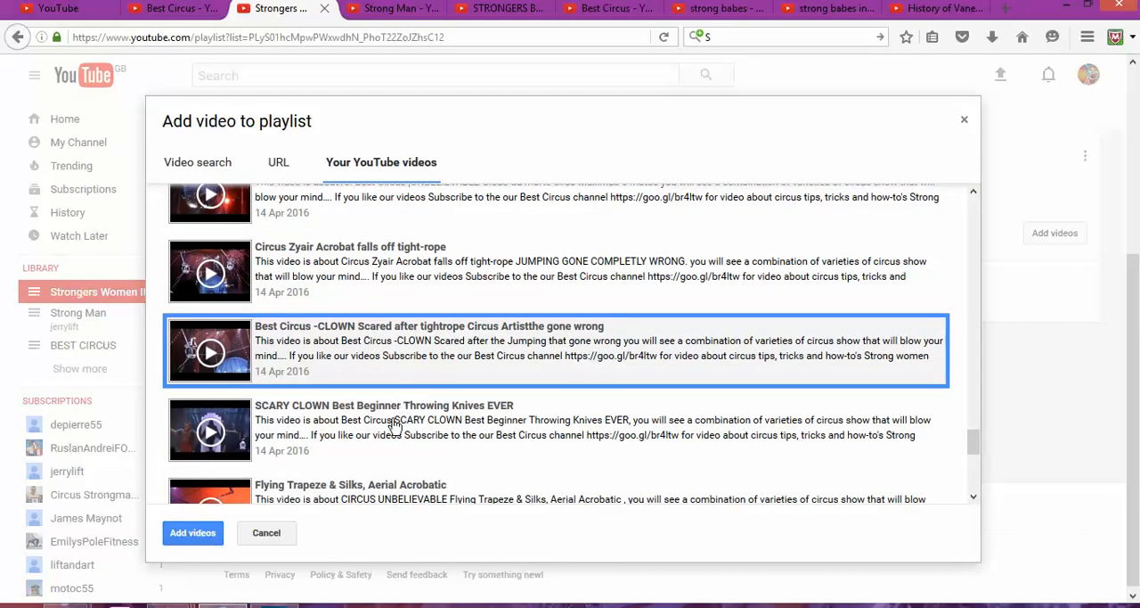
scroll(down, 3)
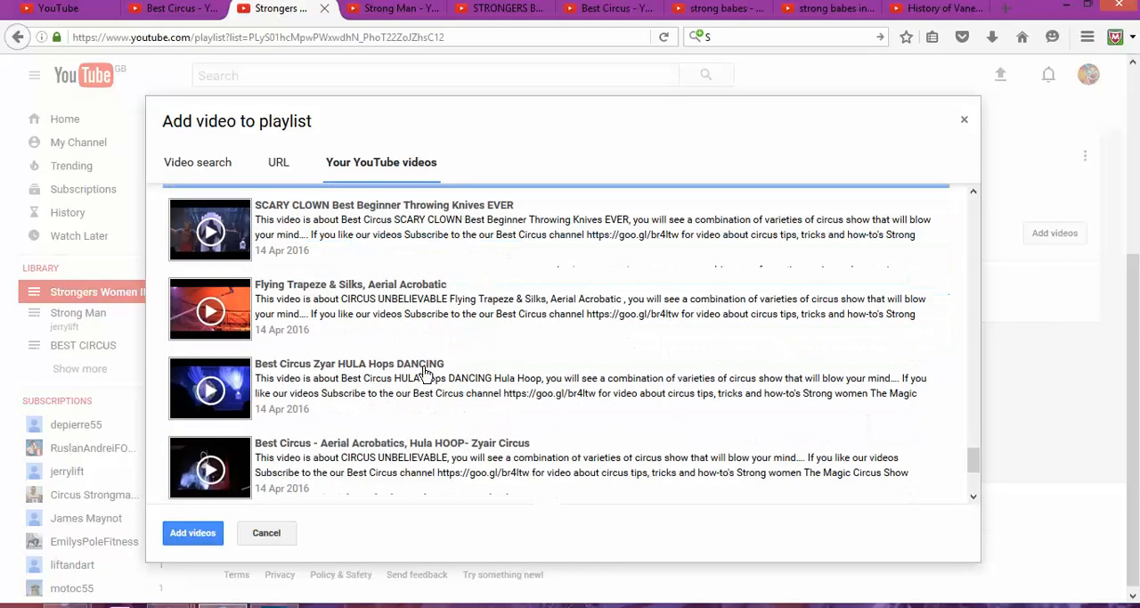
scroll(down, 3)
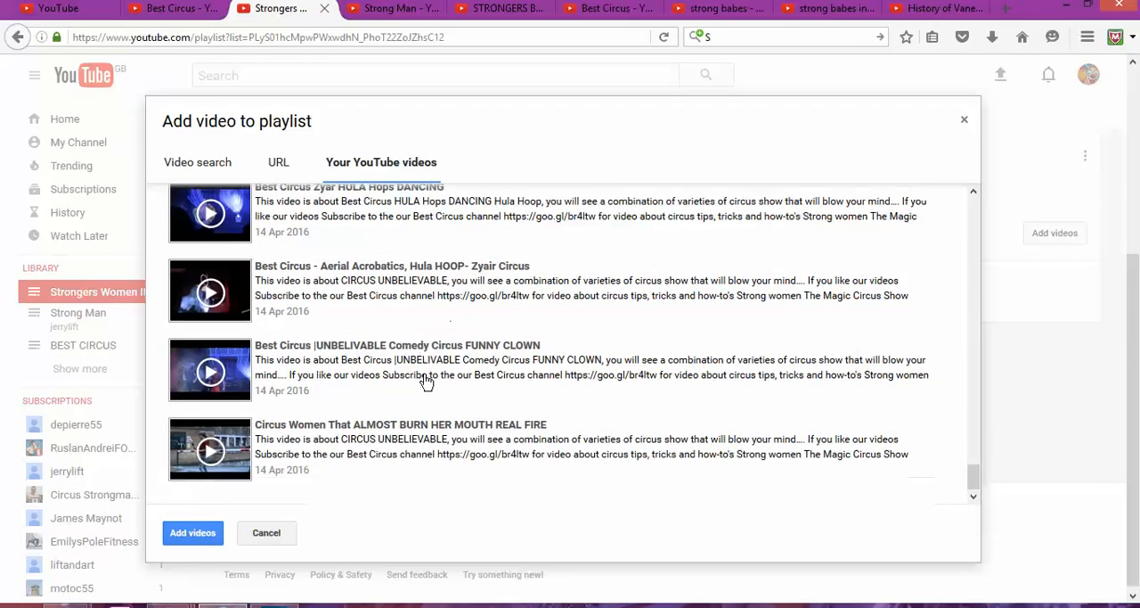
scroll(up, 3)
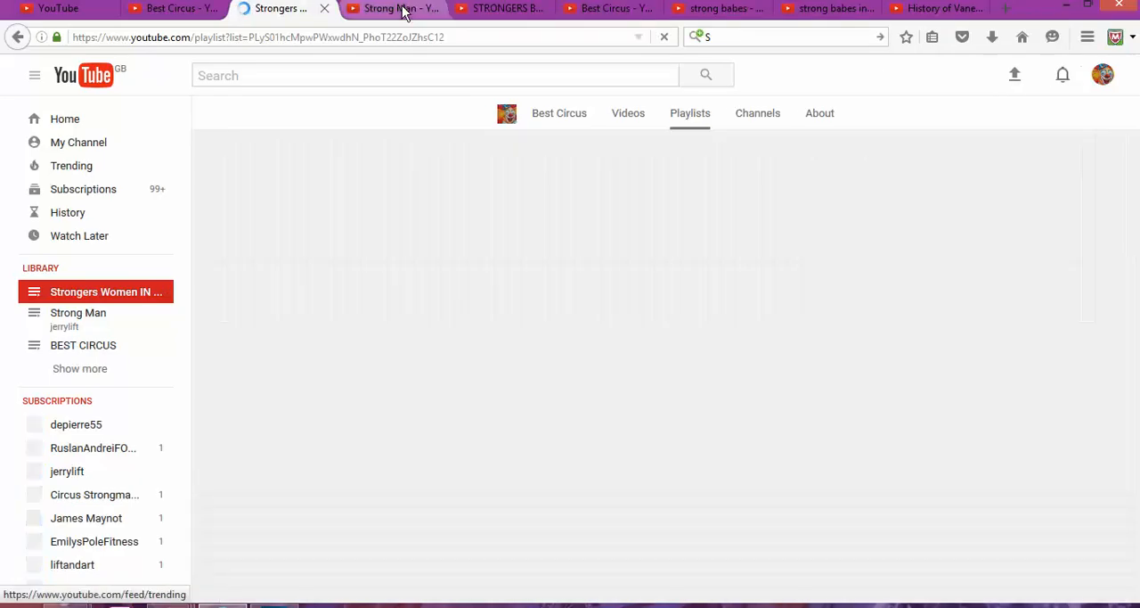
Check the Strong Man tab, then return to the 9-video Strongers Women playlist.
click(392, 8)
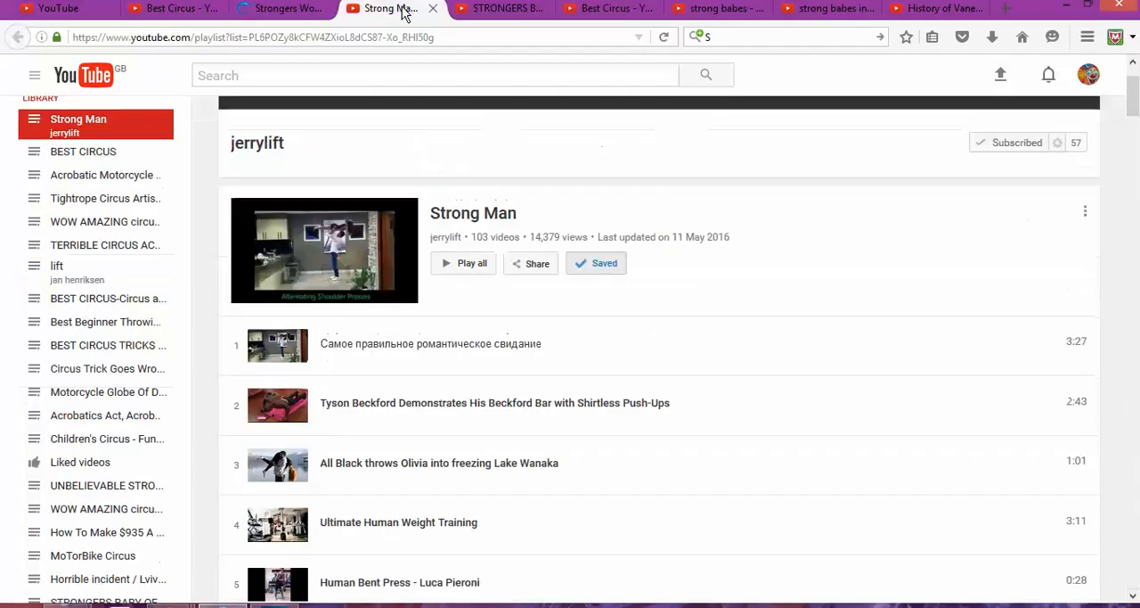
click(276, 8)
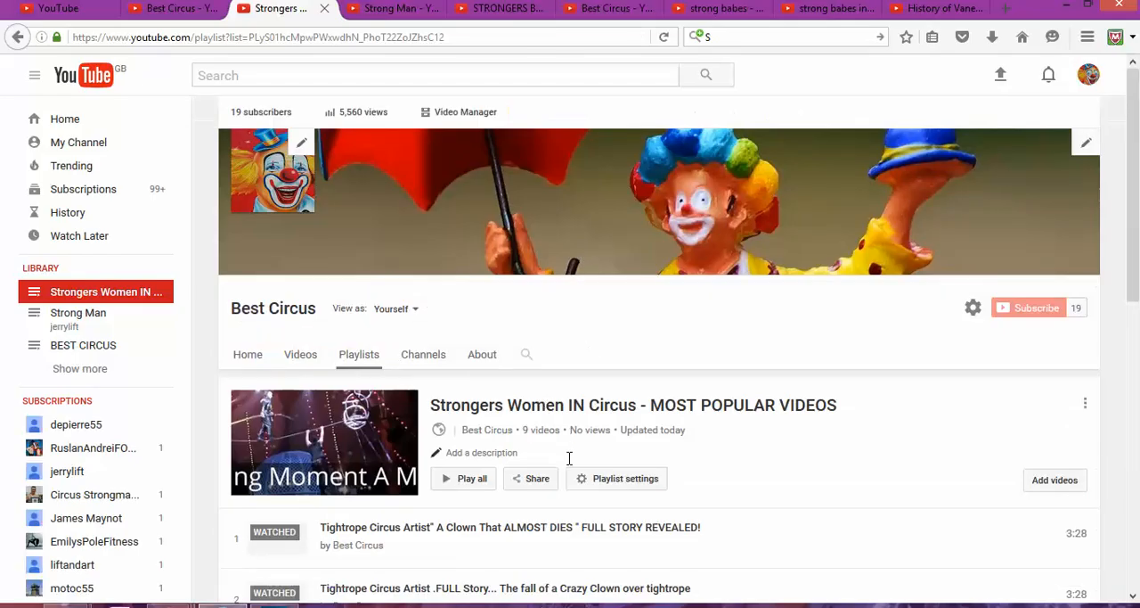
Highlight the playlist owner Best Circus and its No views count, then switch to Strong Man.
double_click(487, 430)
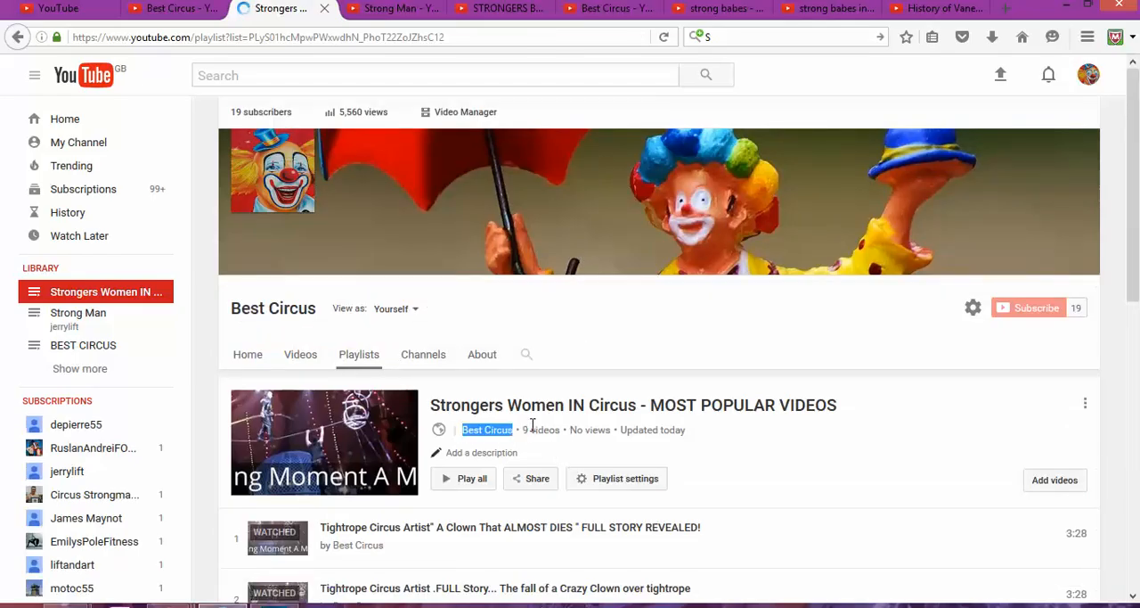
double_click(542, 430)
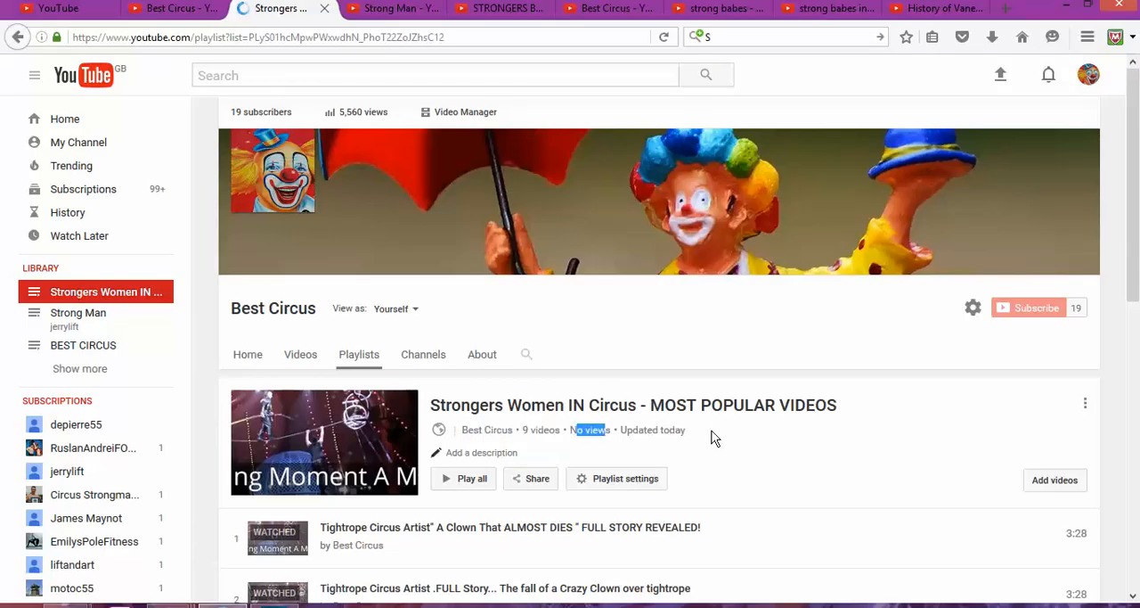
mouse_move(718, 431)
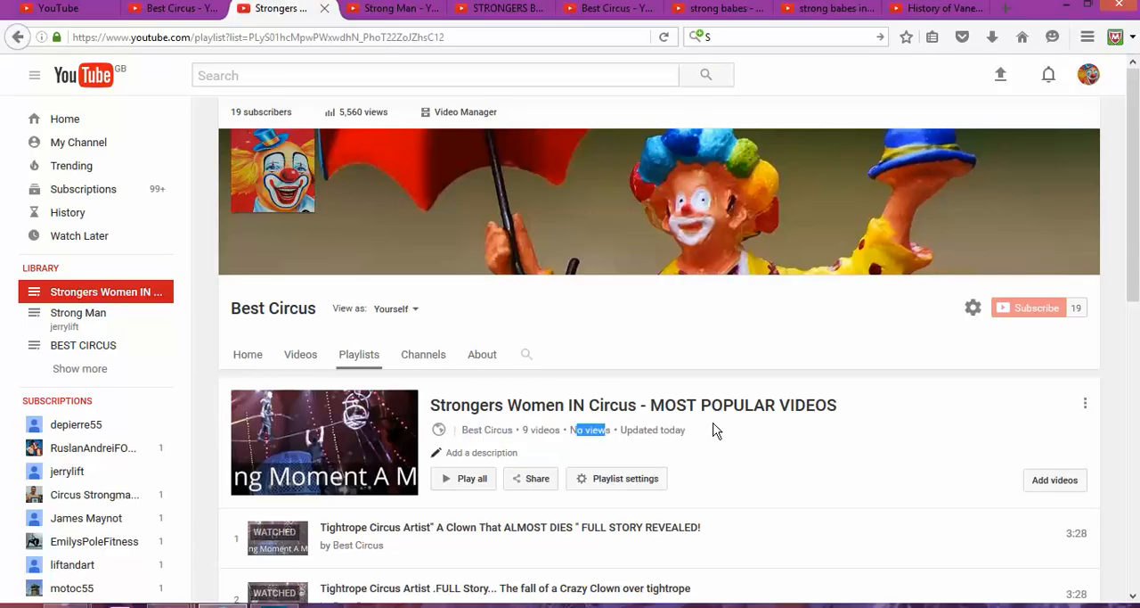
mouse_move(713, 378)
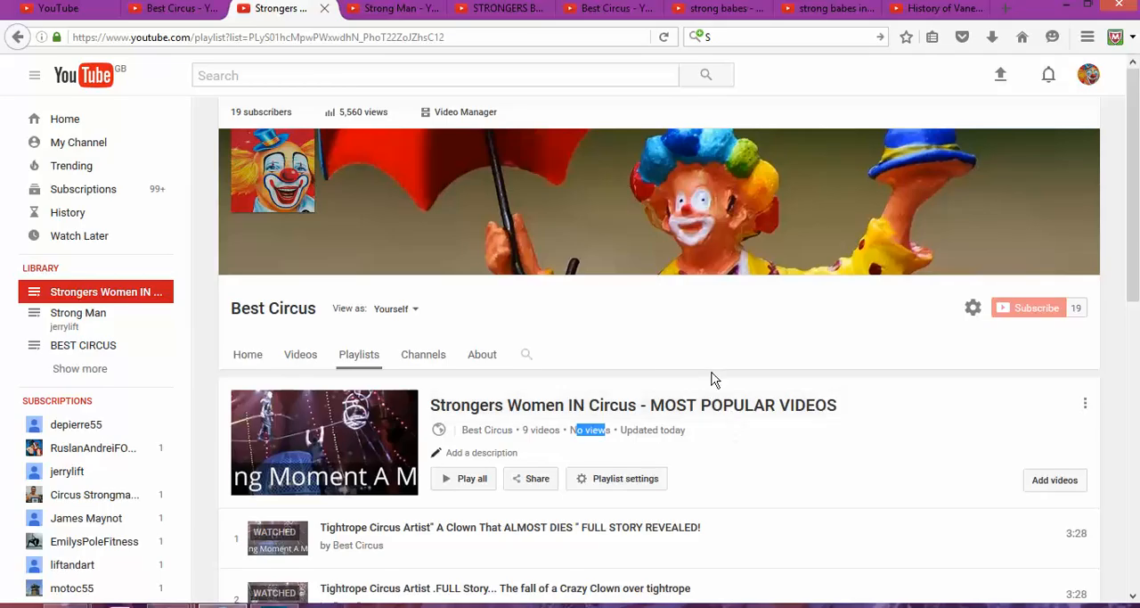
mouse_move(661, 438)
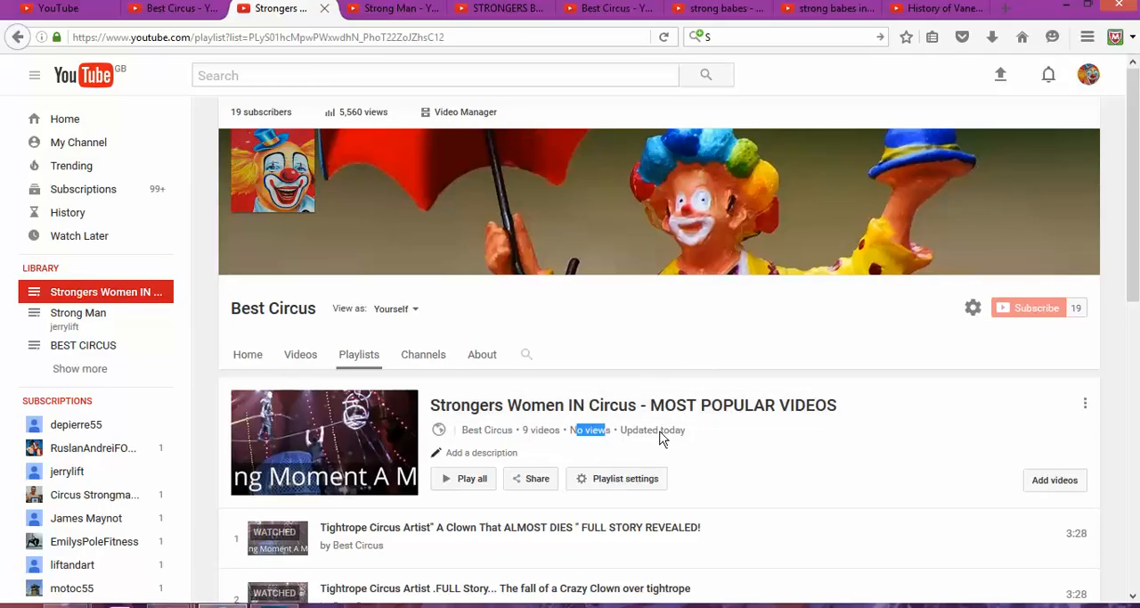
mouse_move(515, 31)
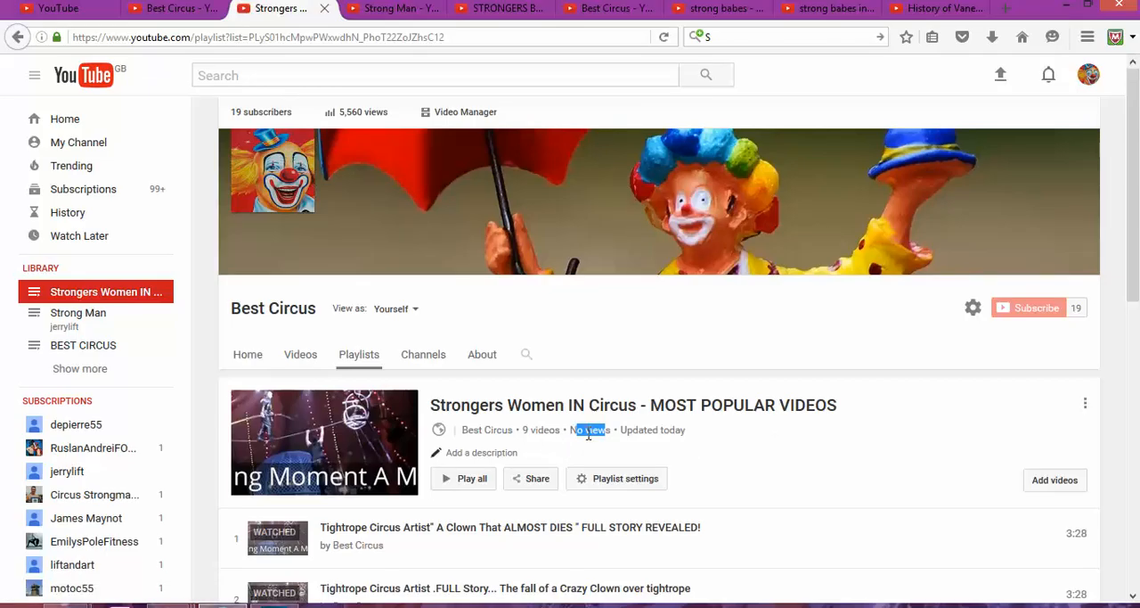
mouse_move(596, 458)
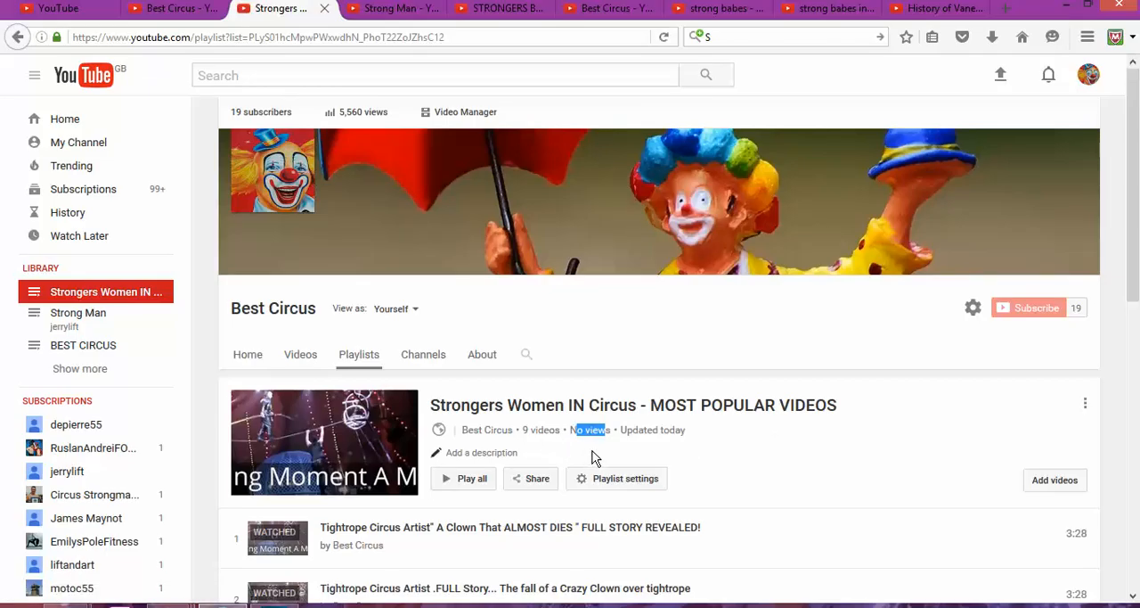
mouse_move(595, 450)
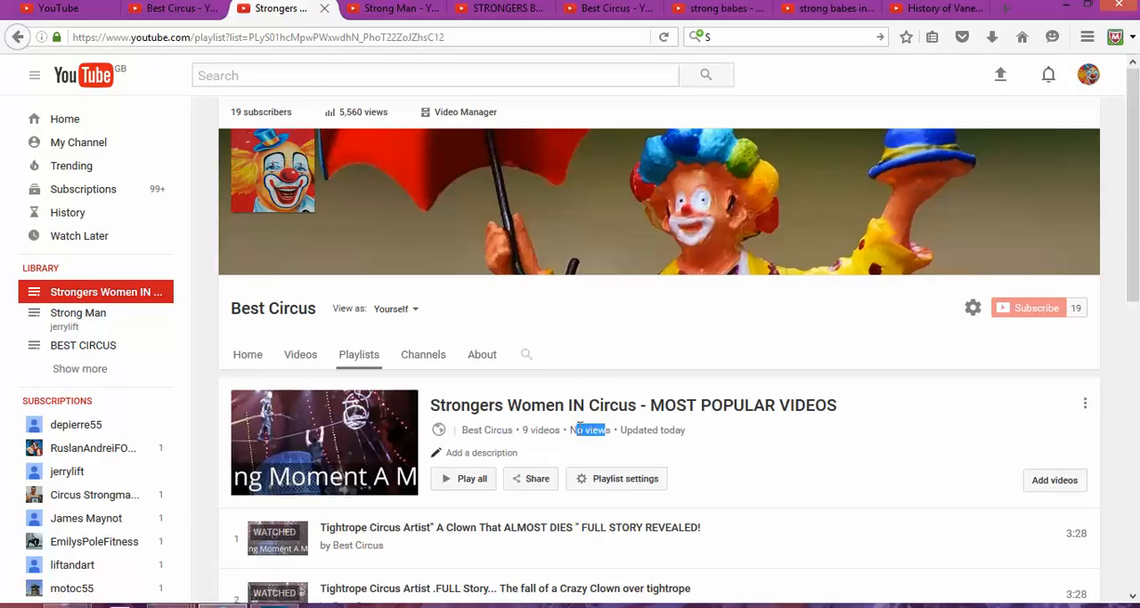
mouse_move(610, 420)
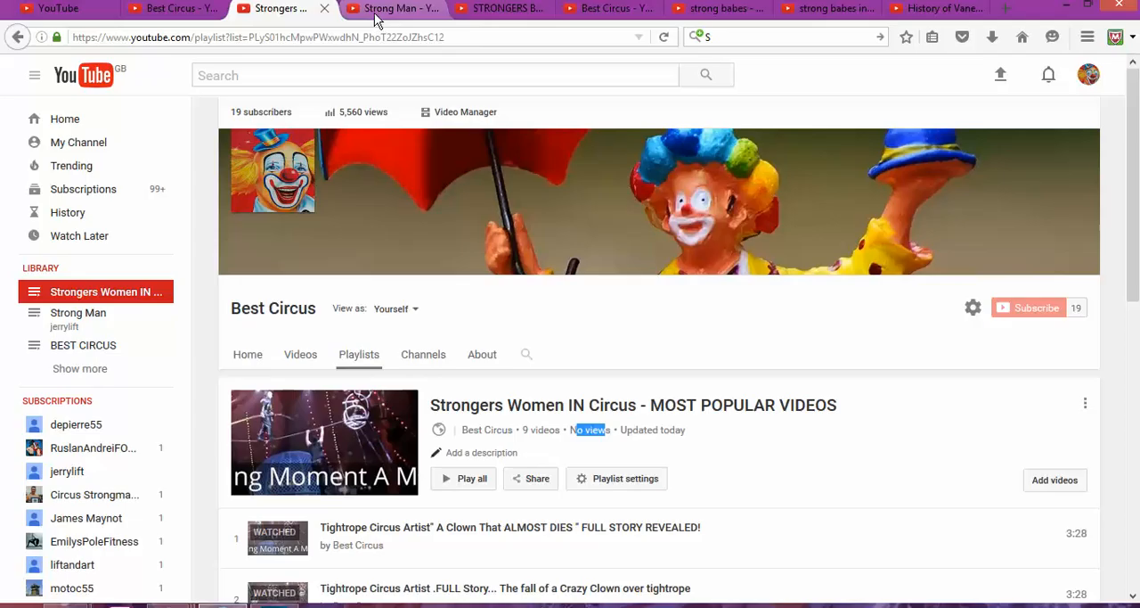
mouse_move(397, 9)
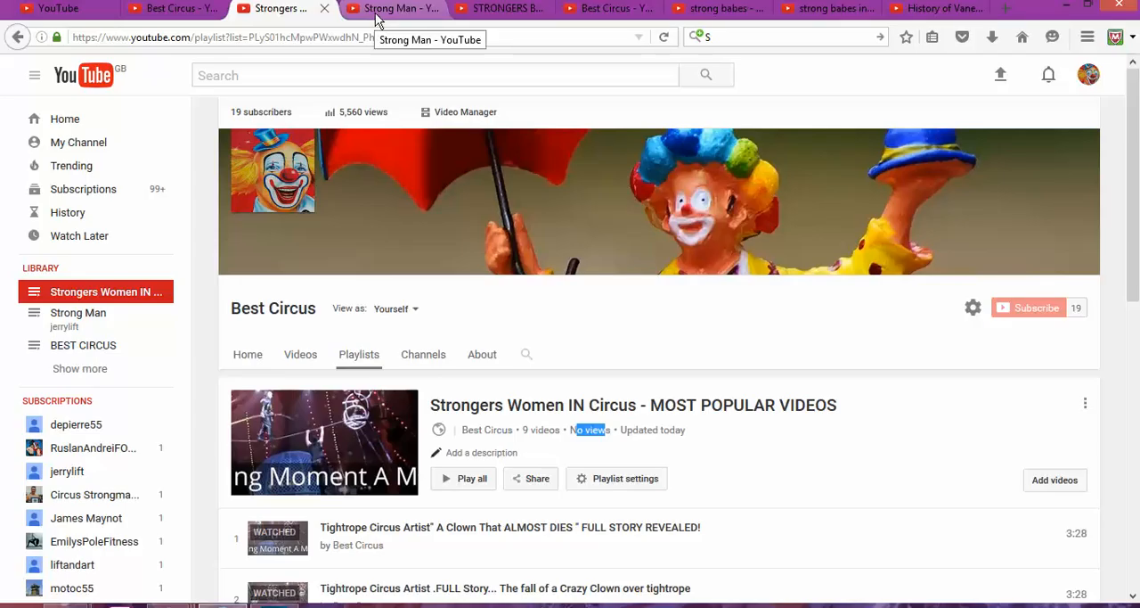
click(392, 8)
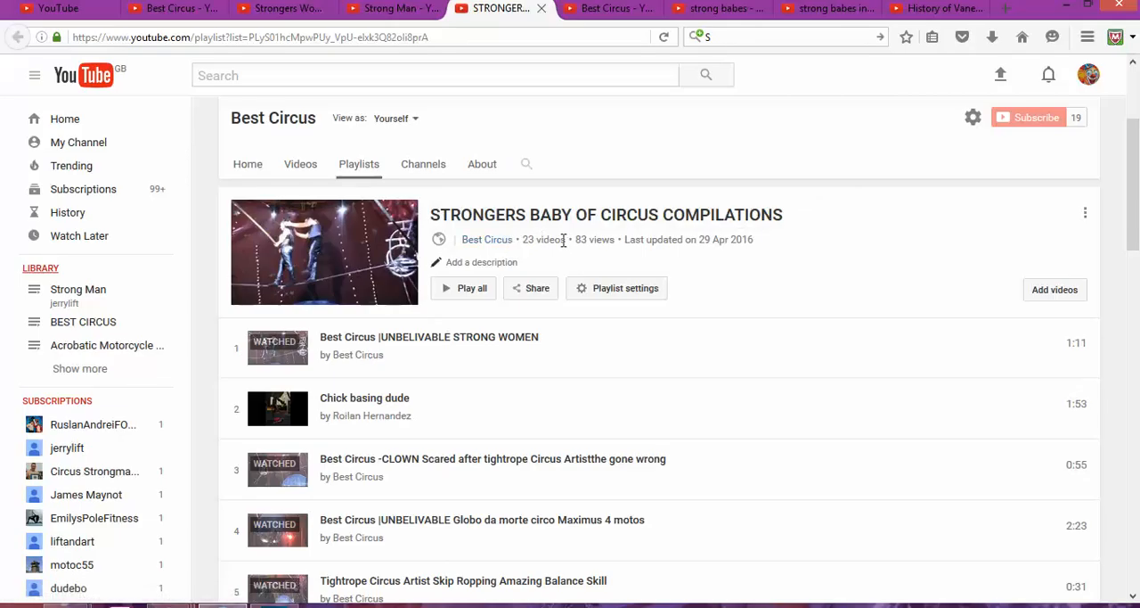
Highlight the STRONGERS BABY playlist's 83 views, scroll, then switch to Best Circus playlists.
double_click(580, 238)
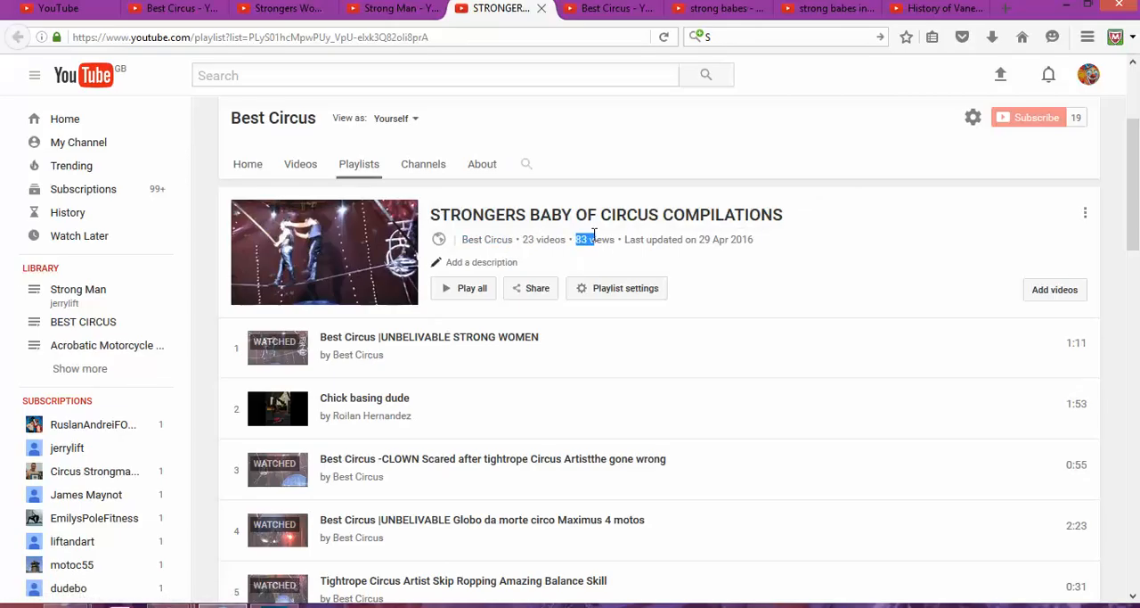
scroll(down, 3)
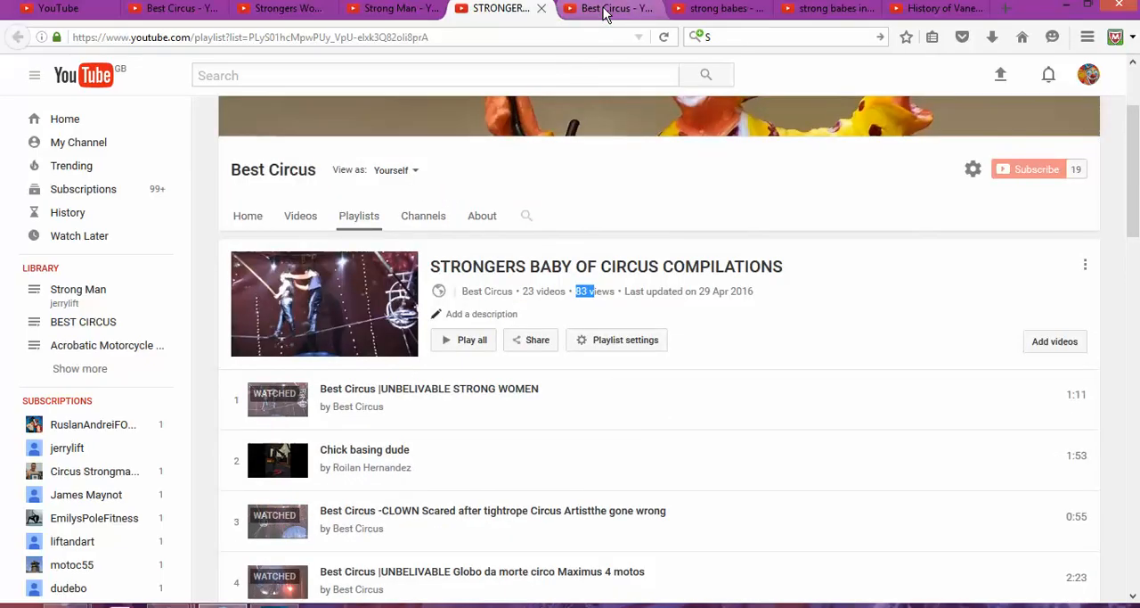
click(606, 8)
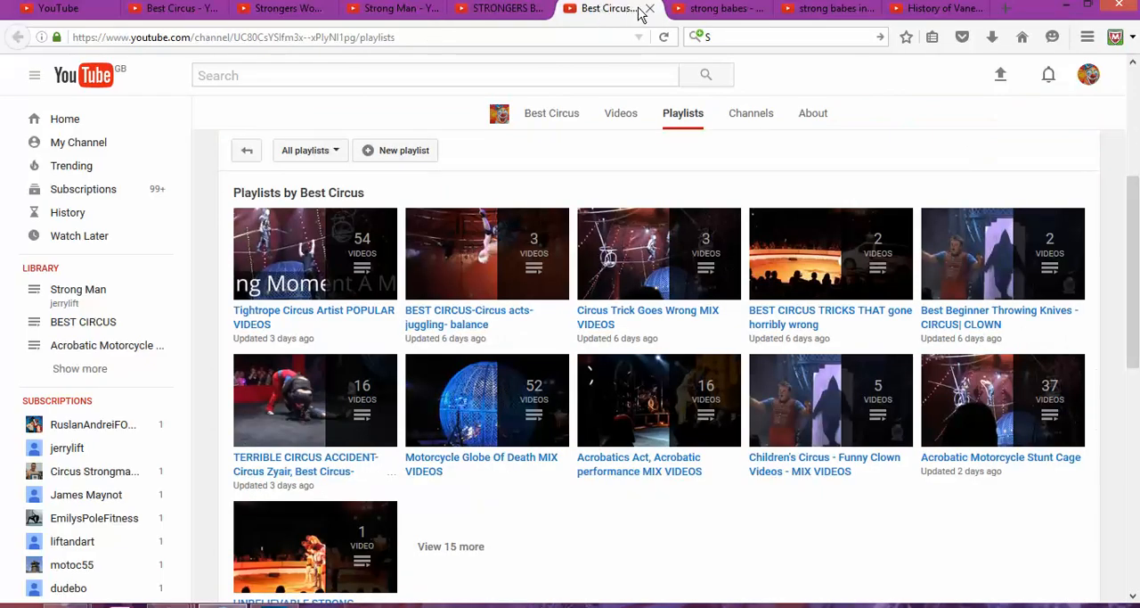
Switch to the 'strong babes' search results and scroll through the playlists.
click(623, 8)
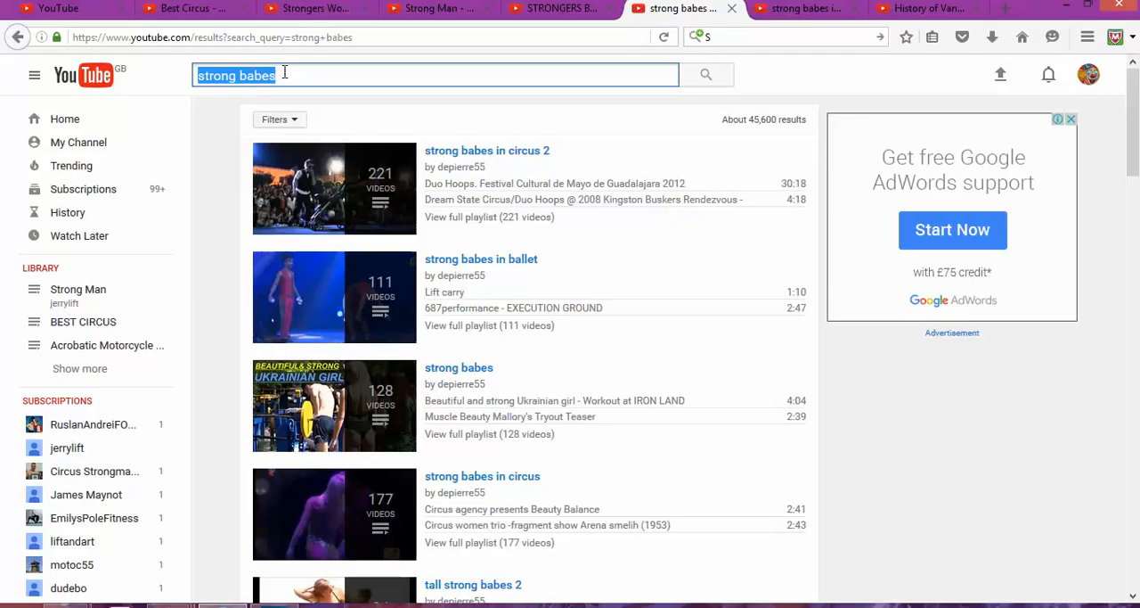
mouse_move(303, 75)
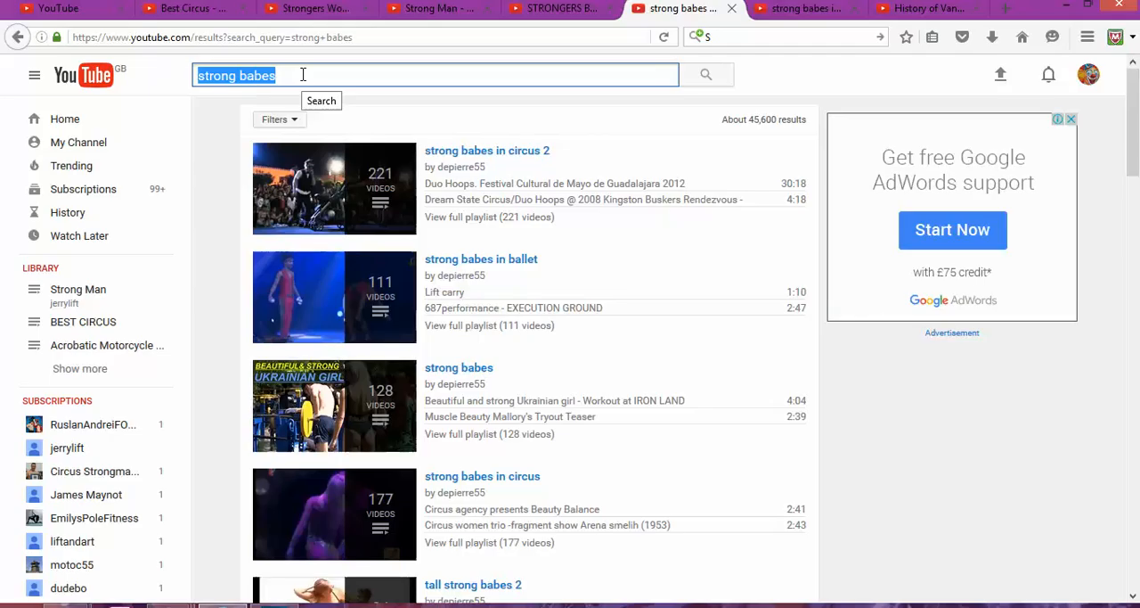
mouse_move(660, 188)
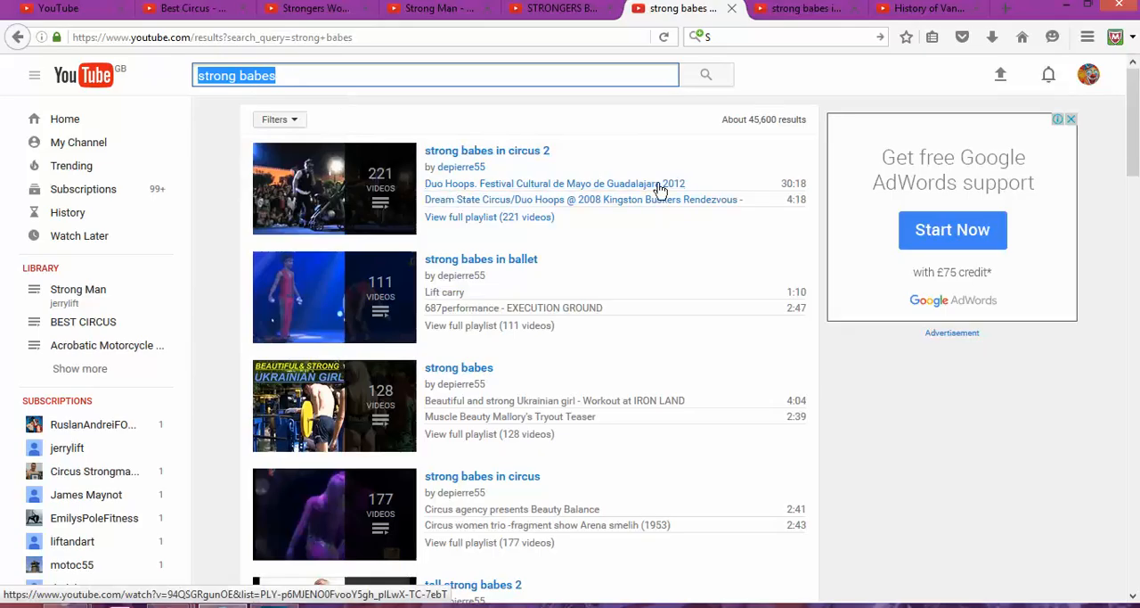
mouse_move(543, 156)
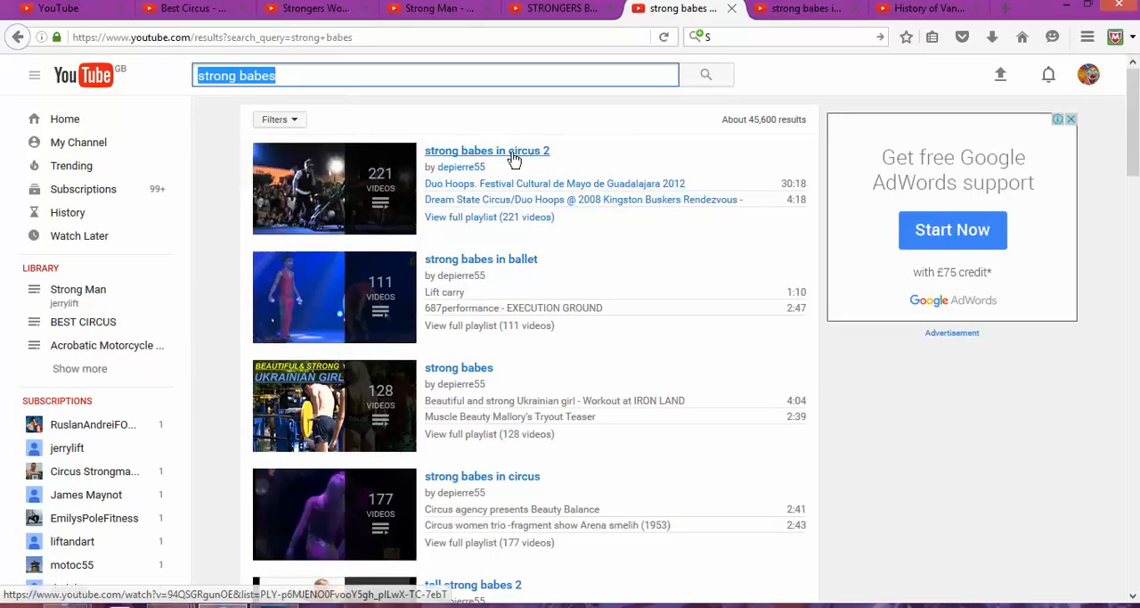
mouse_move(498, 152)
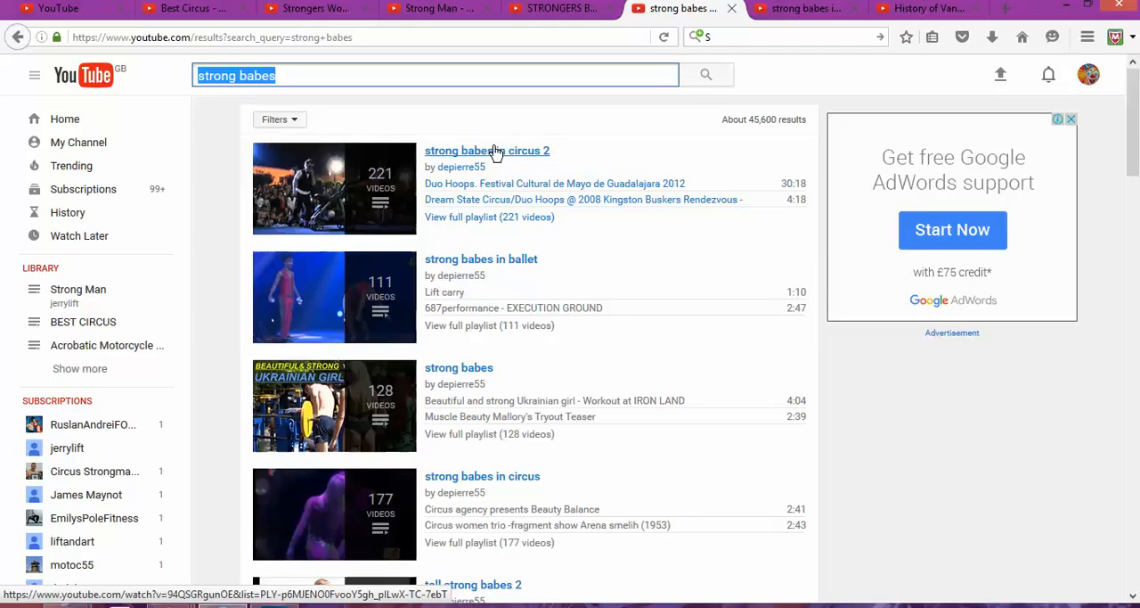
mouse_move(480, 141)
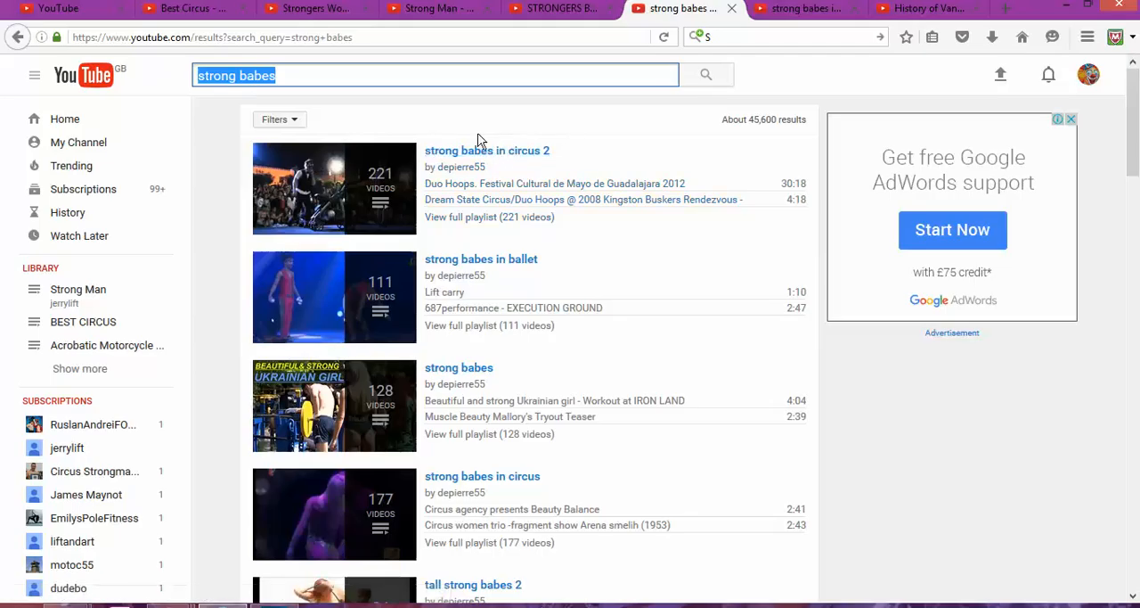
scroll(down, 3)
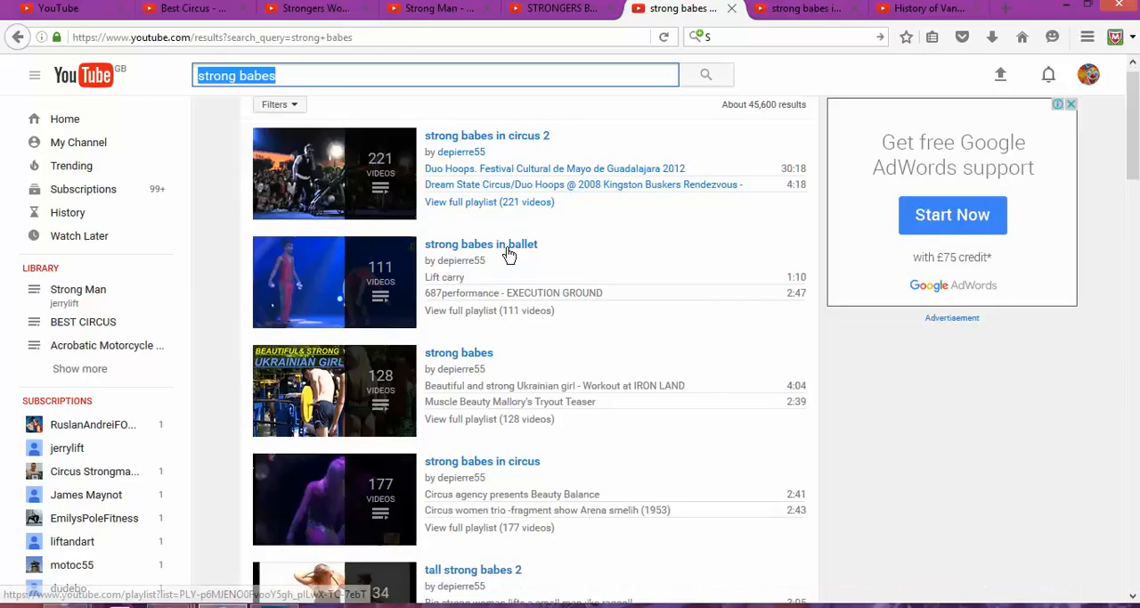
scroll(down, 3)
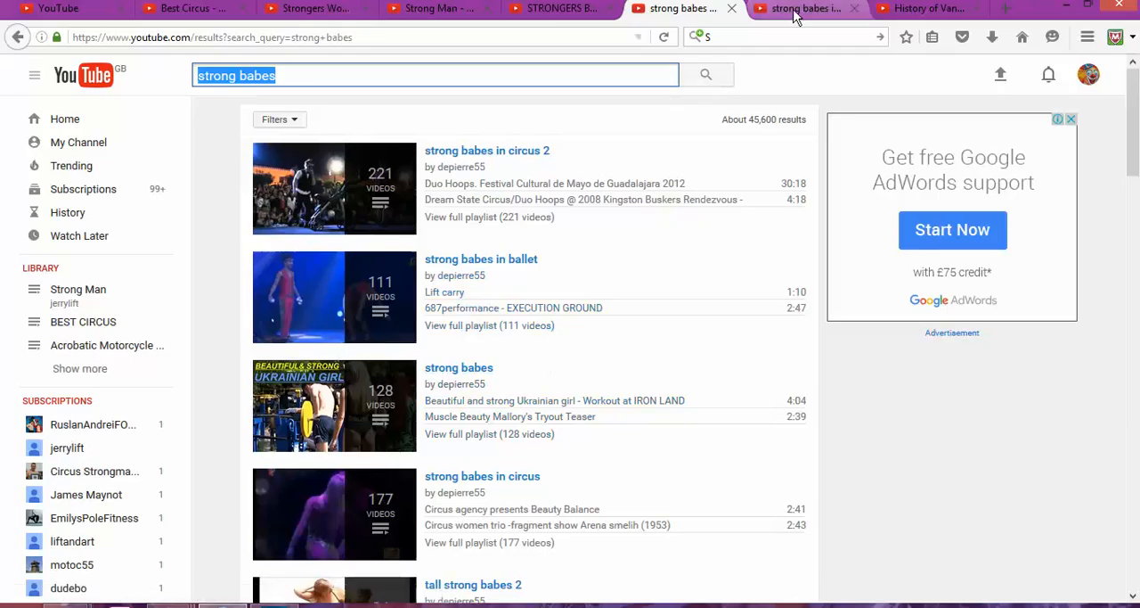
click(487, 150)
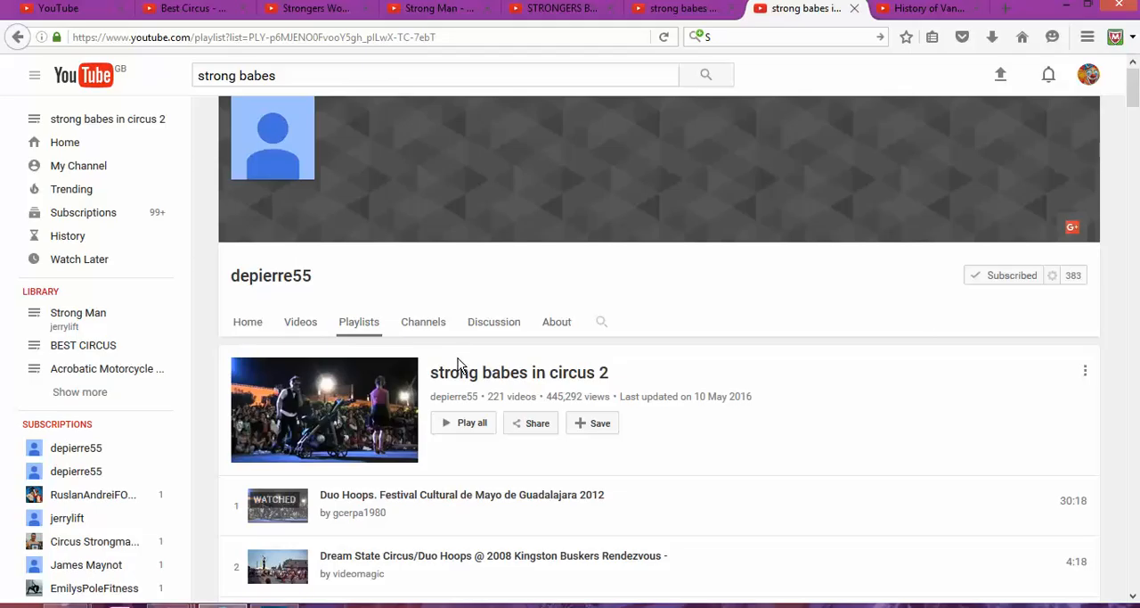
mouse_move(467, 364)
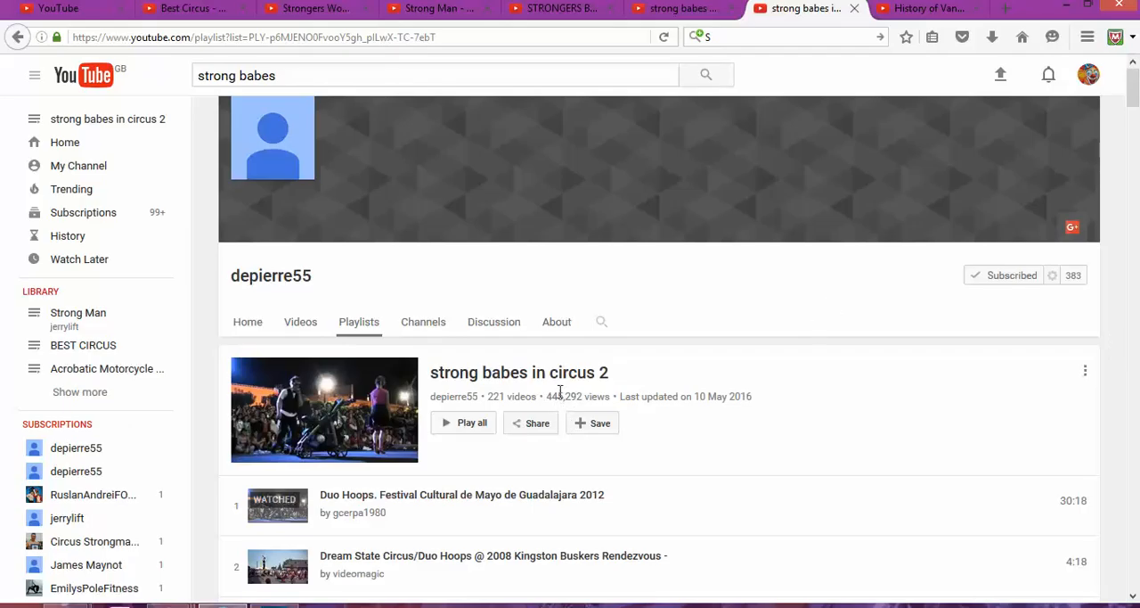
scroll(down, 3)
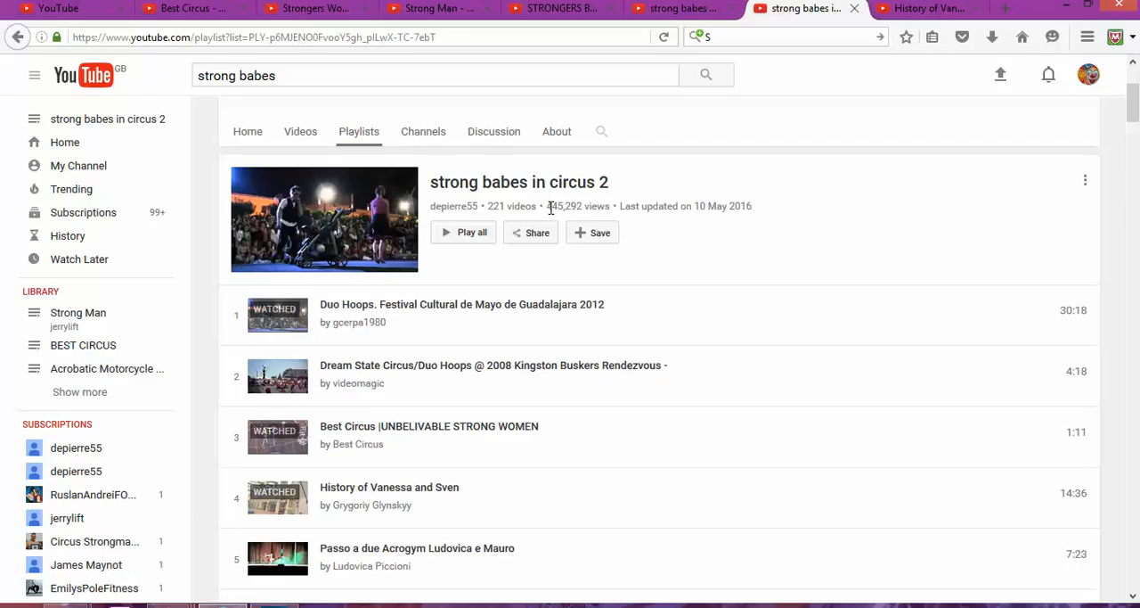
mouse_move(608, 256)
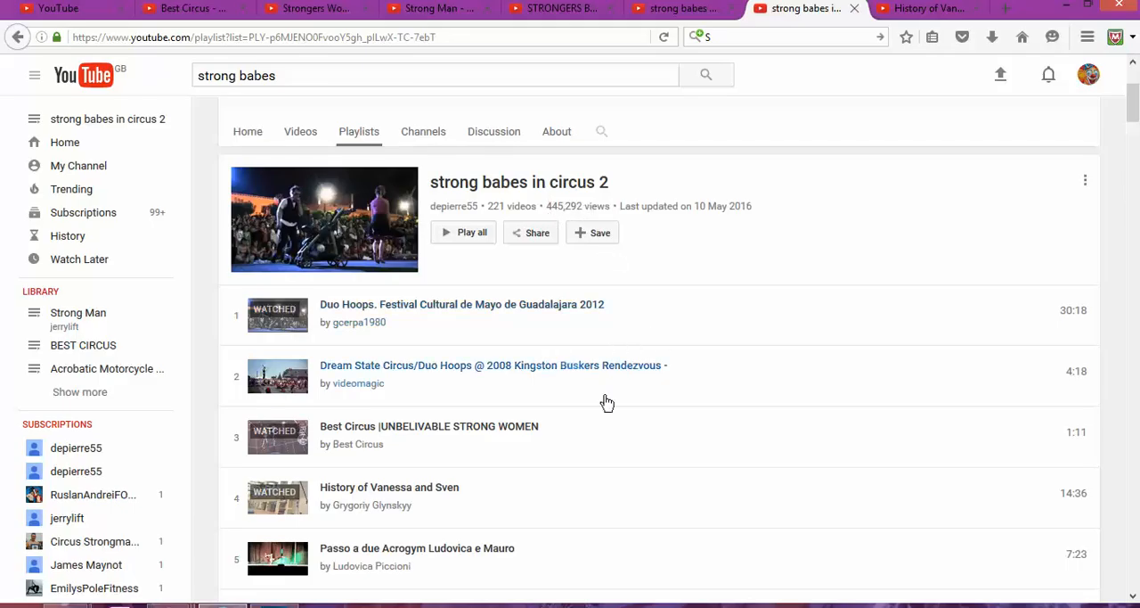
mouse_move(600, 394)
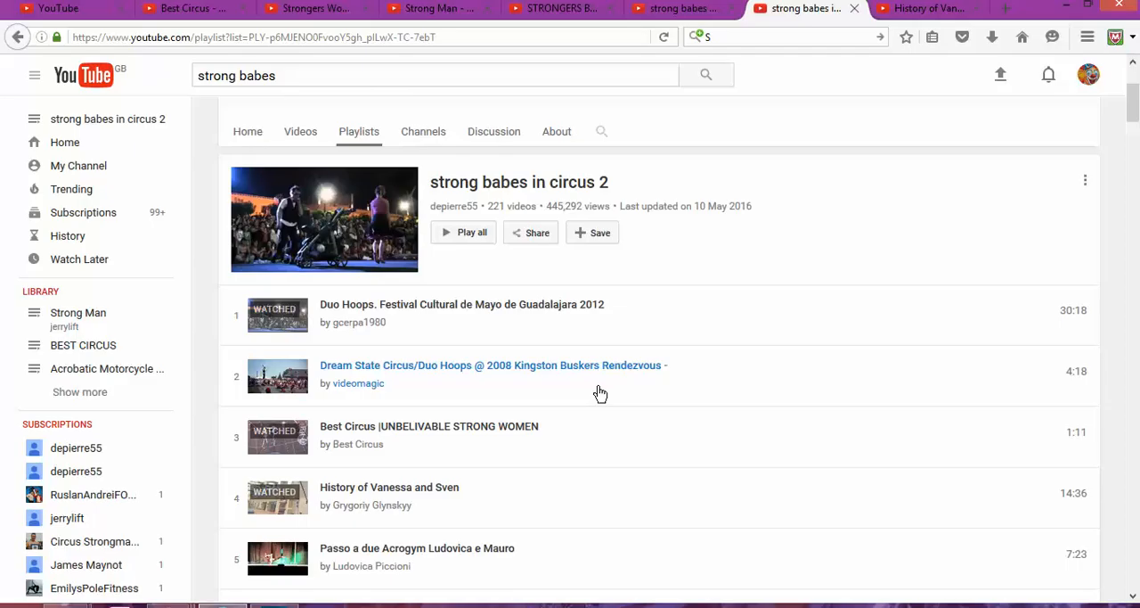
mouse_move(612, 387)
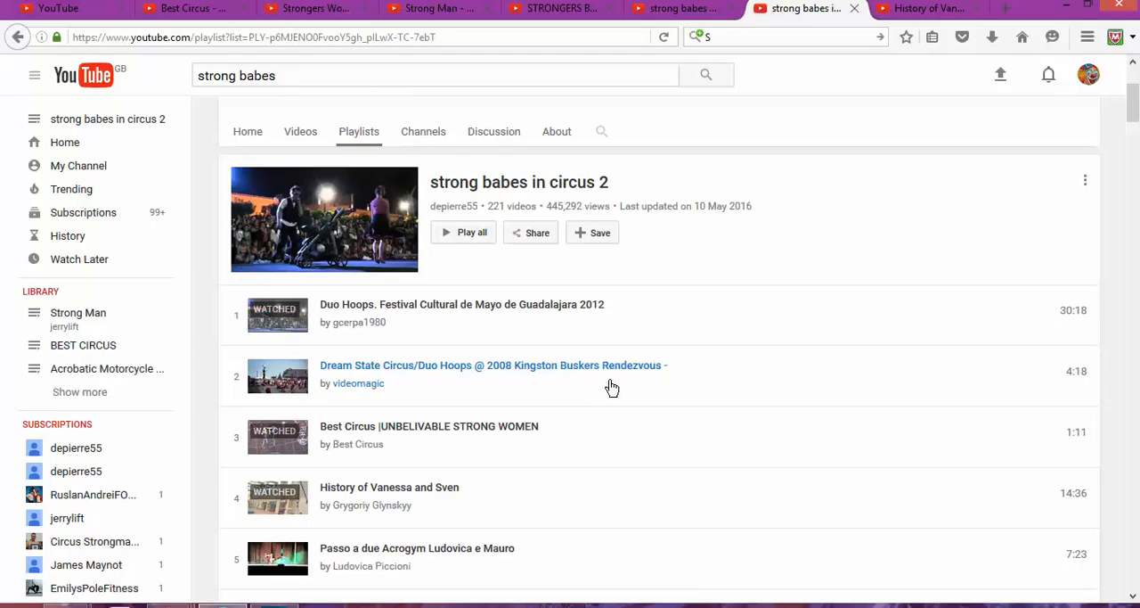
mouse_move(611, 390)
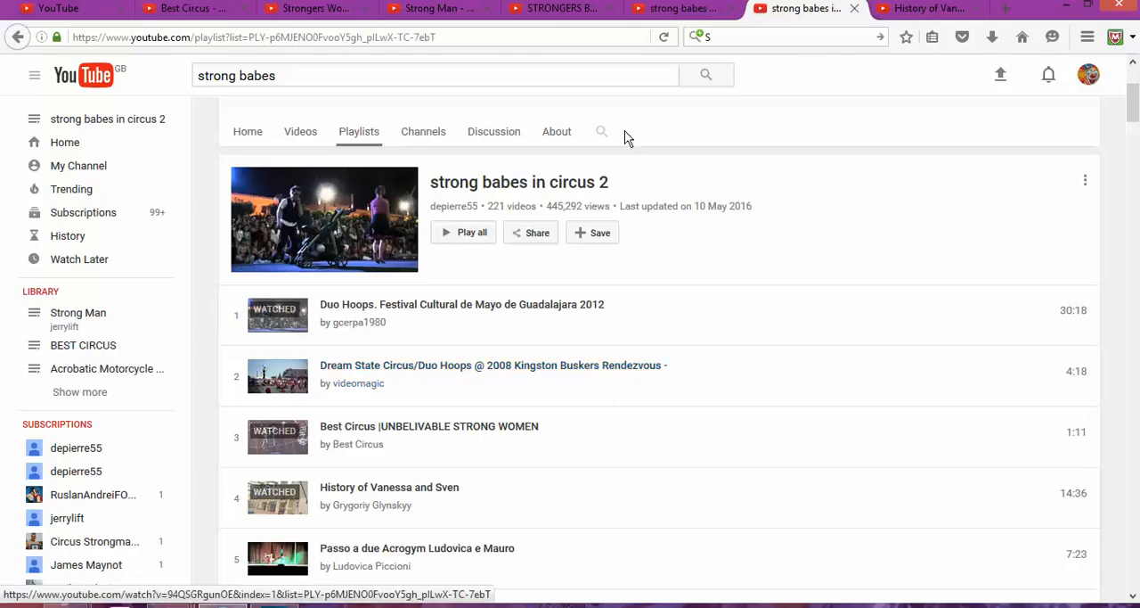
mouse_move(603, 341)
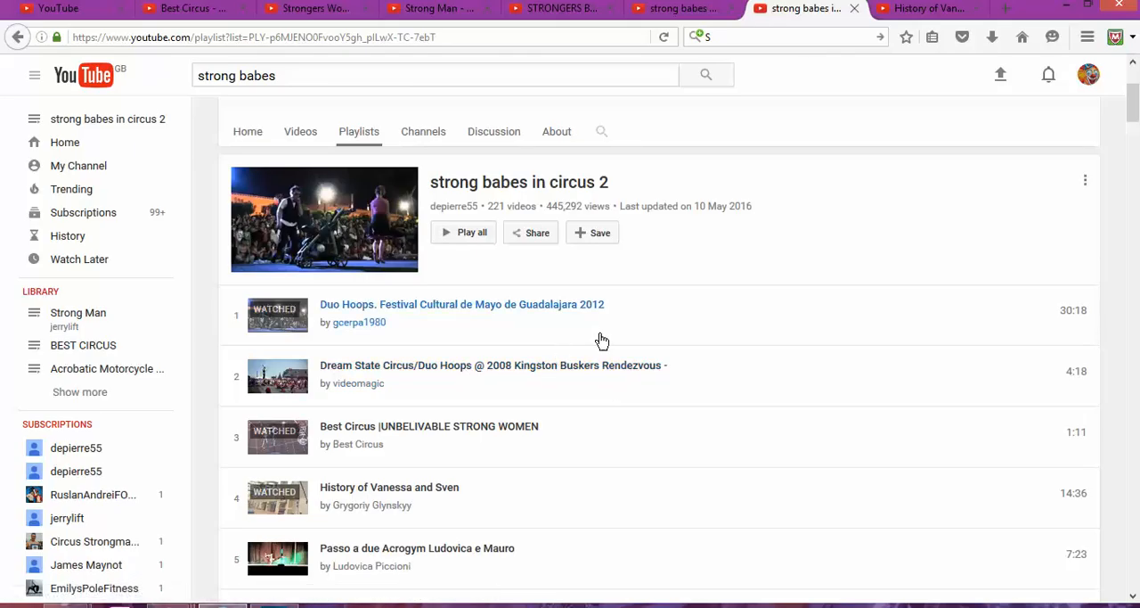
mouse_move(545, 394)
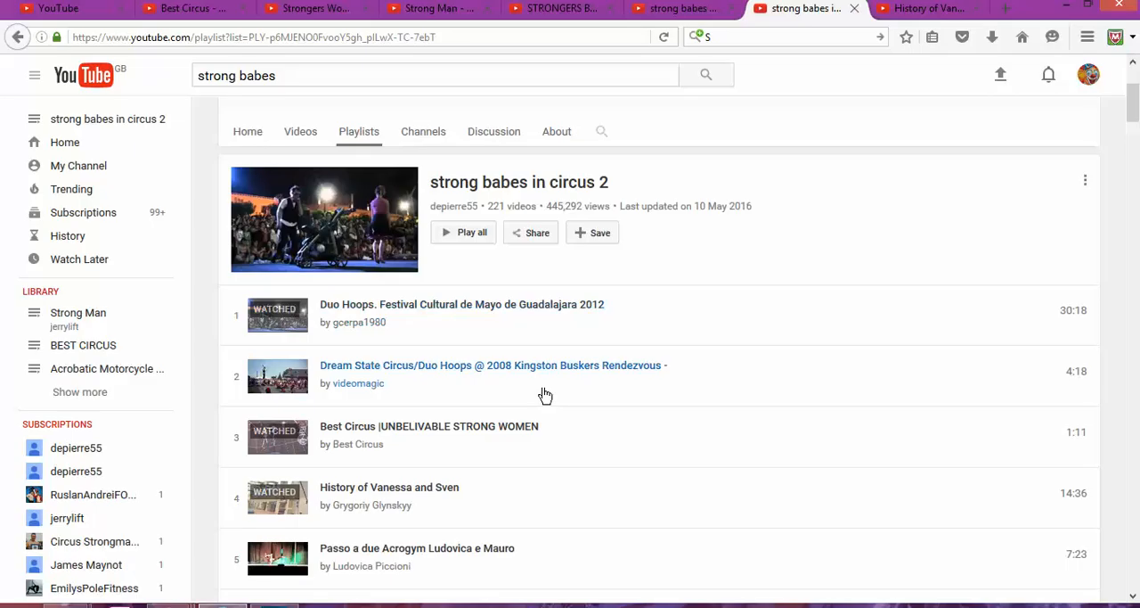
mouse_move(569, 272)
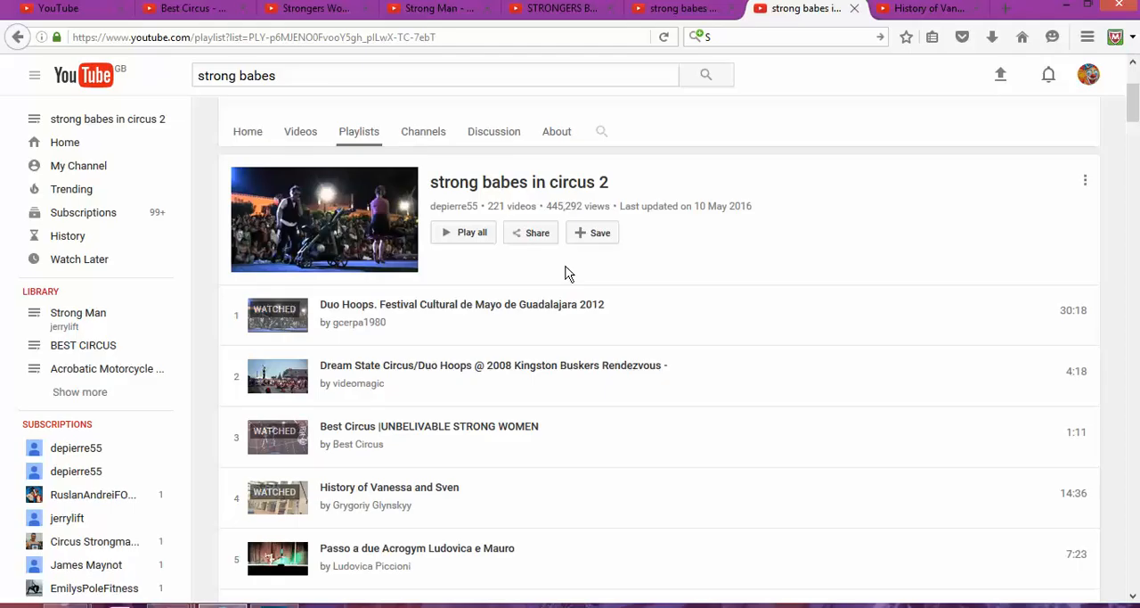
mouse_move(574, 269)
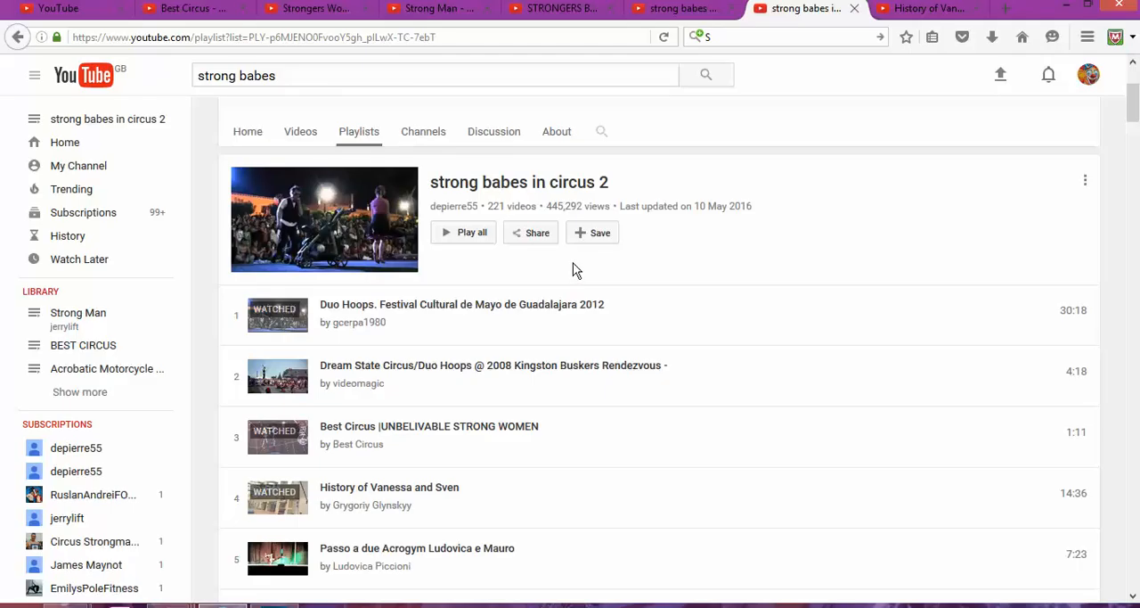
mouse_move(1016, 195)
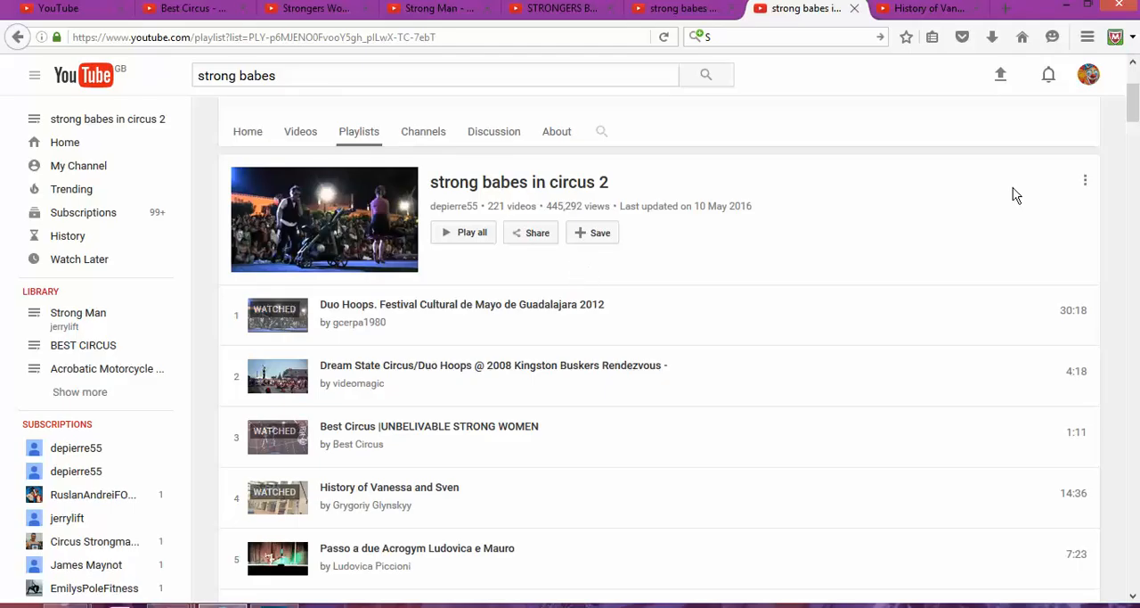
mouse_move(1027, 176)
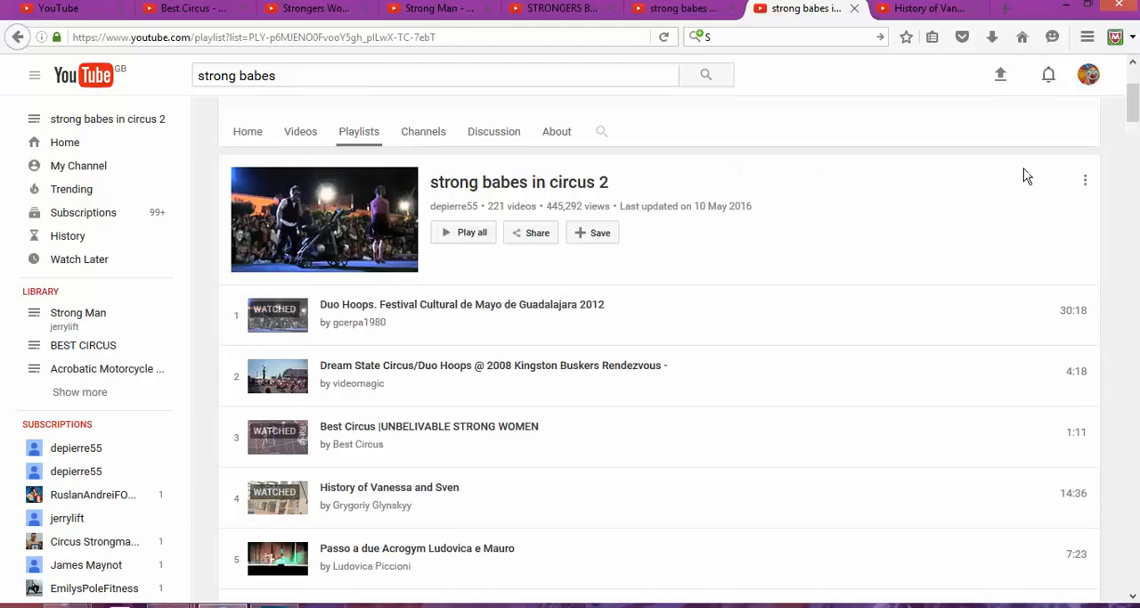
mouse_move(1108, 198)
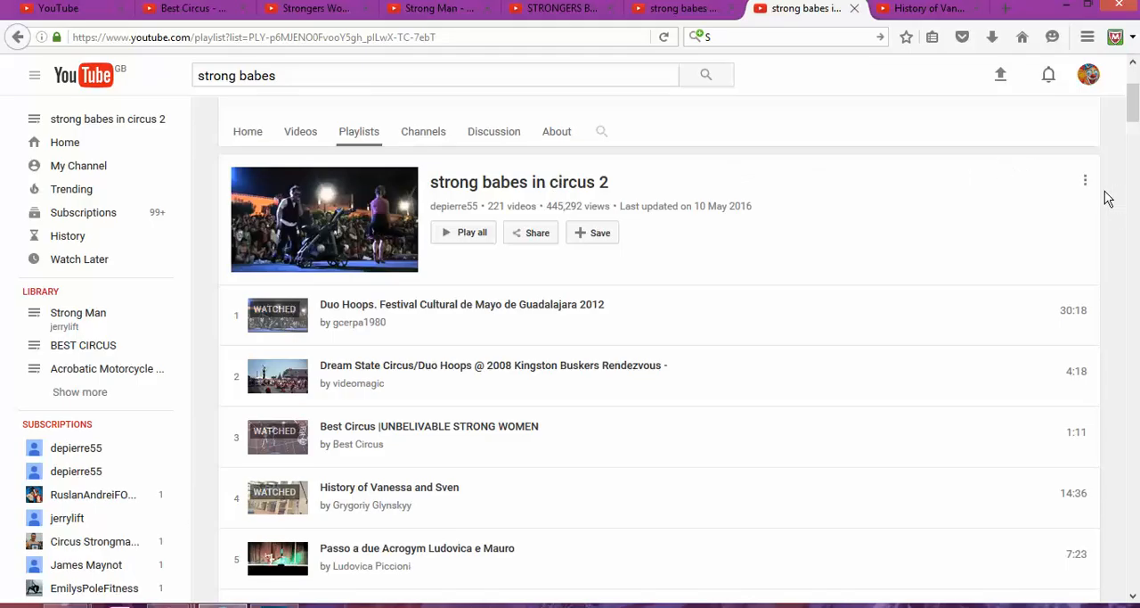
Add all of strong babes in circus 2 to Strongers Women, then return to Best Circus.
click(1086, 180)
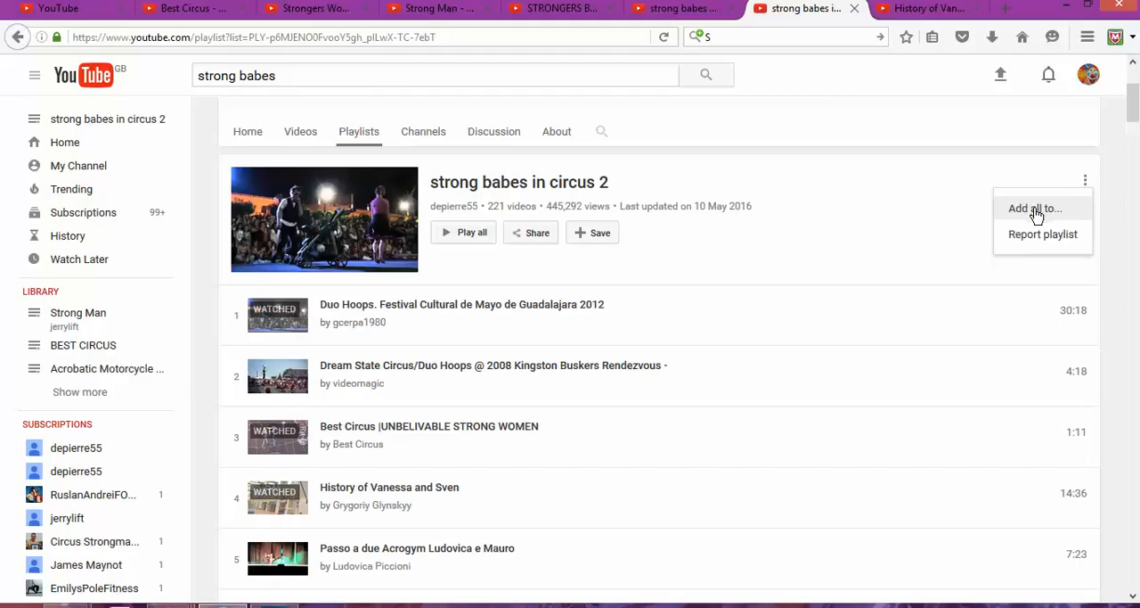
mouse_move(1039, 214)
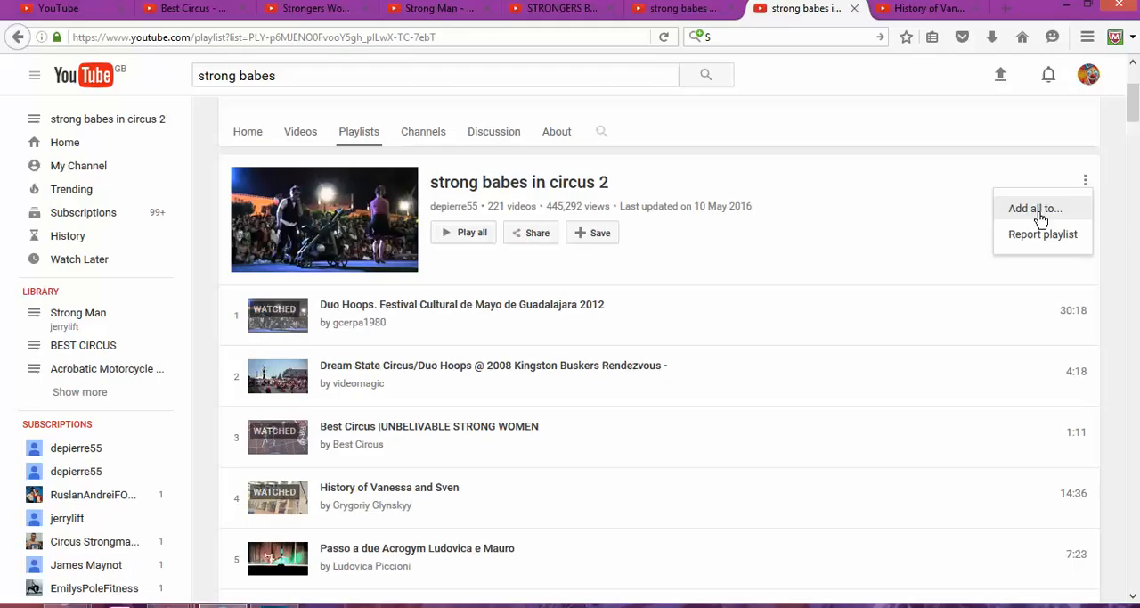
click(1035, 207)
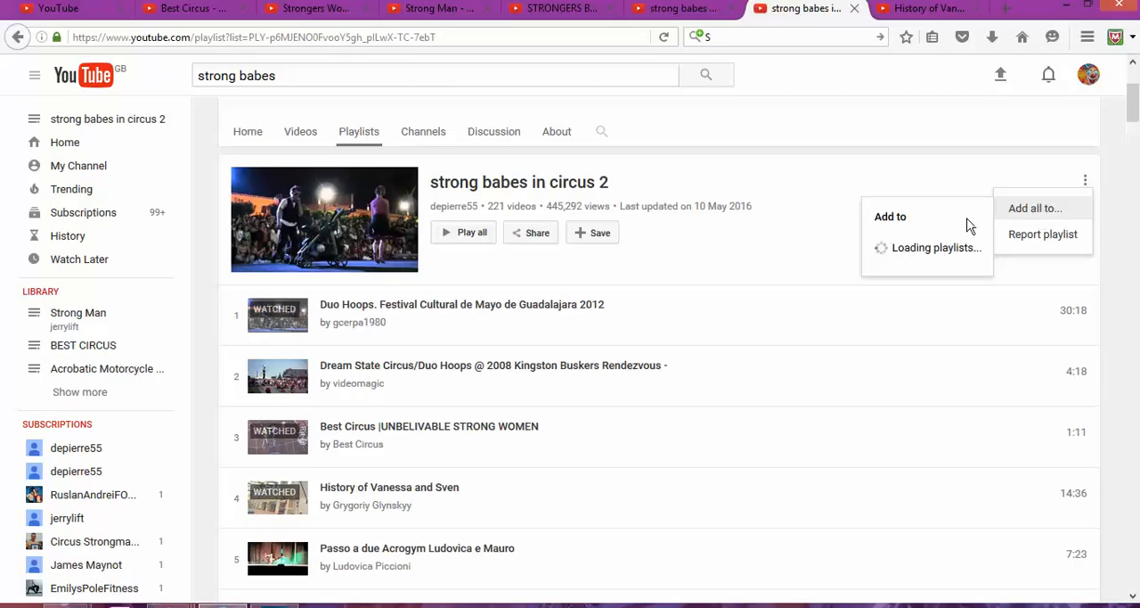
mouse_move(905, 271)
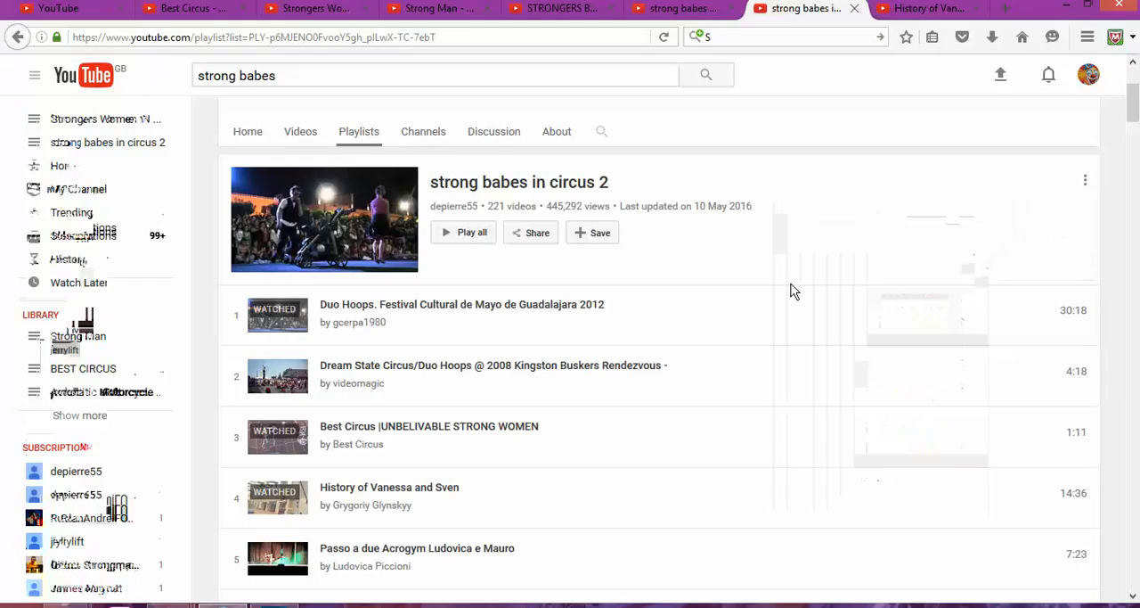
click(178, 8)
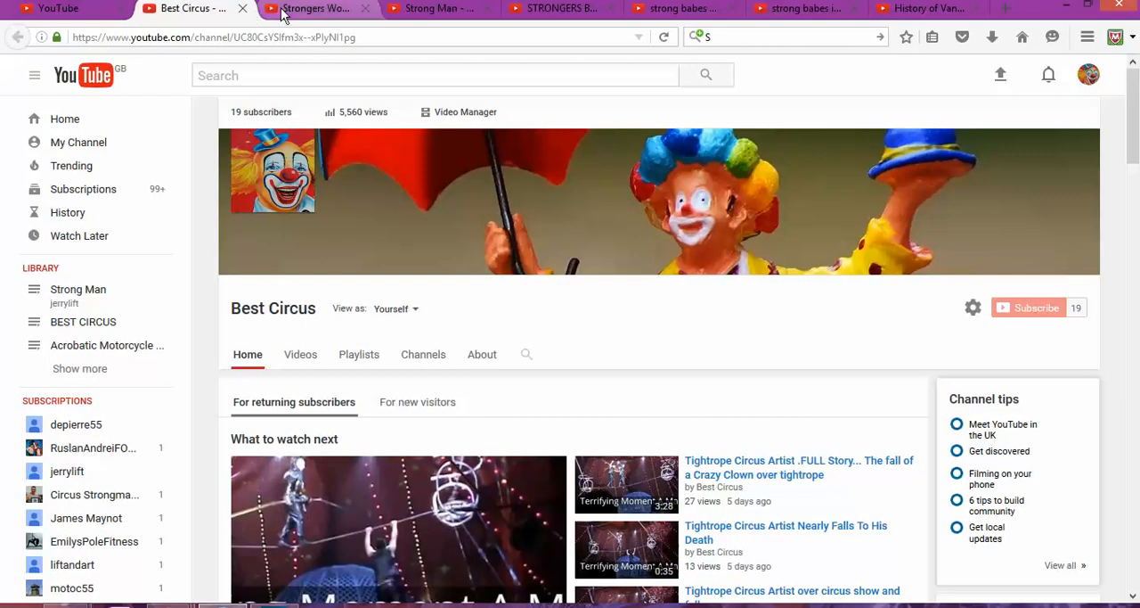
Reload the Strongers Women IN Circus playlist and scroll to confirm 229 videos, including Duo Hoops.
click(316, 8)
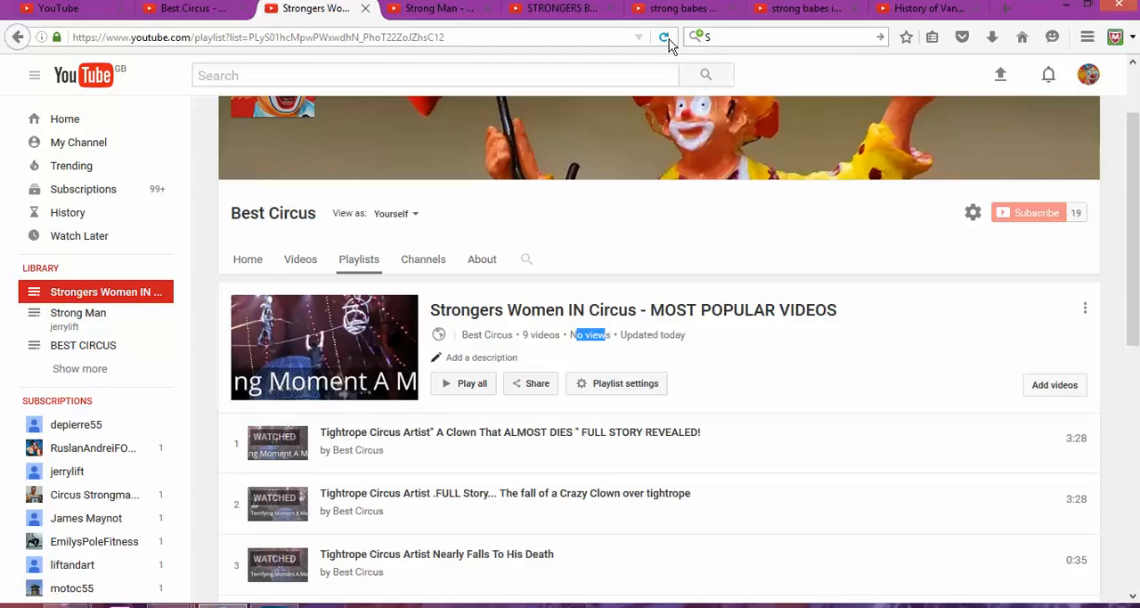
click(664, 36)
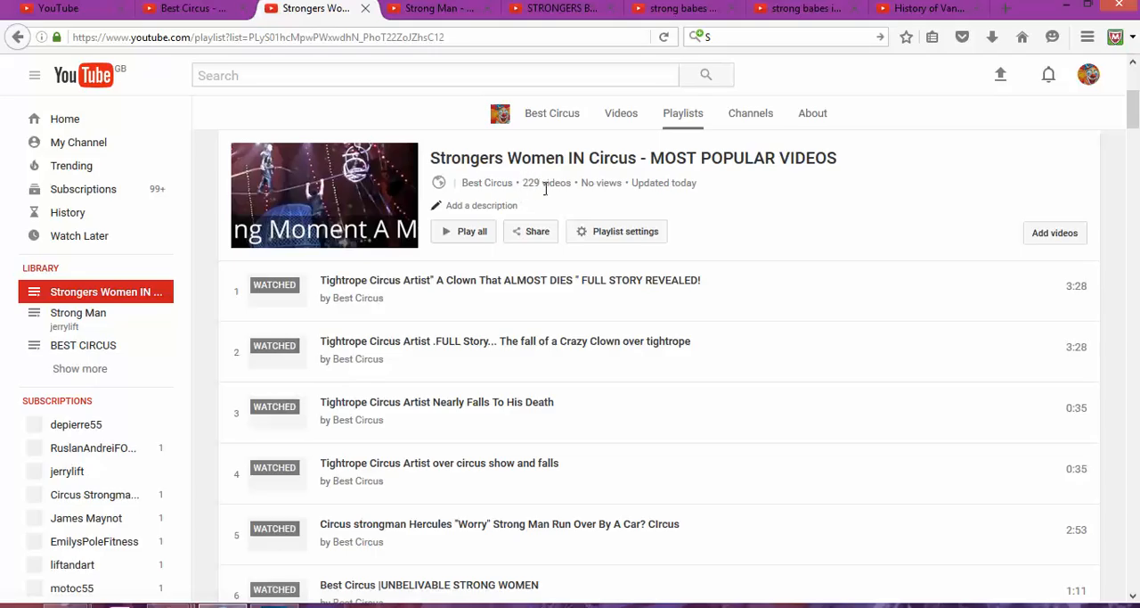
scroll(down, 3)
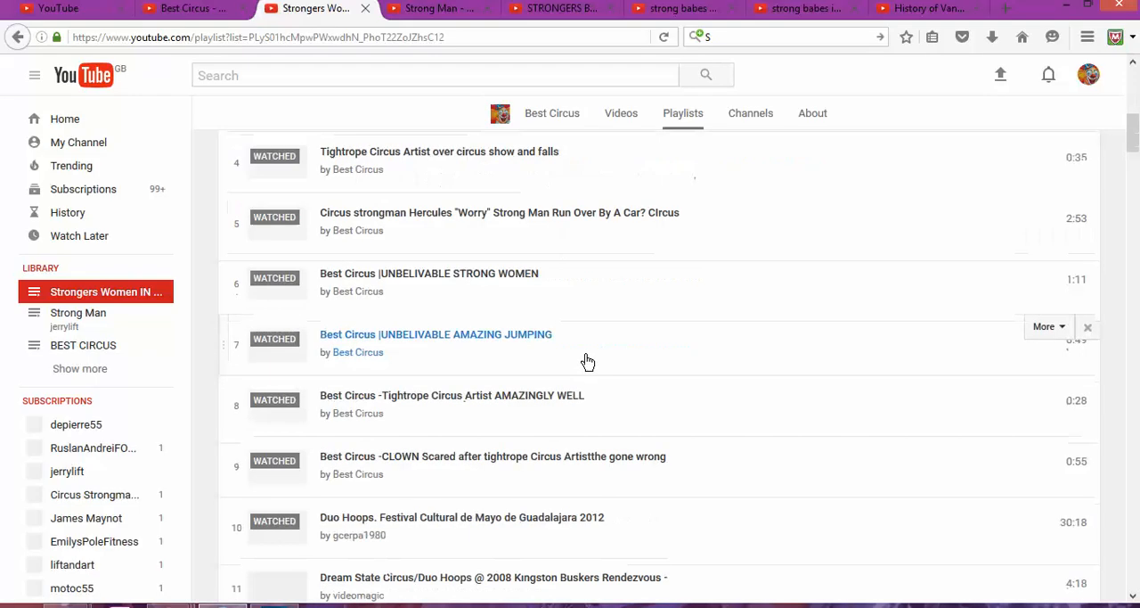
scroll(down, 3)
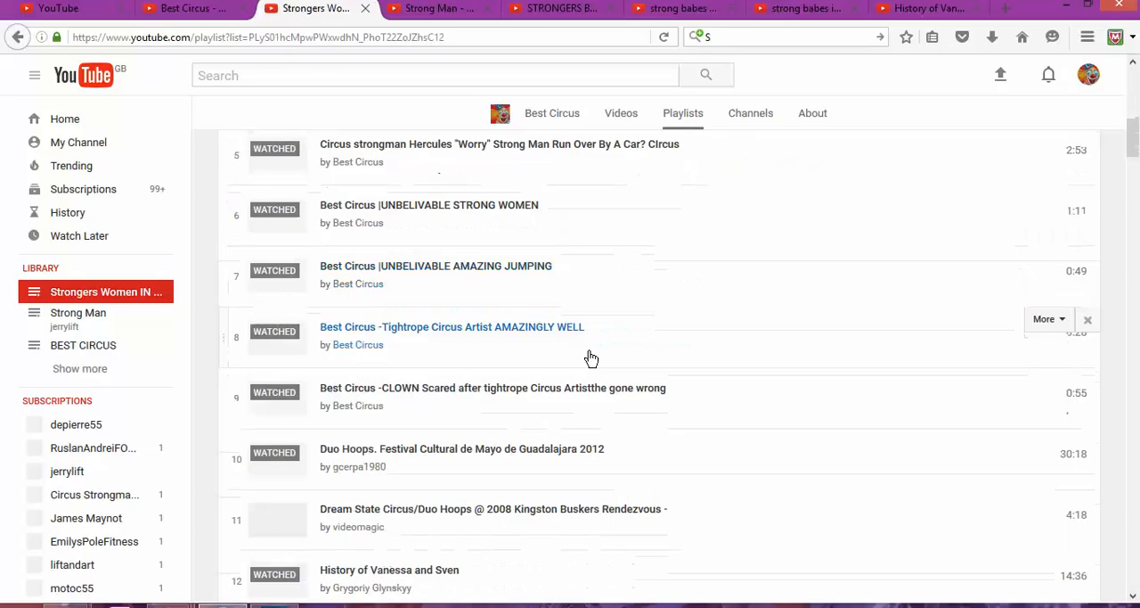
scroll(down, 3)
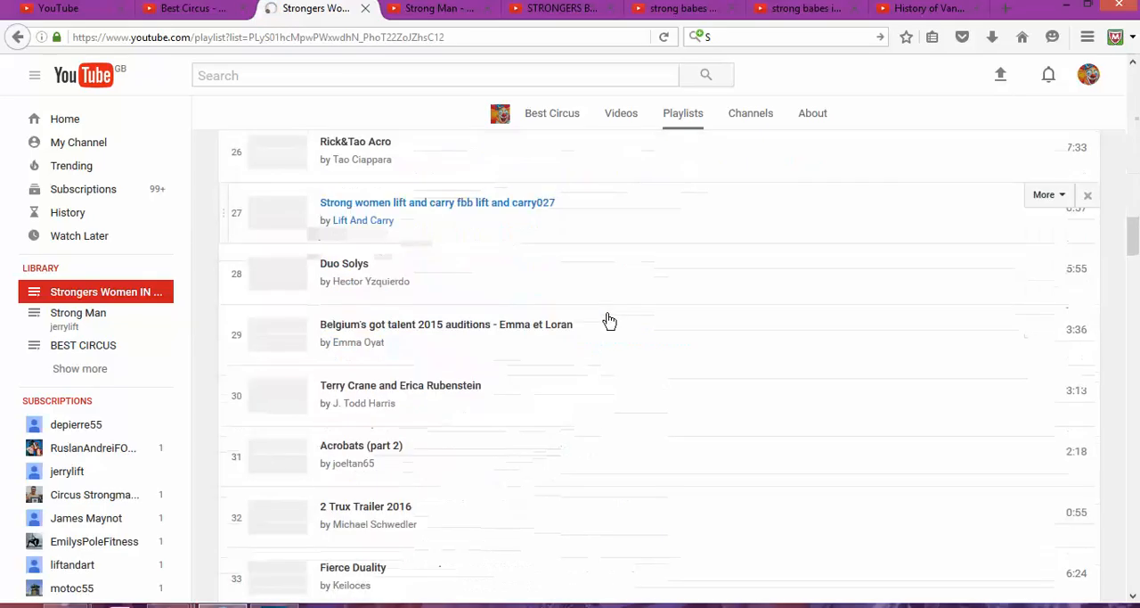